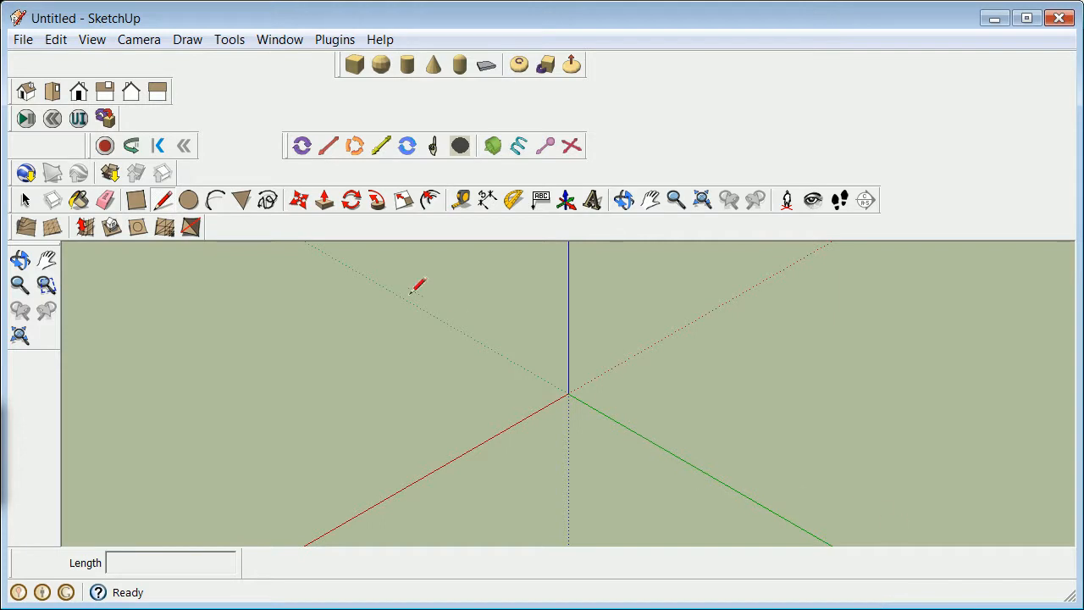
mouse_move(380, 262)
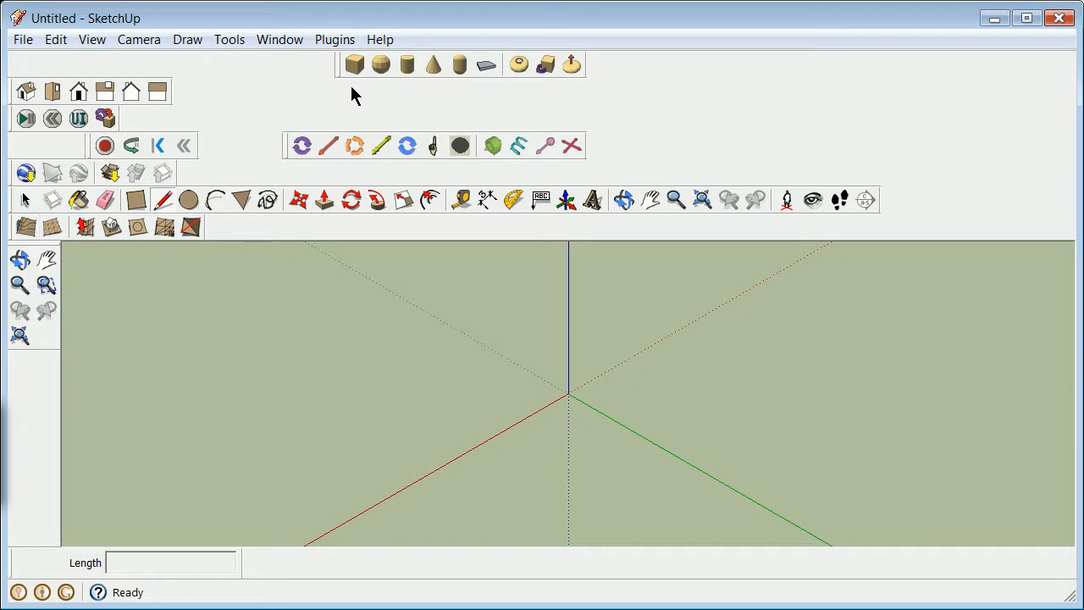
Browse the Plugins menu entries down to Modelur over the empty model
left_click(333, 38)
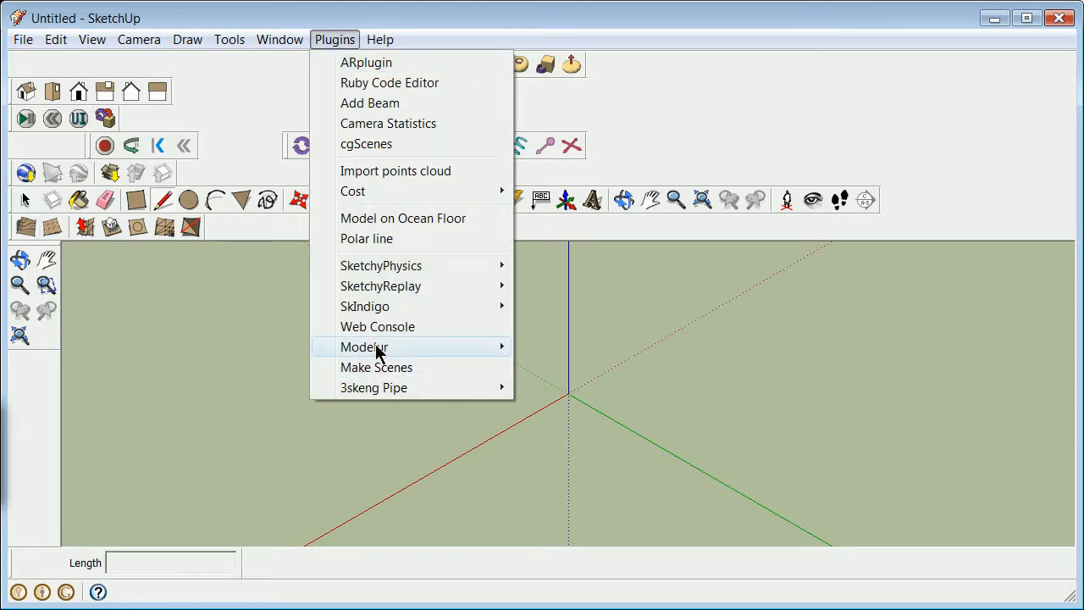
mouse_move(388, 380)
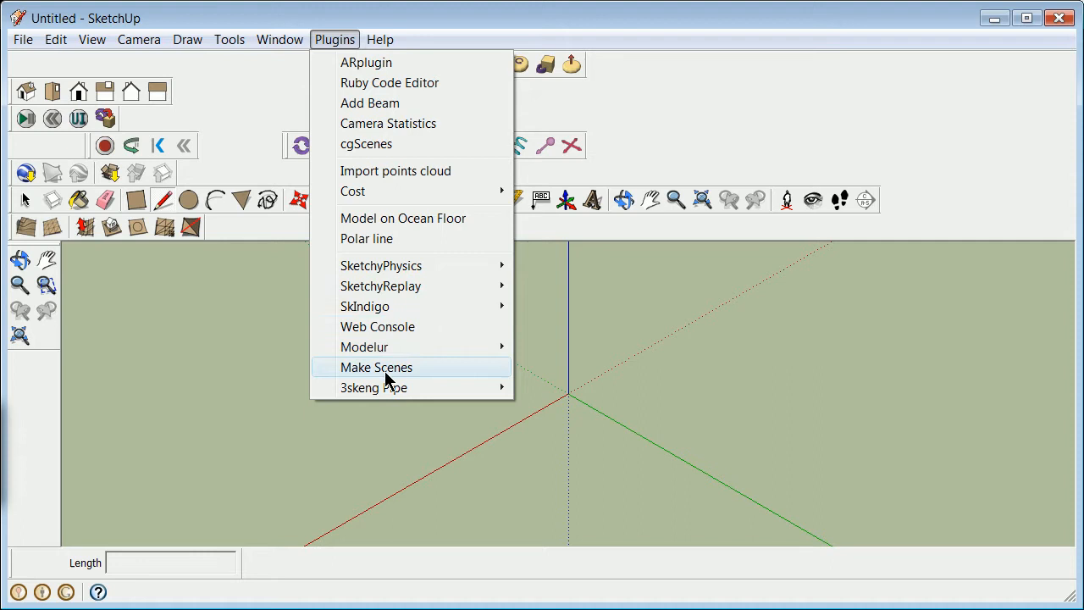
mouse_move(357, 64)
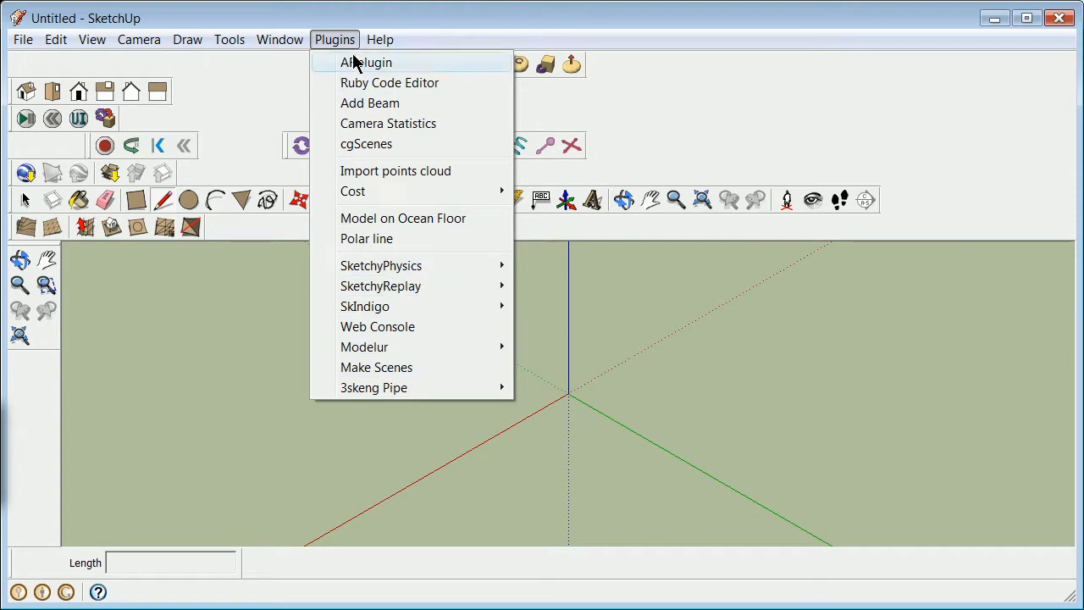
mouse_move(383, 96)
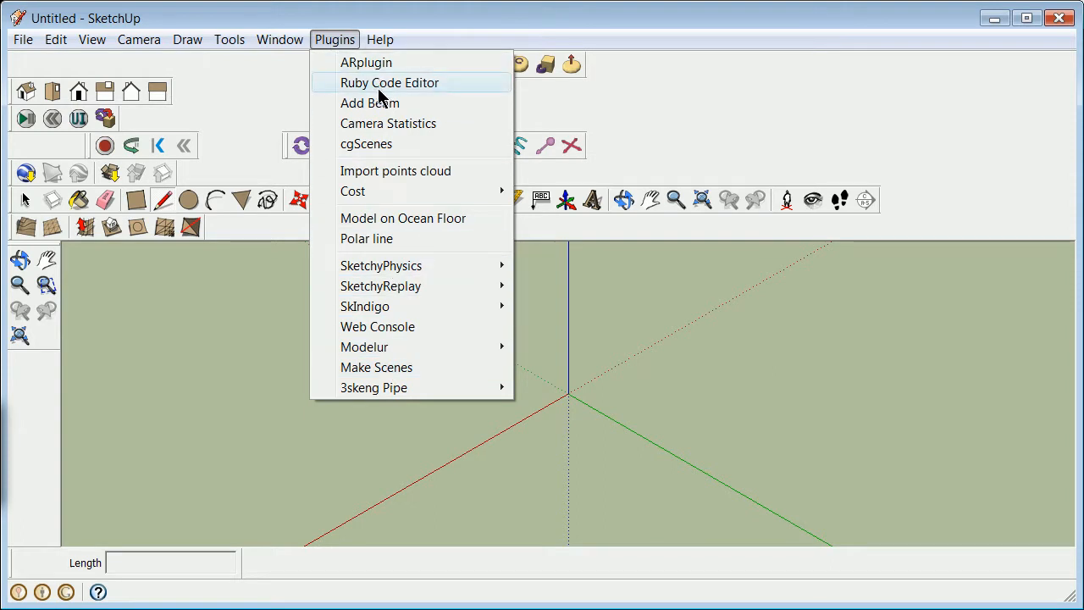
mouse_move(394, 336)
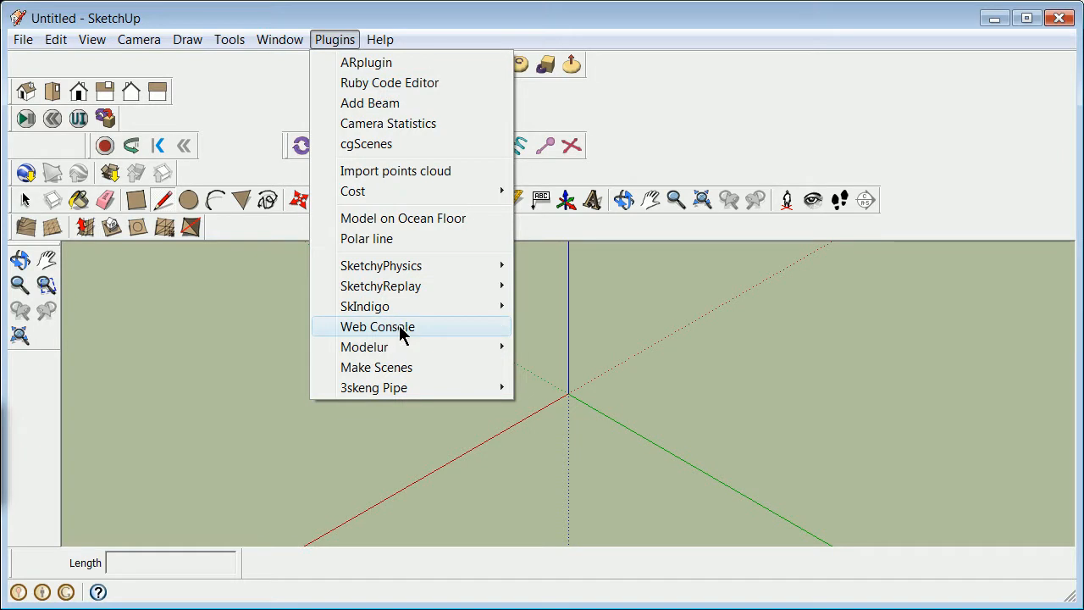
mouse_move(373, 82)
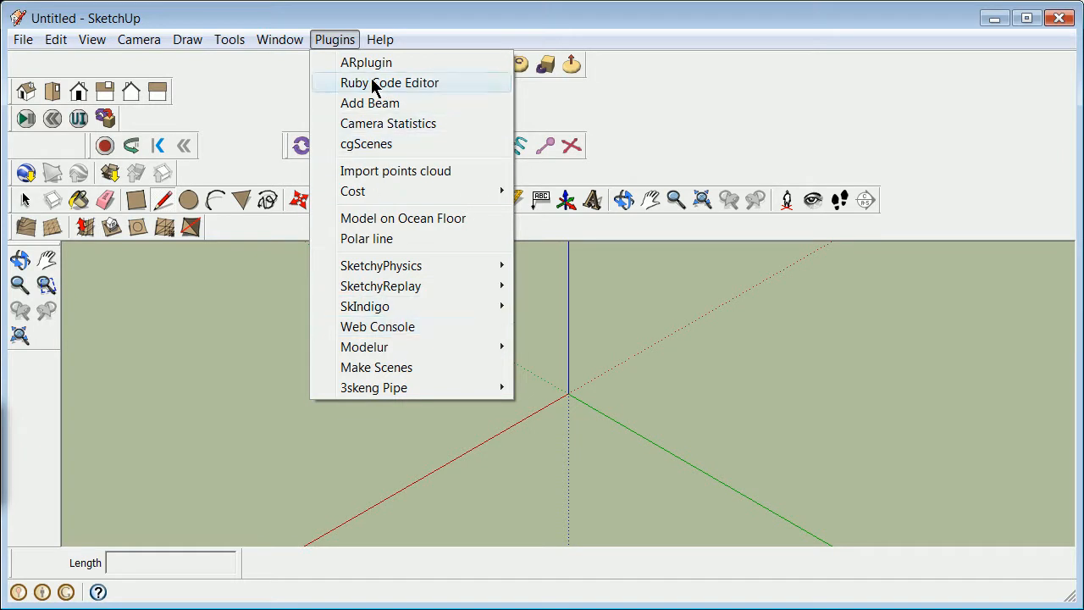
mouse_move(339, 93)
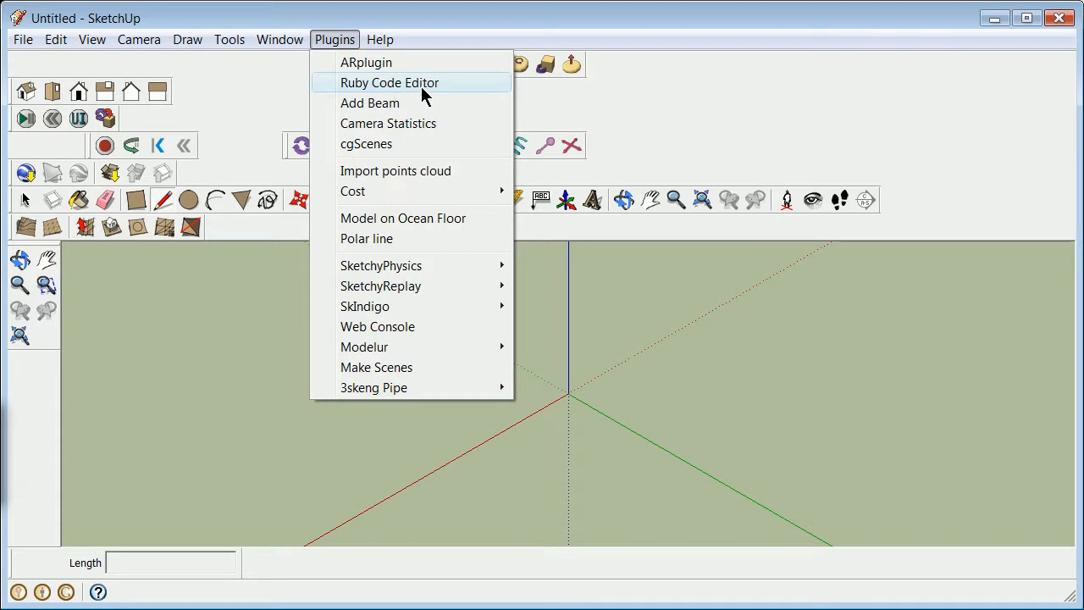
mouse_move(402, 330)
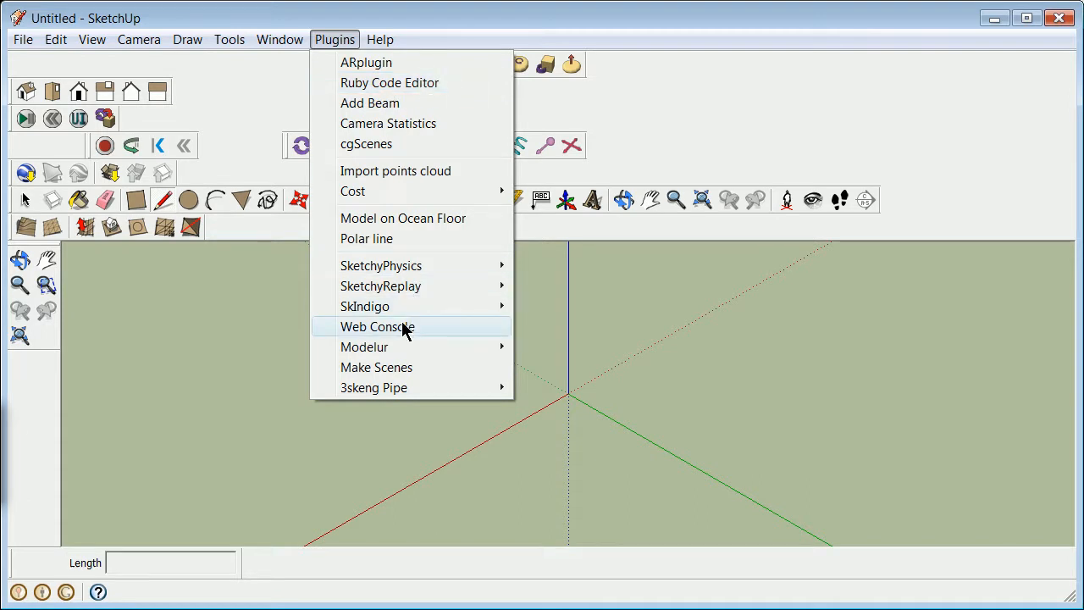
In the Ruby Web Console, add the line entity0=entities[0] below the model, entities and selection lines
left_click(378, 327)
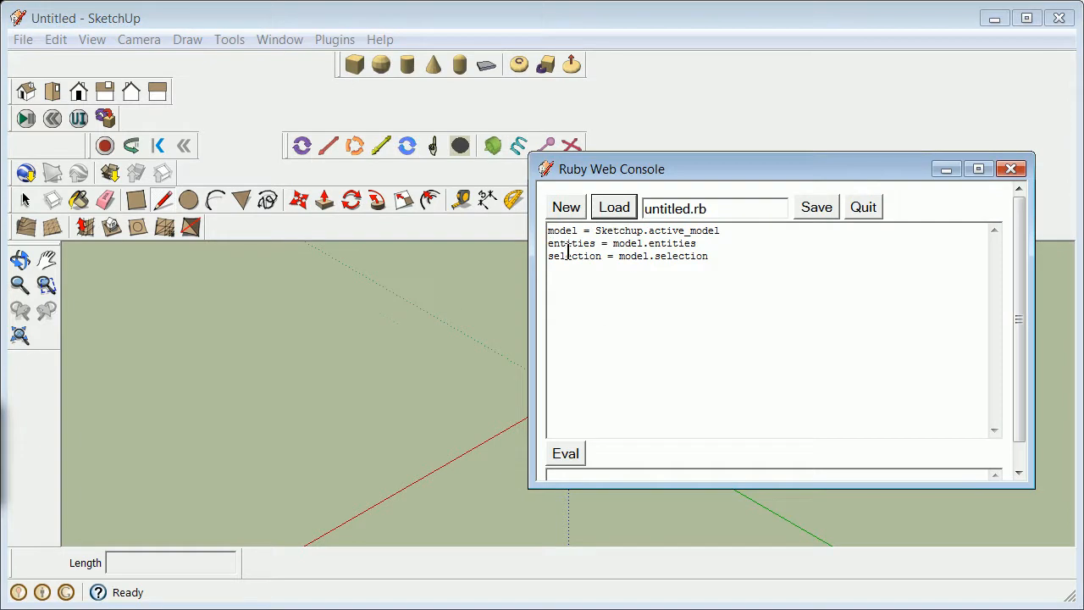
left_click_drag(612, 169, 535, 92)
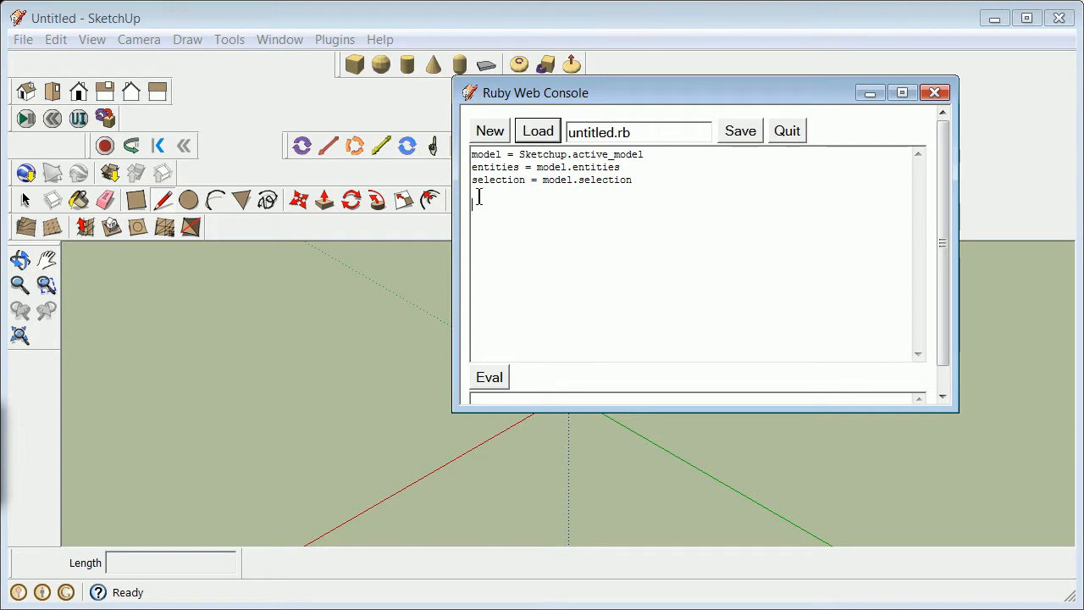
mouse_move(511, 200)
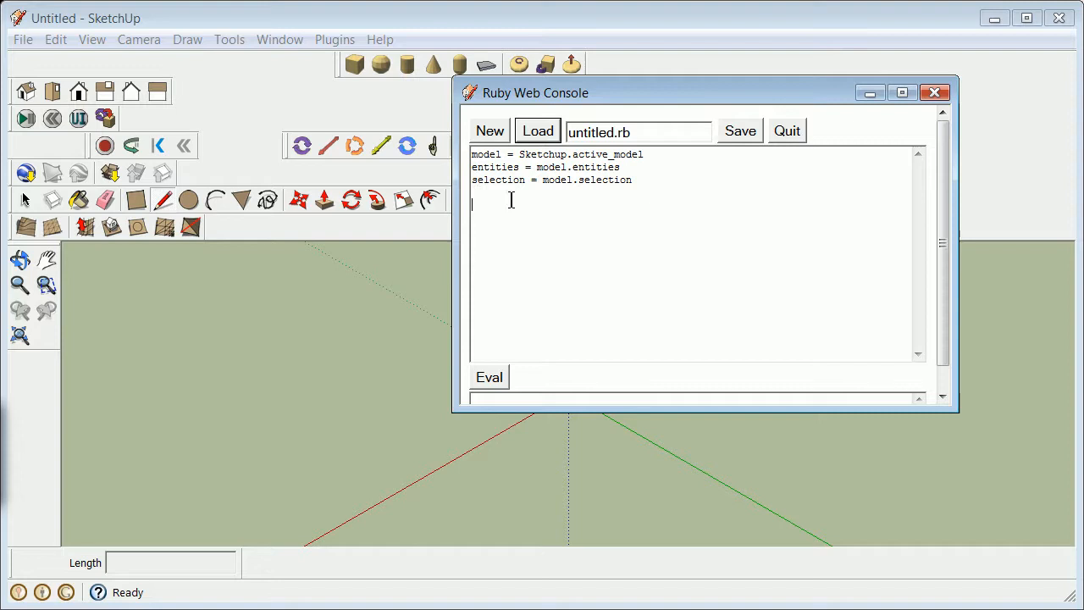
type("entity")
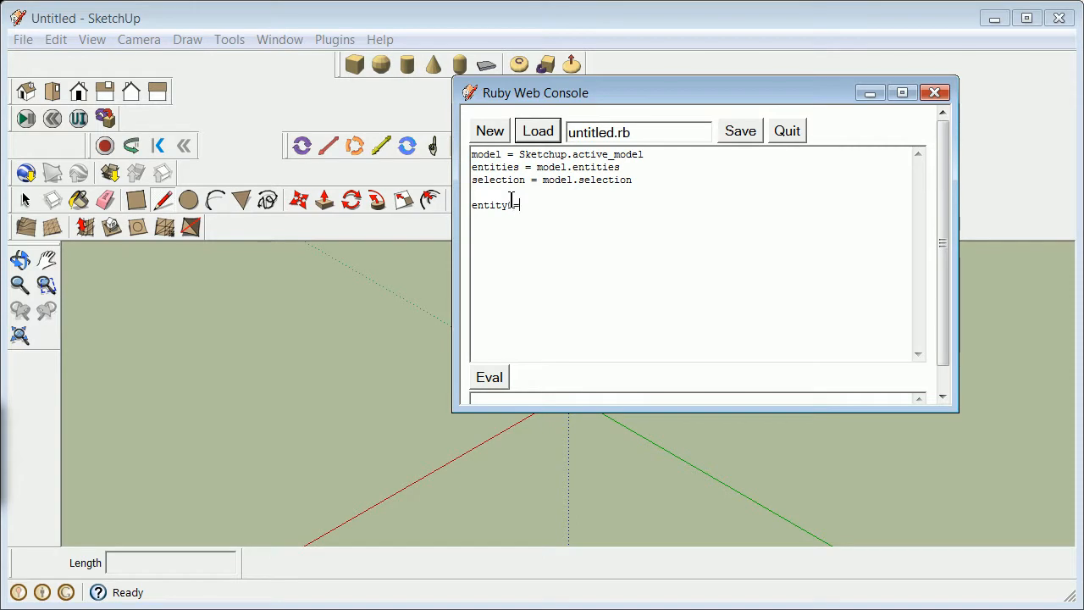
type("=entities")
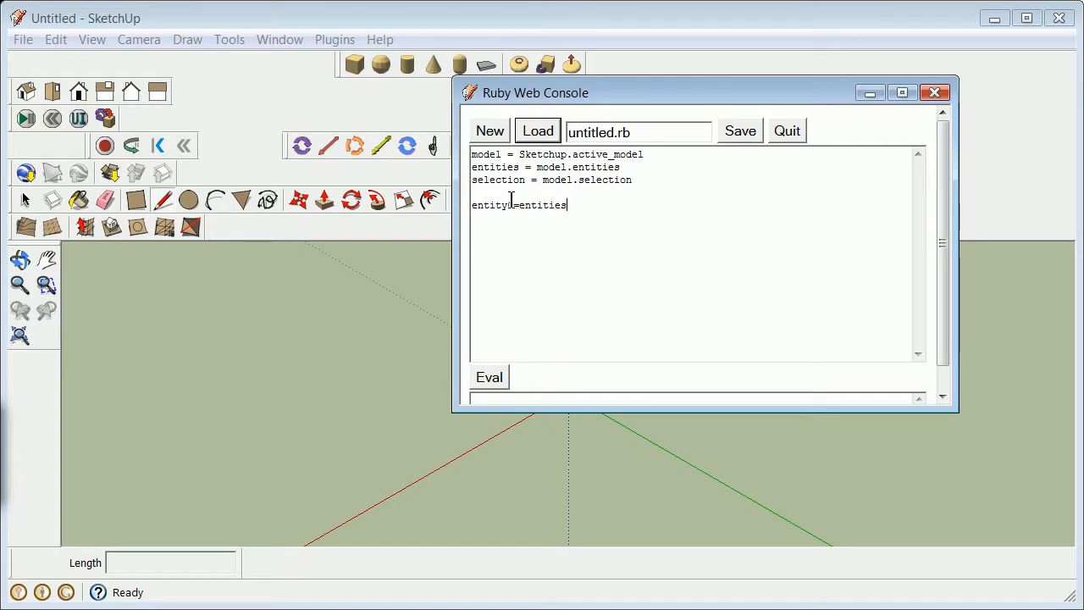
type("[")
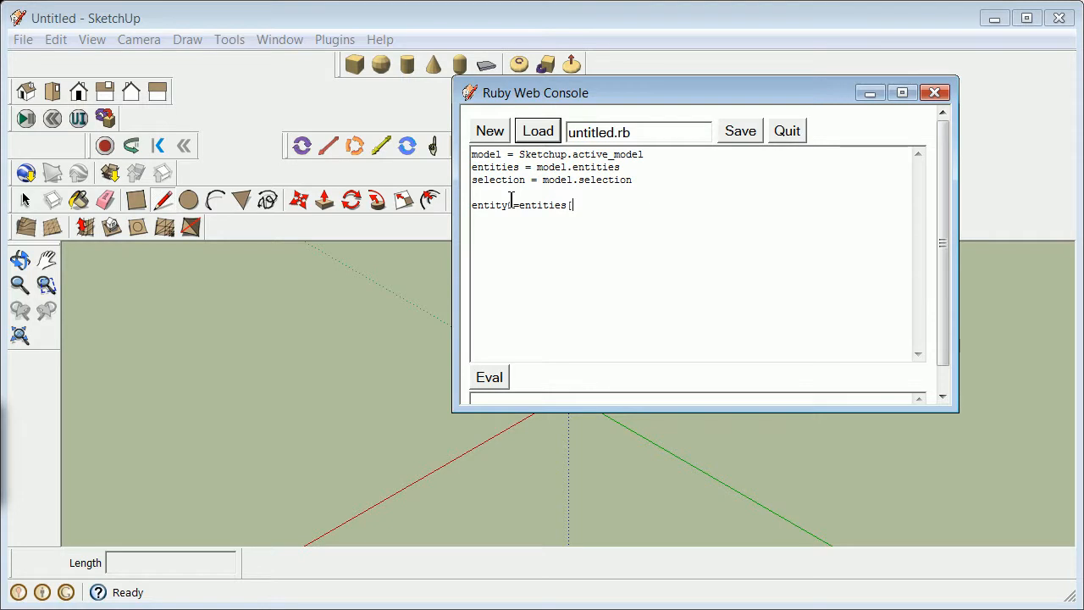
type("0]")
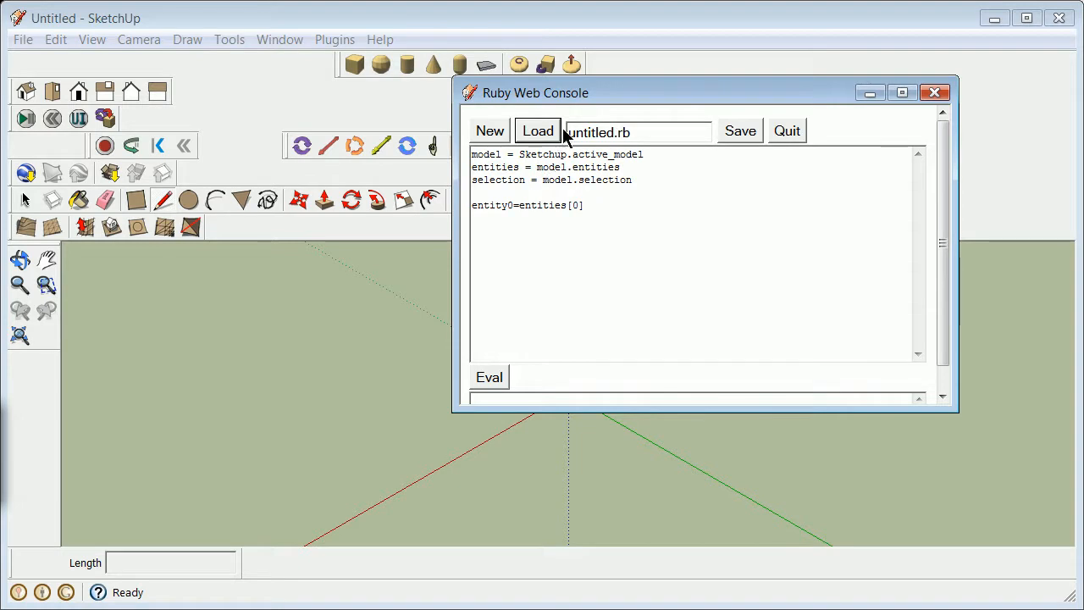
left_click_drag(536, 92, 582, 124)
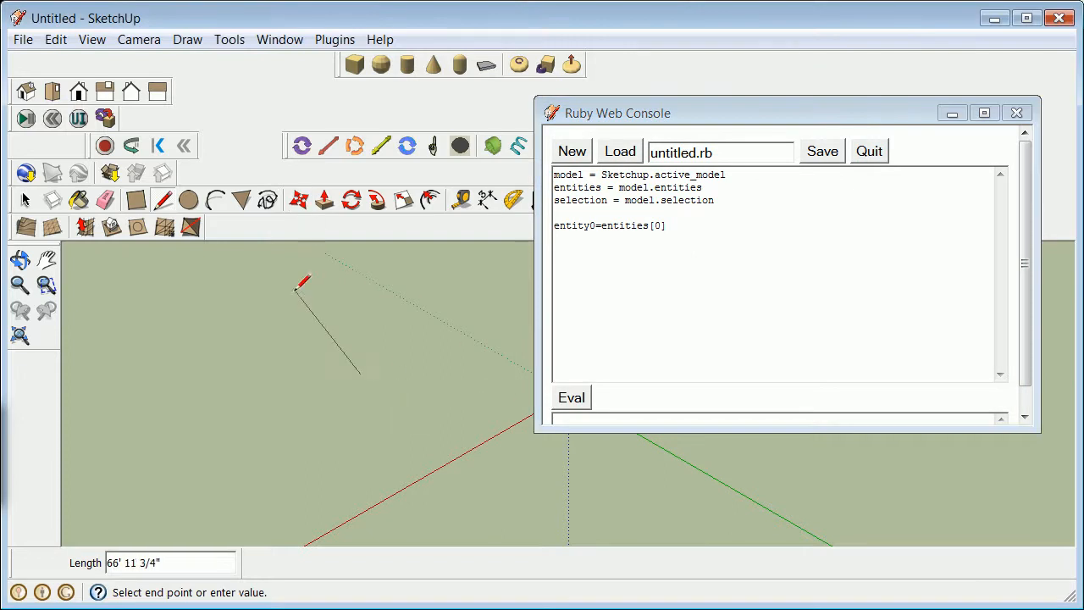
Show the Ruby Console and evaluate the script, reporting entity0 as a Sketchup::Edge
left_click(280, 38)
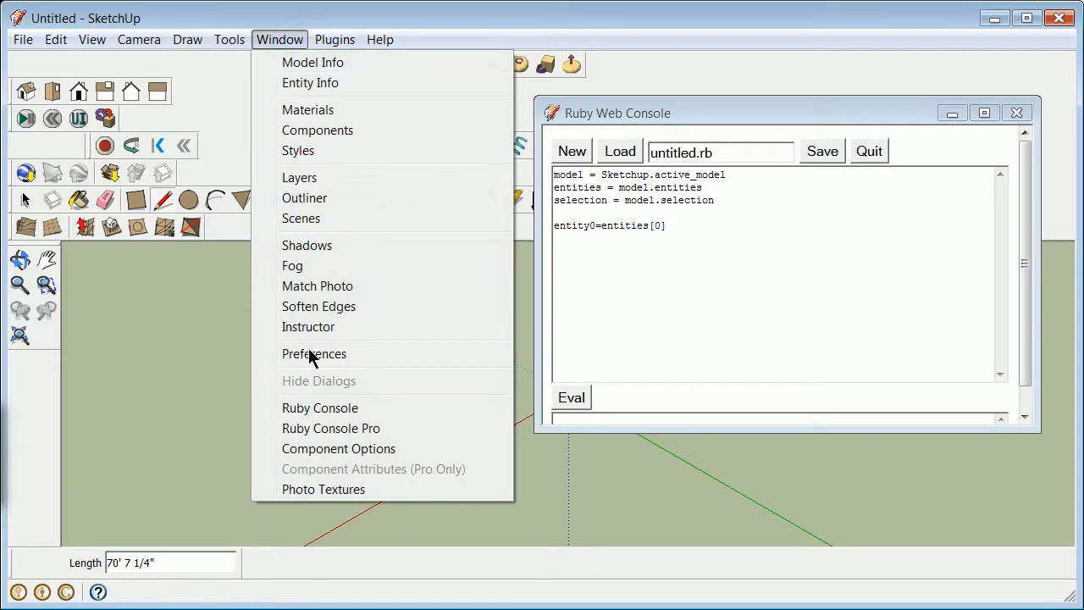
left_click(319, 408)
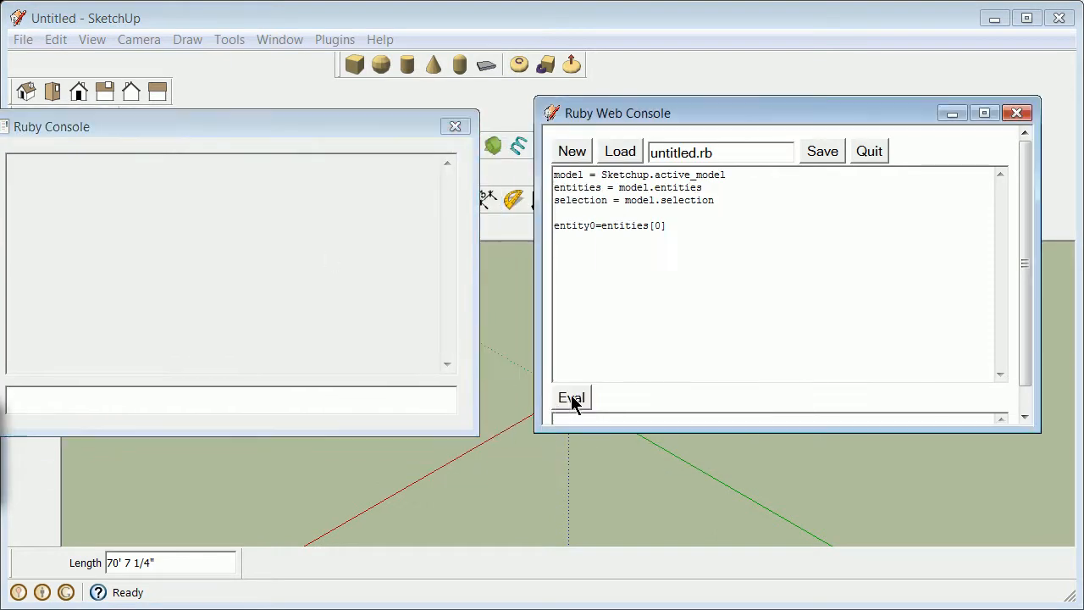
left_click(571, 397)
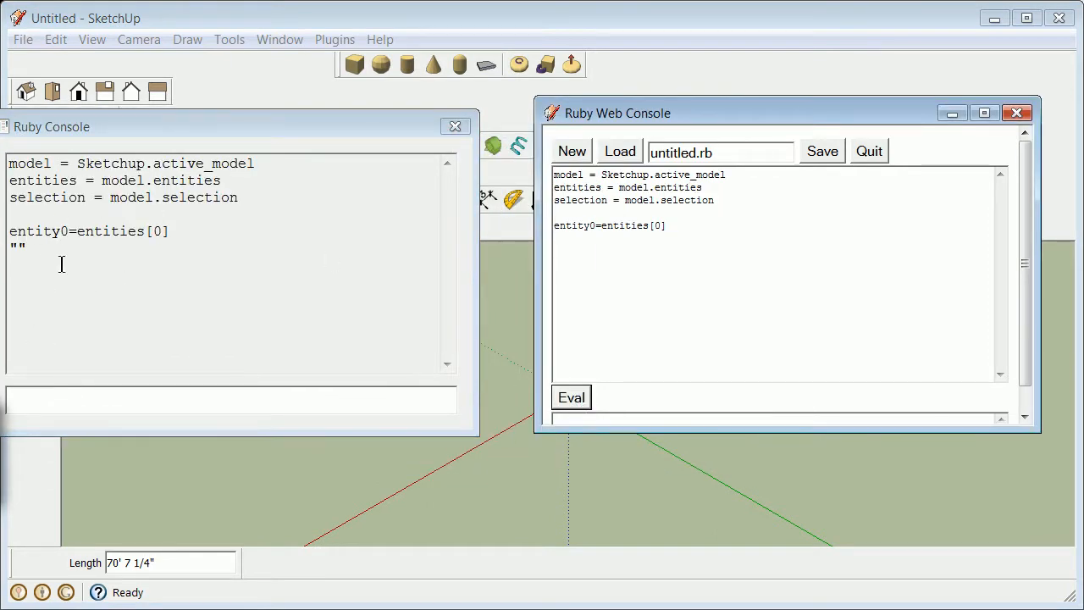
mouse_move(362, 142)
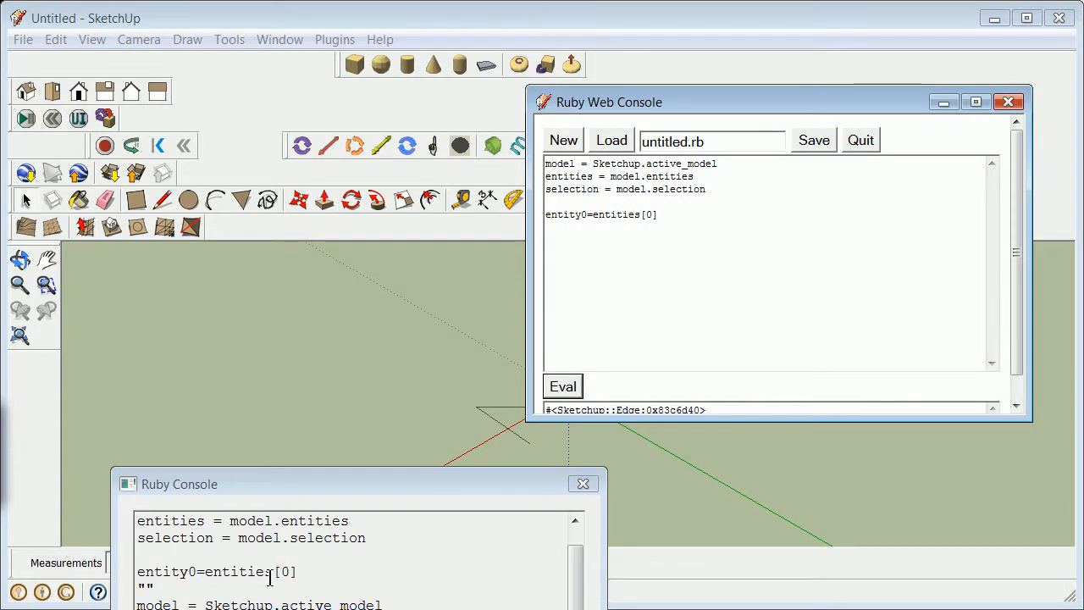
mouse_move(381, 523)
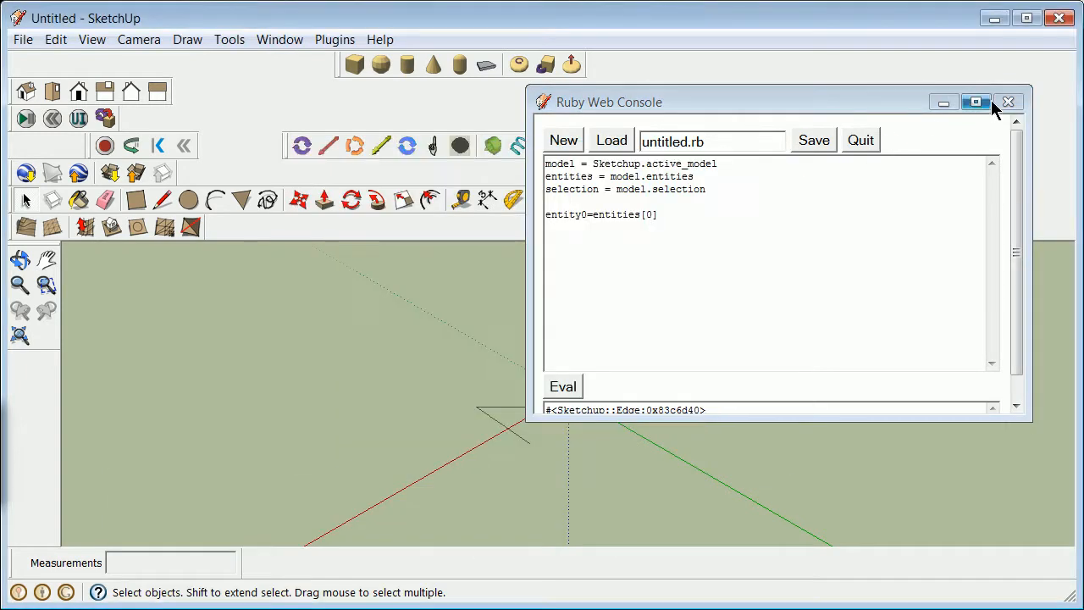
left_click(975, 101)
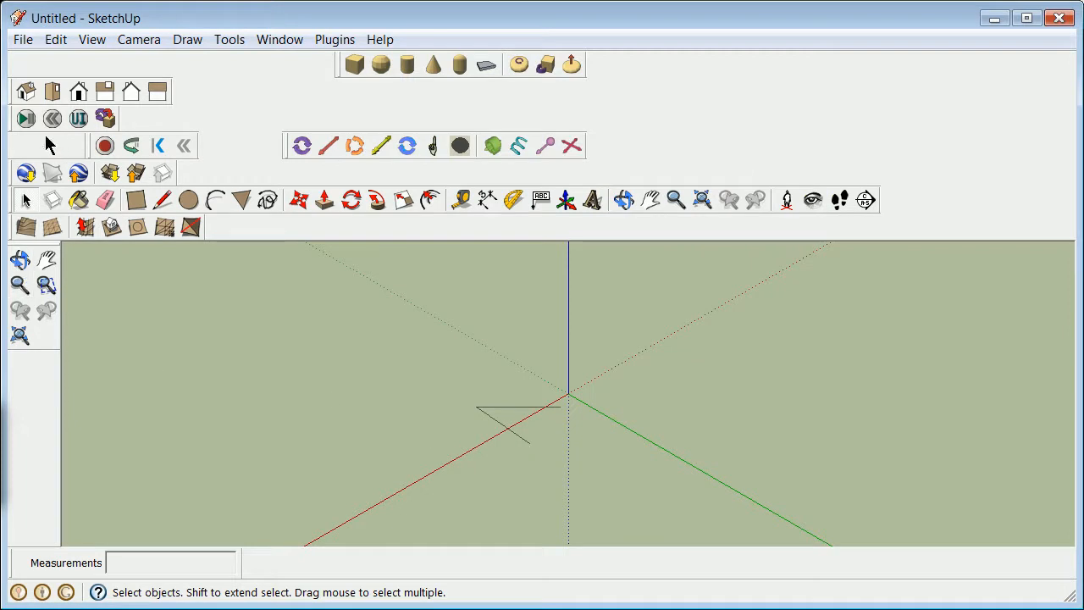
left_click_drag(589, 351, 451, 495)
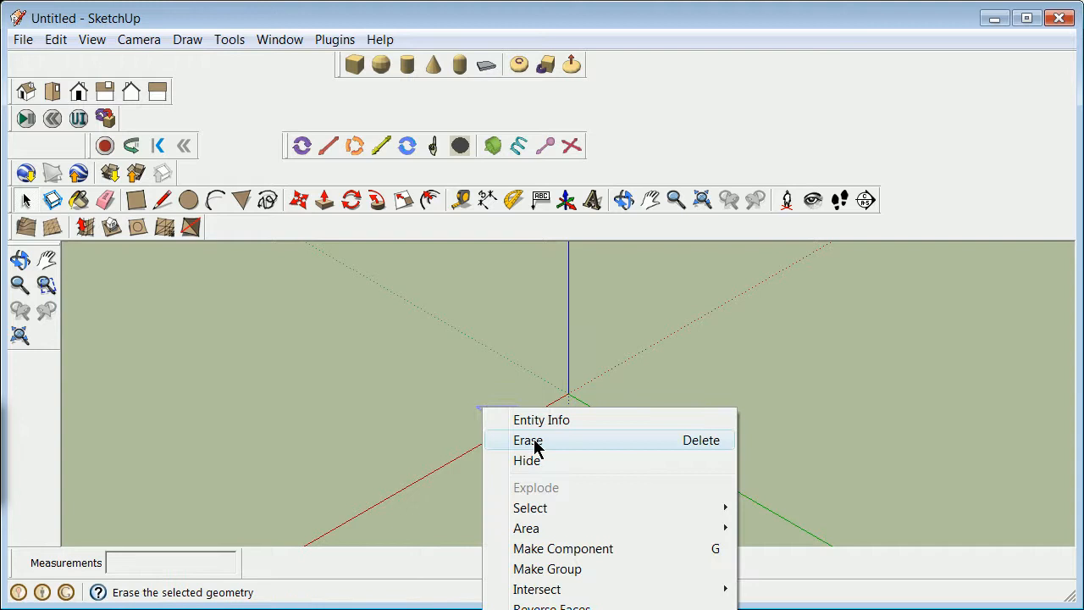
left_click(528, 439)
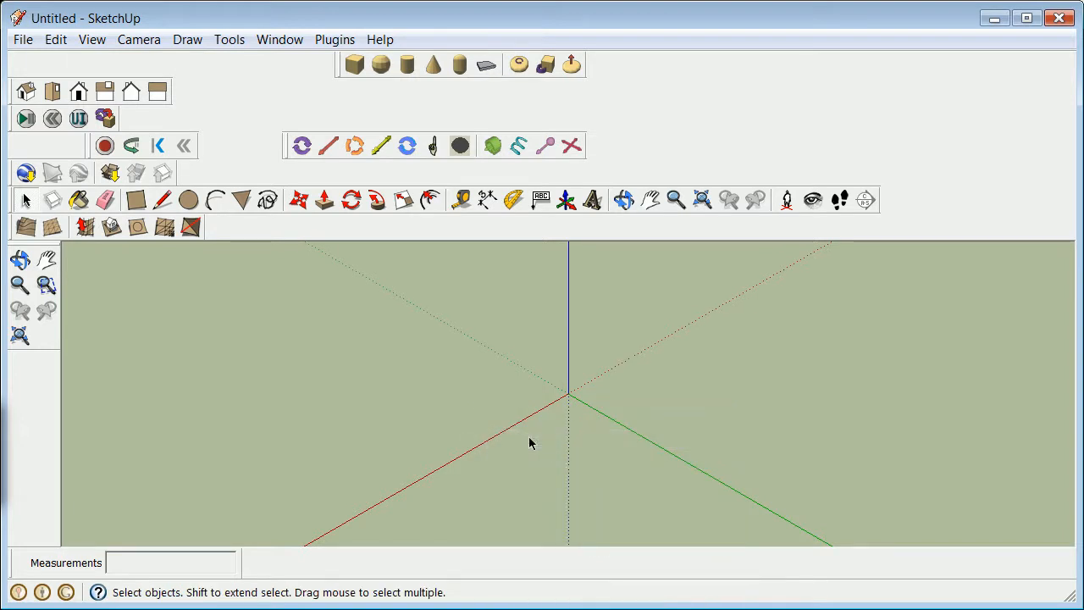
mouse_move(420, 498)
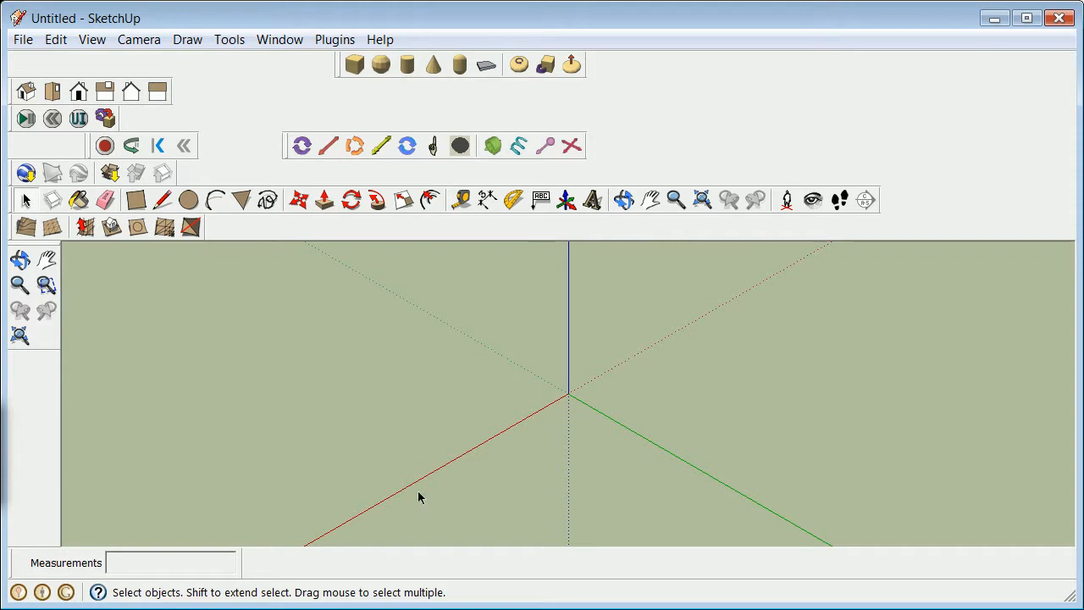
mouse_move(378, 386)
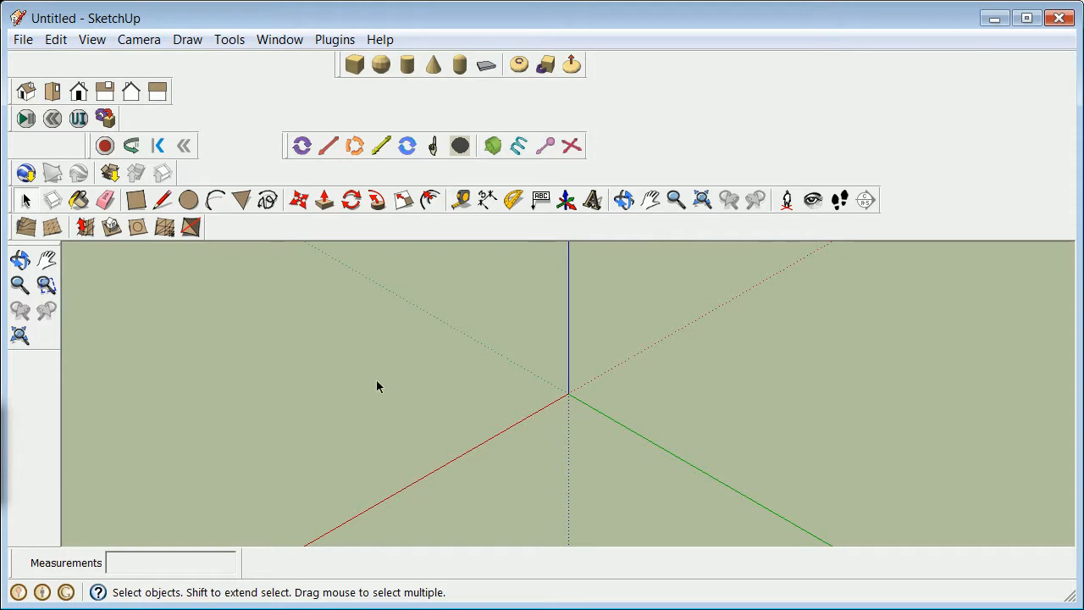
mouse_move(303, 282)
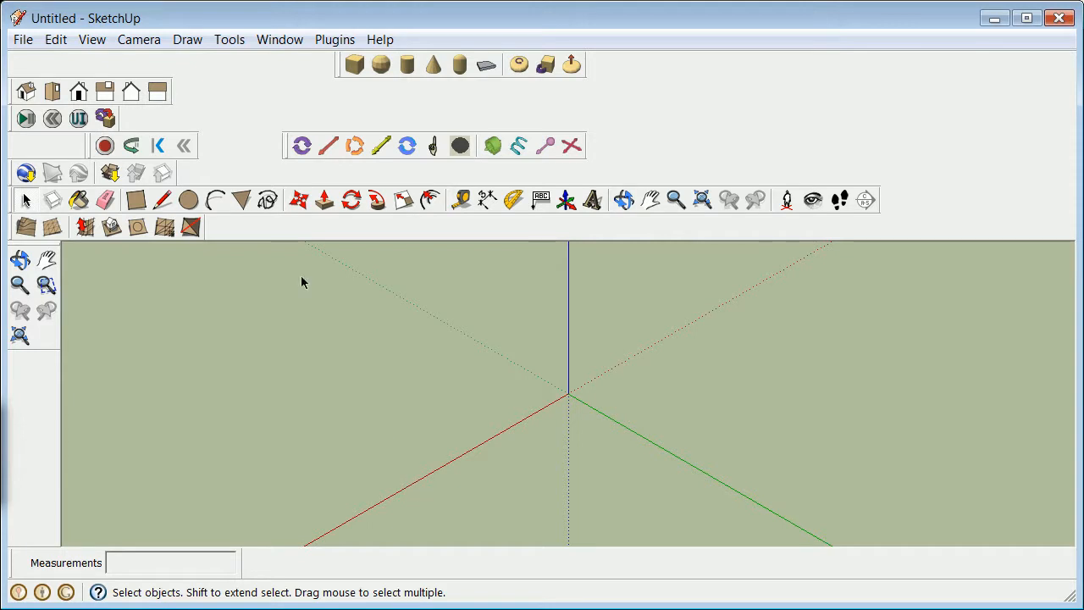
mouse_move(239, 164)
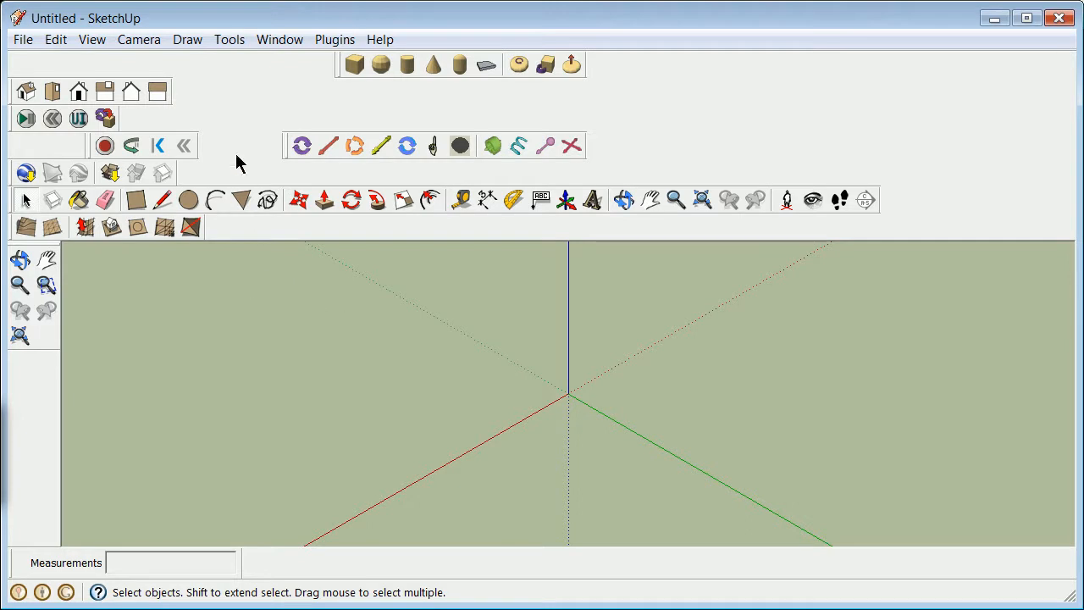
mouse_move(66, 498)
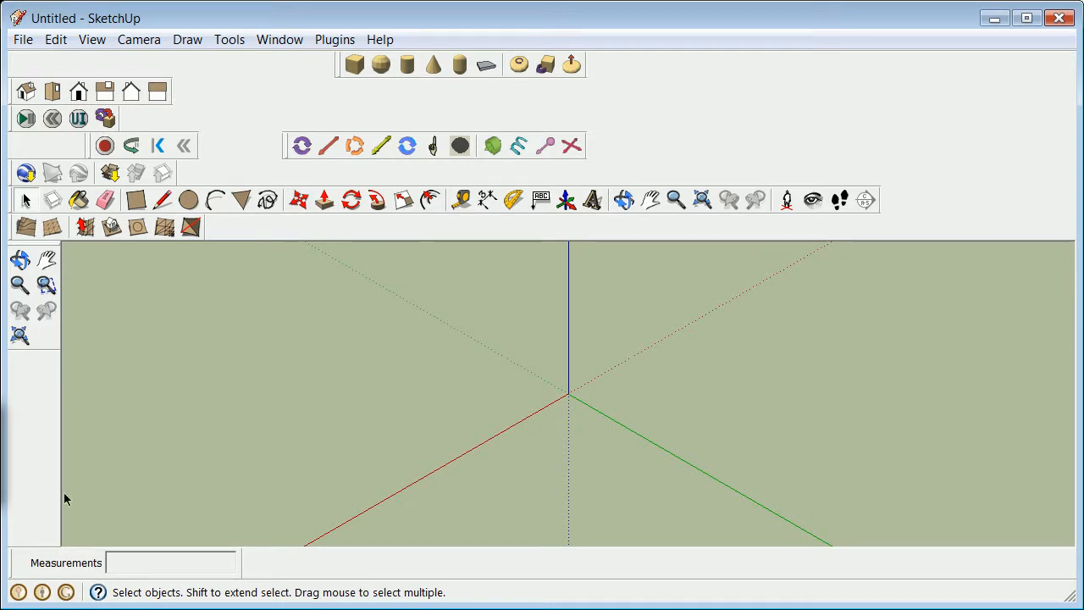
mouse_move(591, 185)
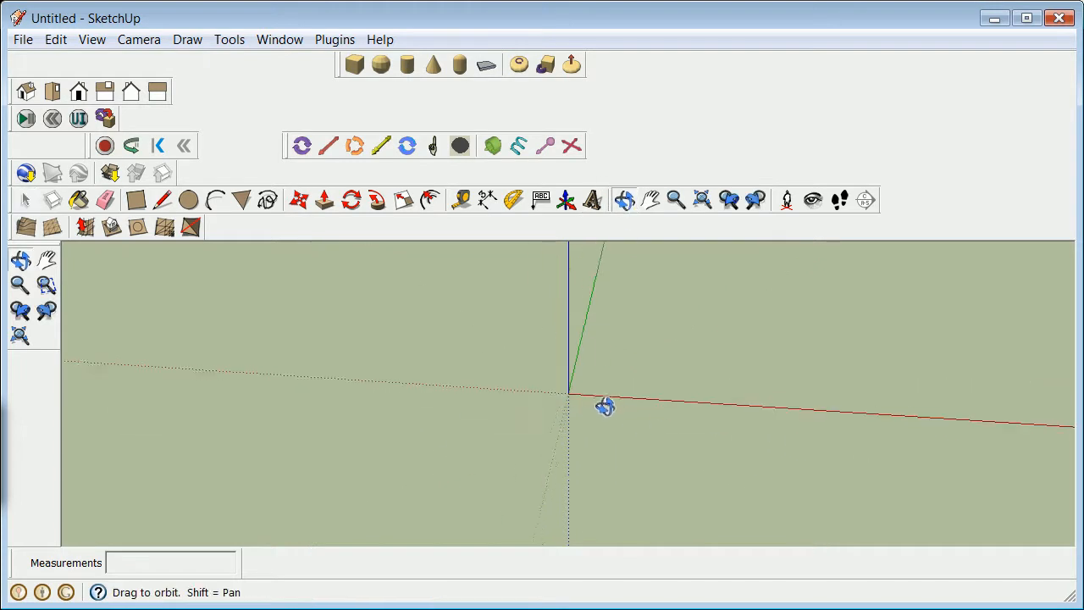
Push/Pull a box at the origin, then run and reset the SketchyPhysics simulation
left_click_drag(604, 407, 563, 331)
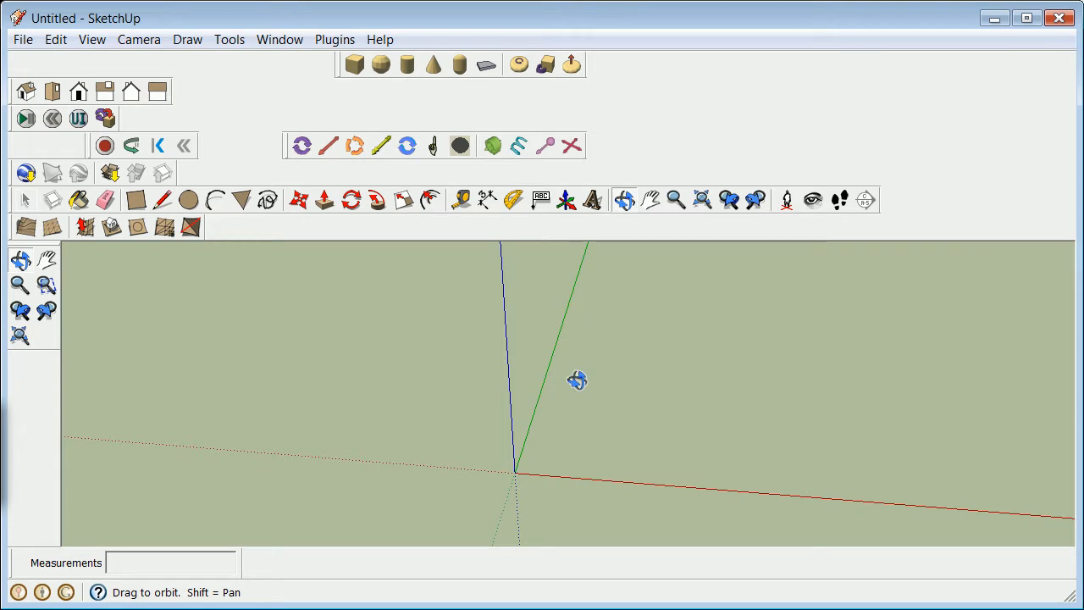
mouse_move(551, 367)
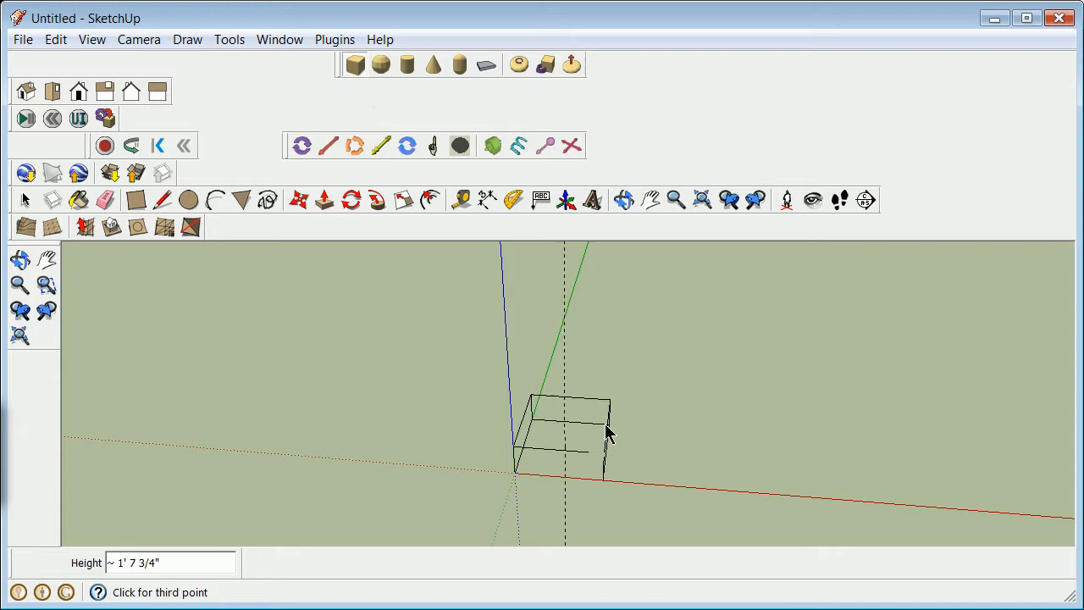
left_click(606, 432)
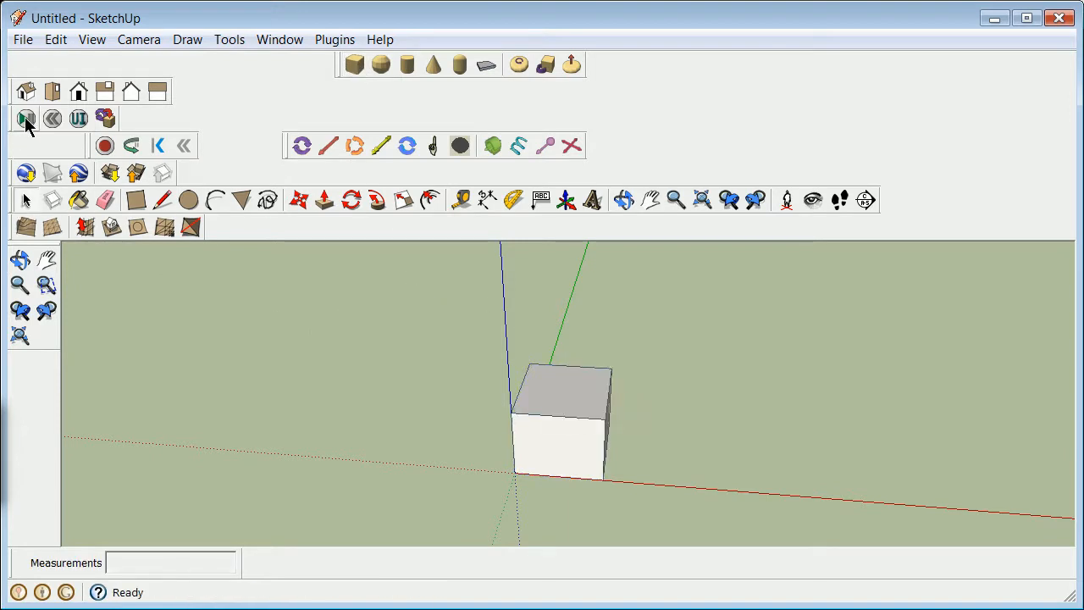
left_click(20, 119)
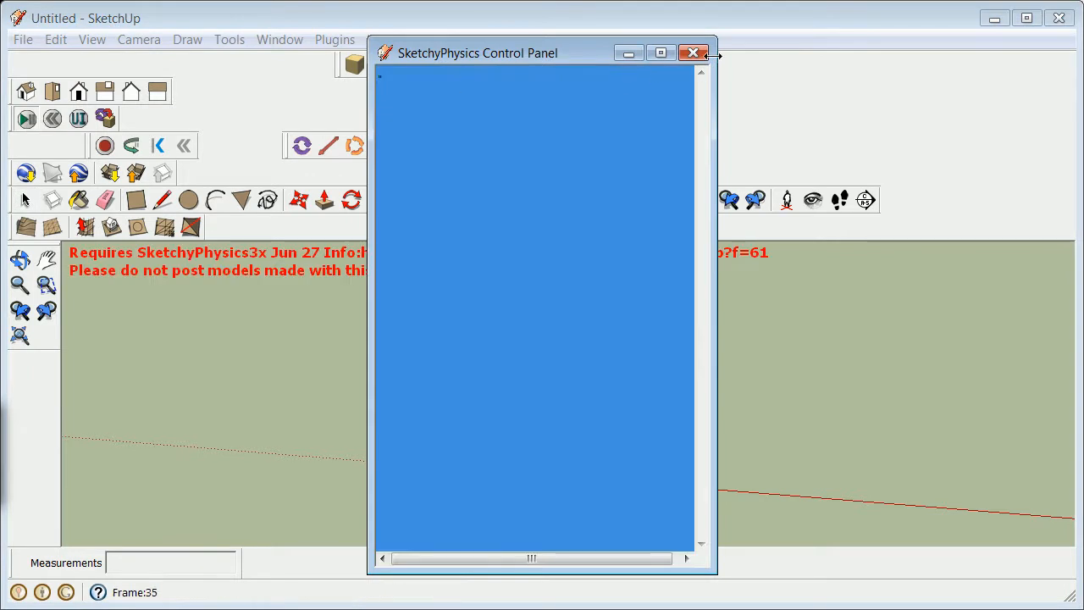
left_click(691, 53)
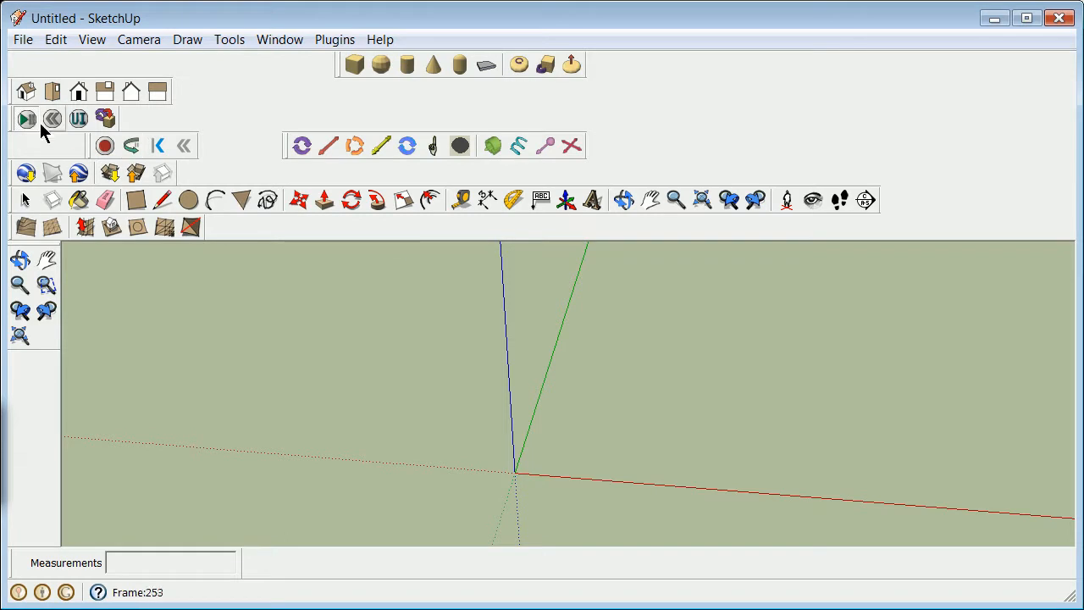
left_click(24, 119)
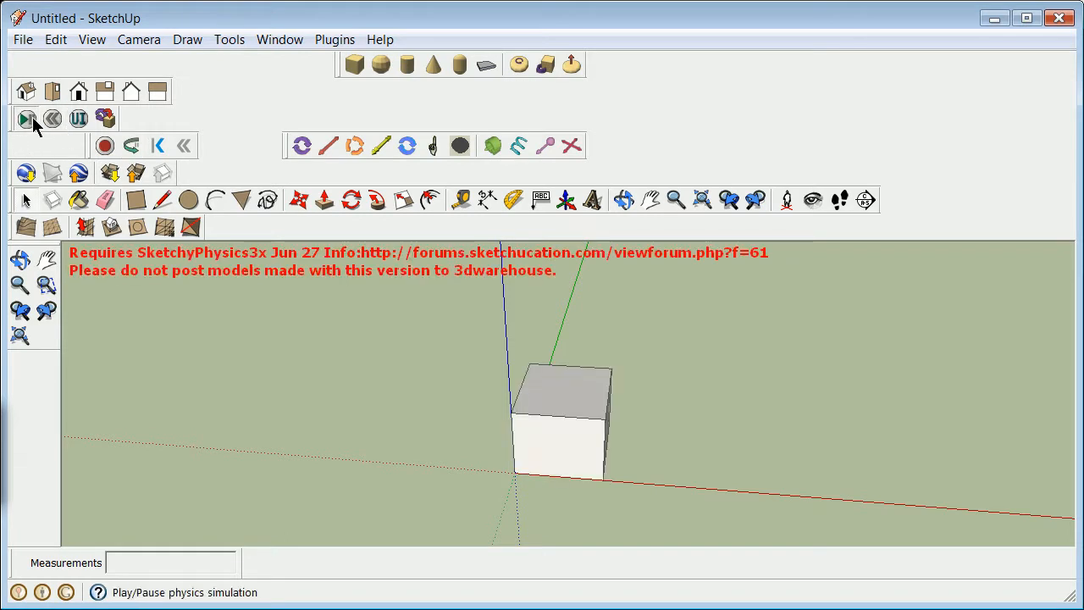
left_click(22, 117)
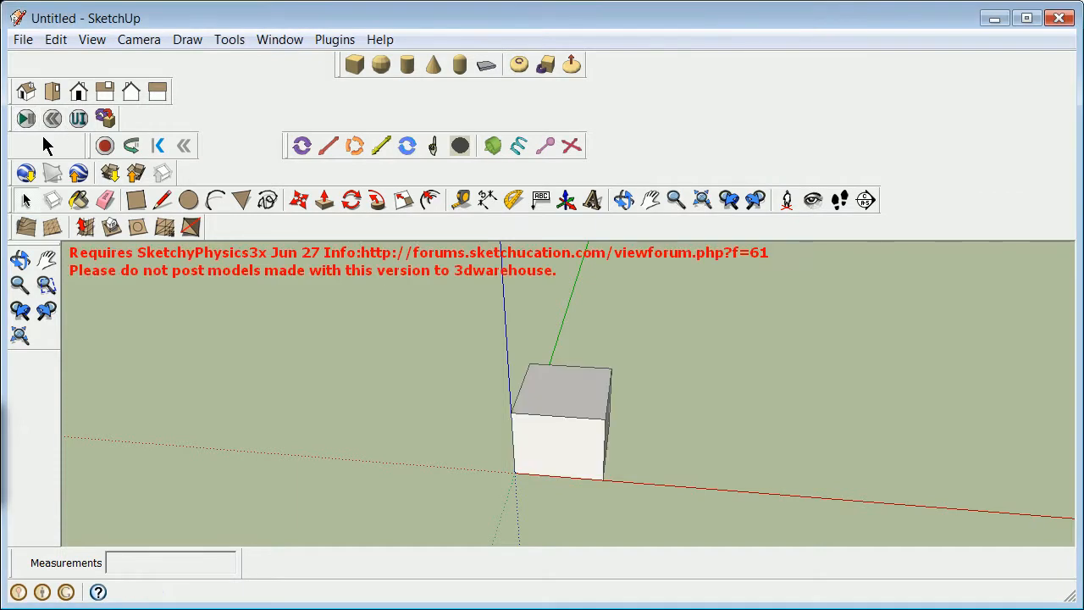
left_click(21, 116)
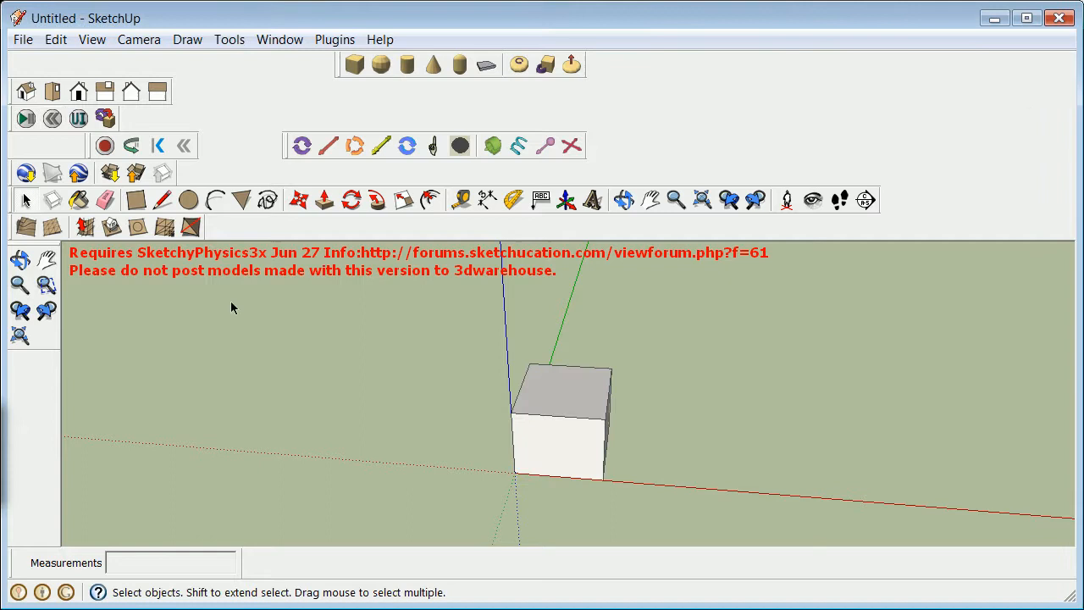
mouse_move(46, 279)
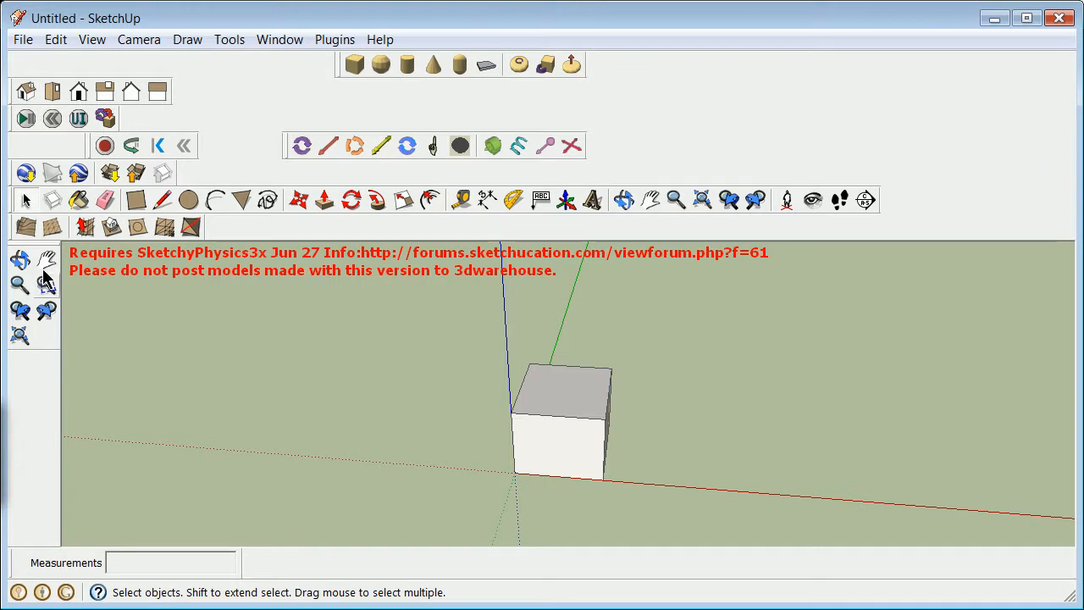
Make the box Scripted with the script line $strength=1000.0
left_click(559, 419)
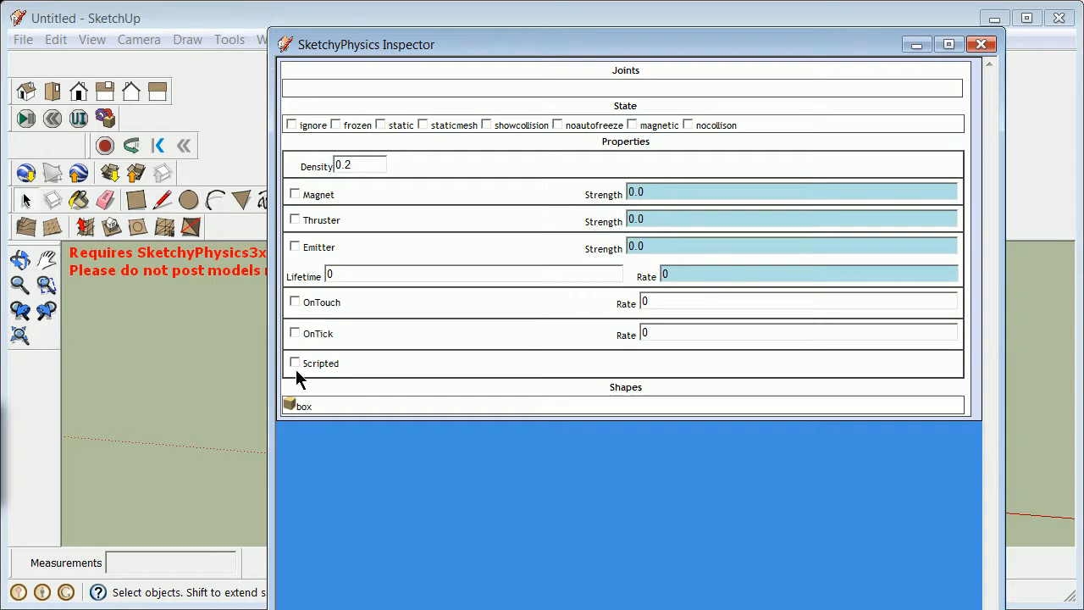
left_click(294, 362)
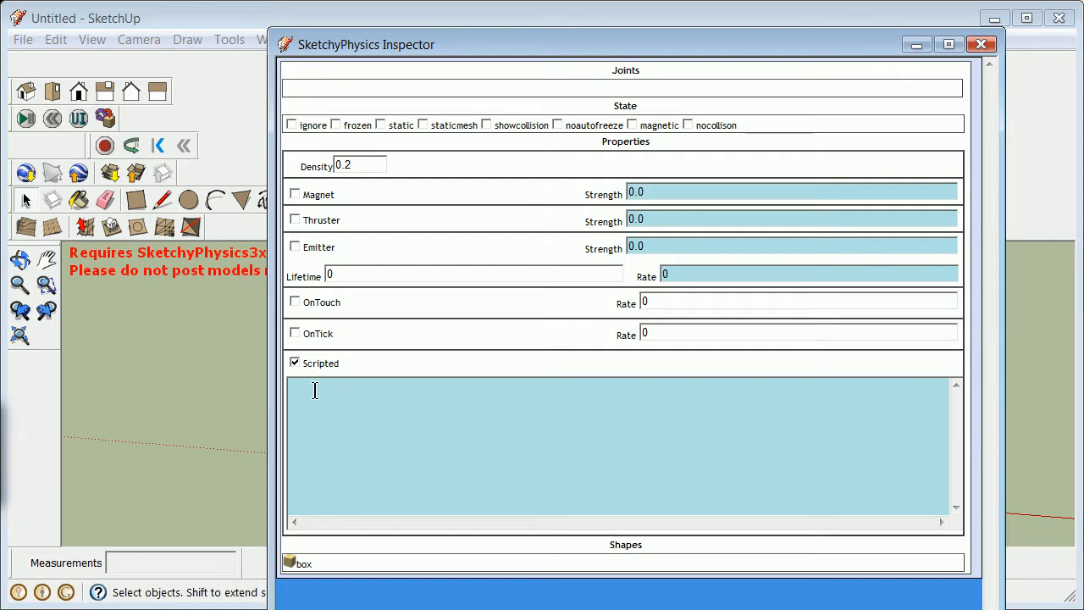
left_click(305, 388)
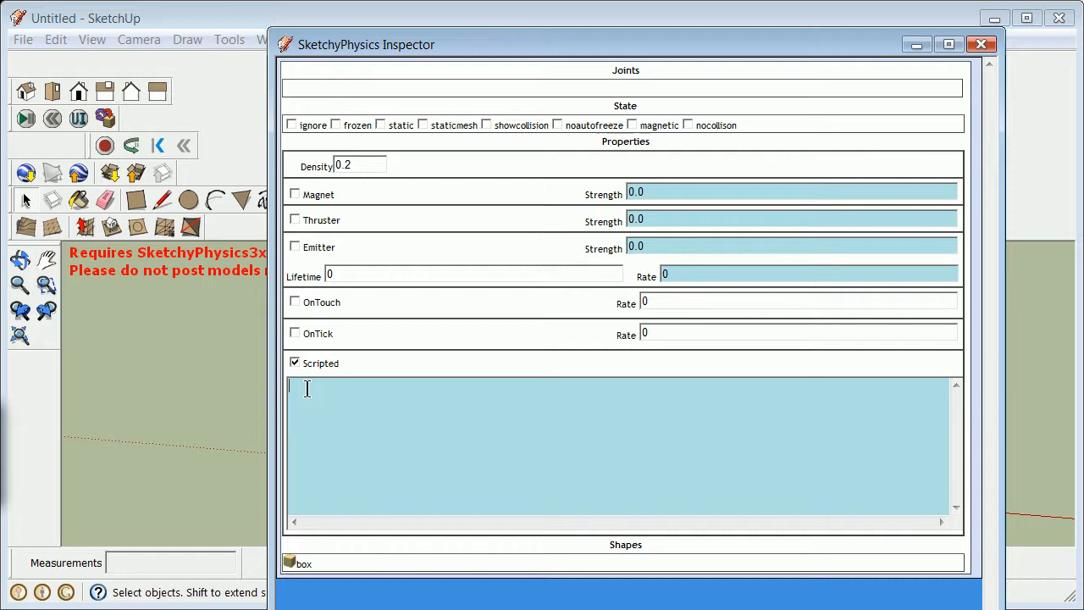
type("$")
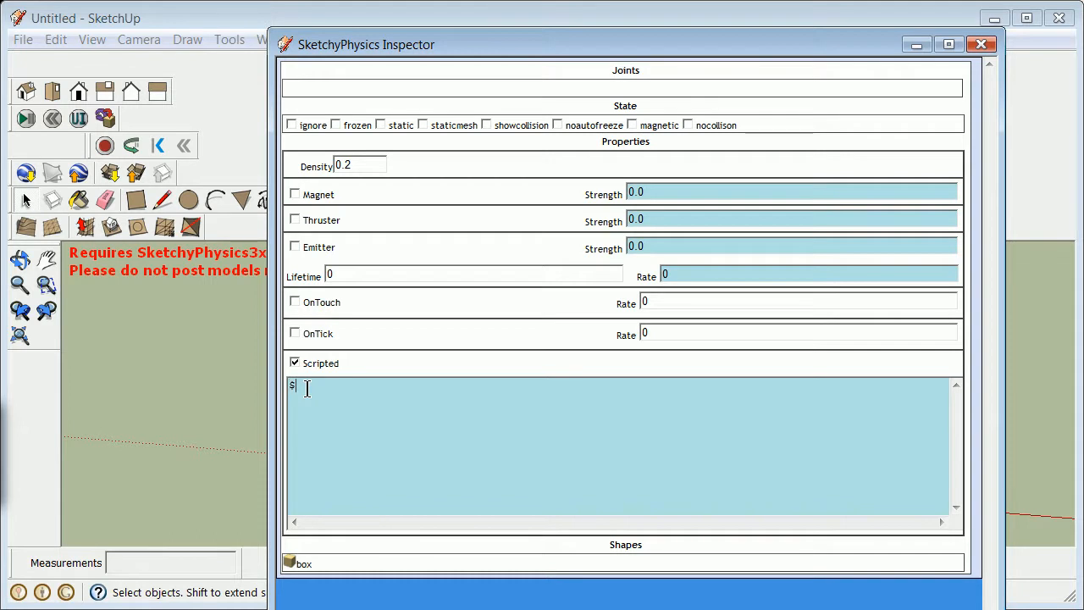
type("strength")
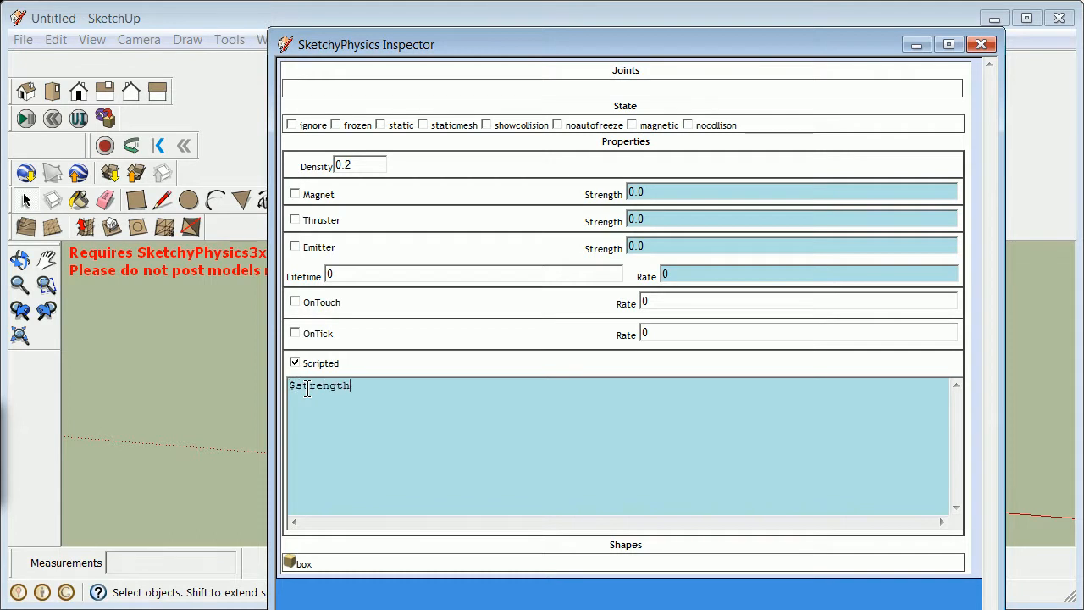
type("=1000")
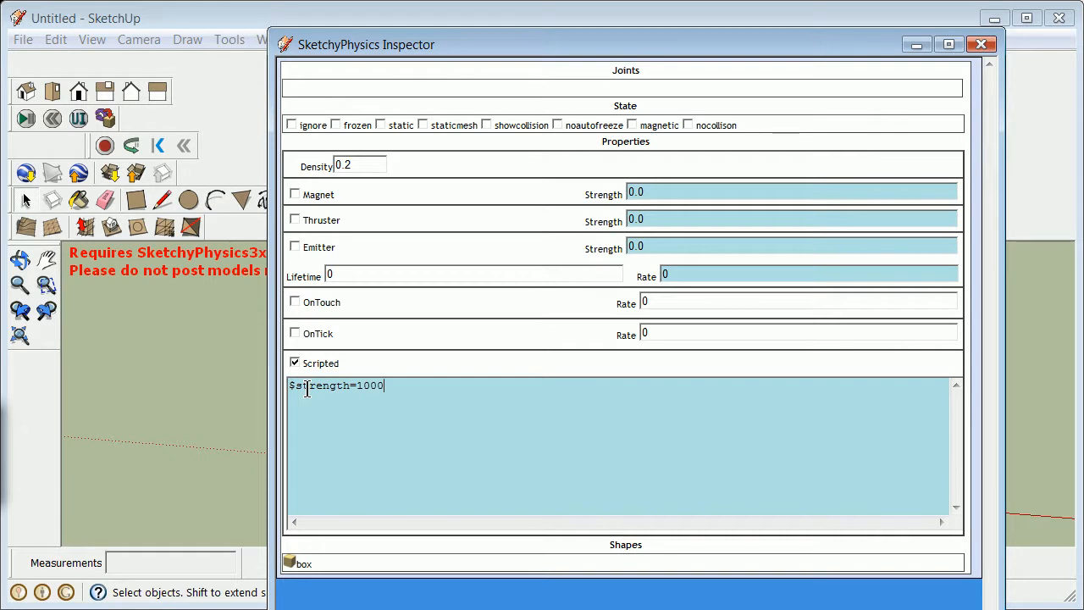
type(".0")
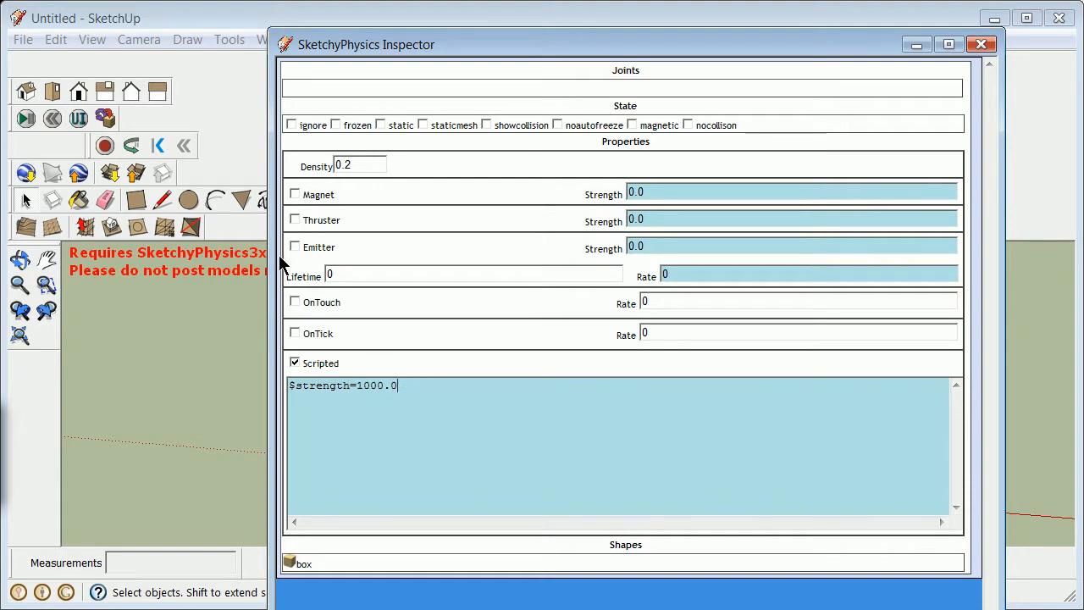
Make the box a Magnet whose Strength is $strength
left_click(294, 194)
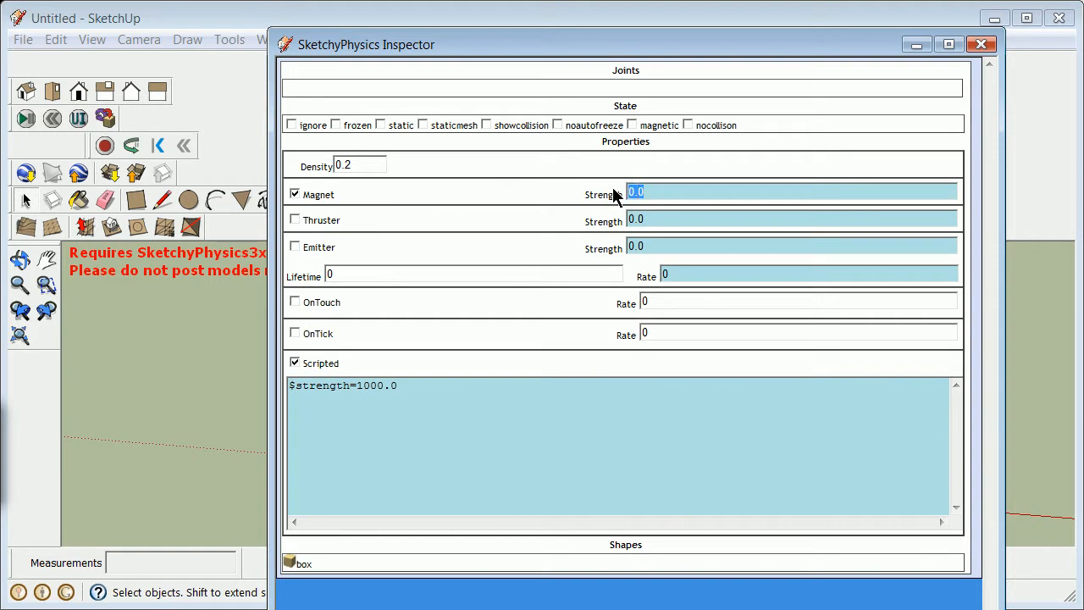
type("$str")
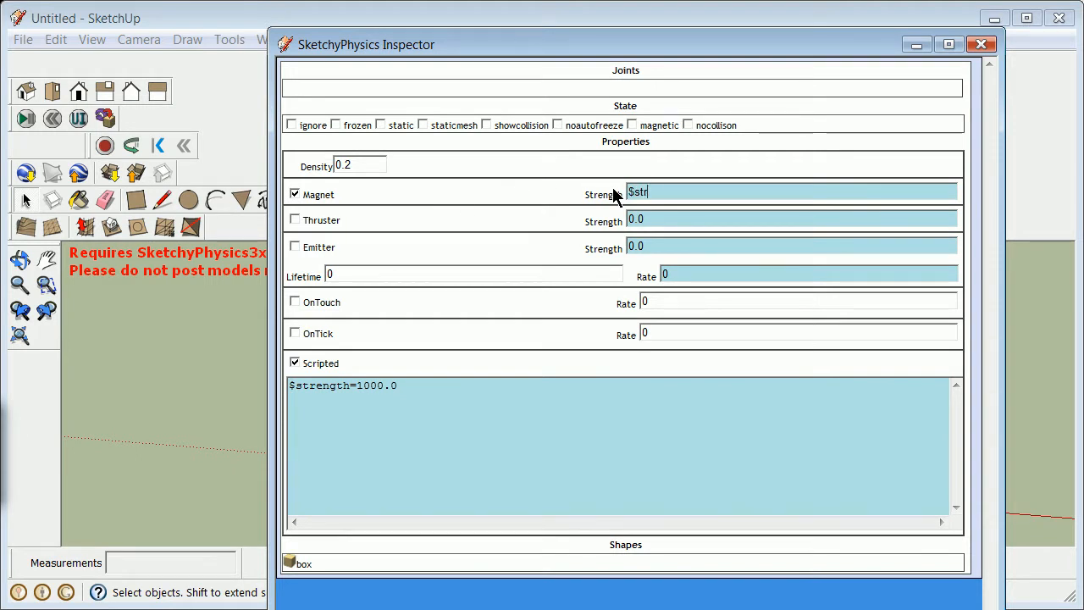
type("e")
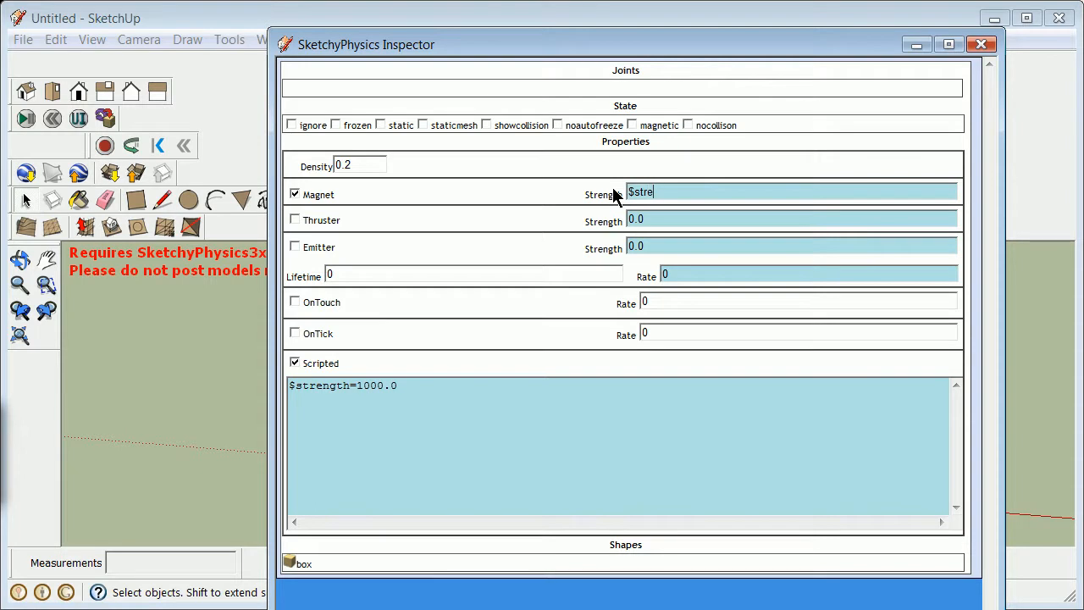
type("ngth")
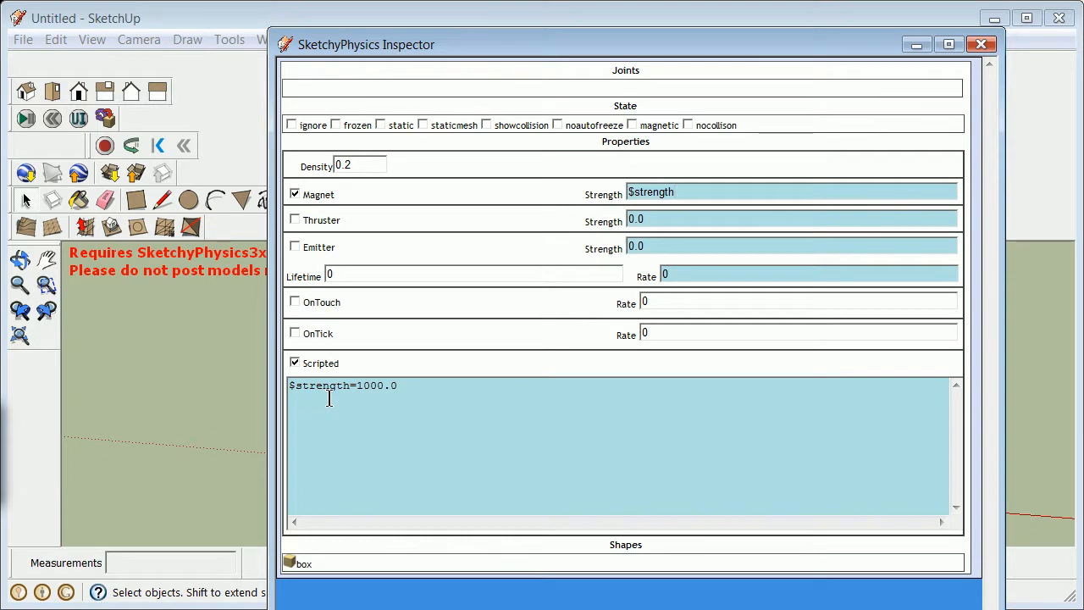
mouse_move(361, 345)
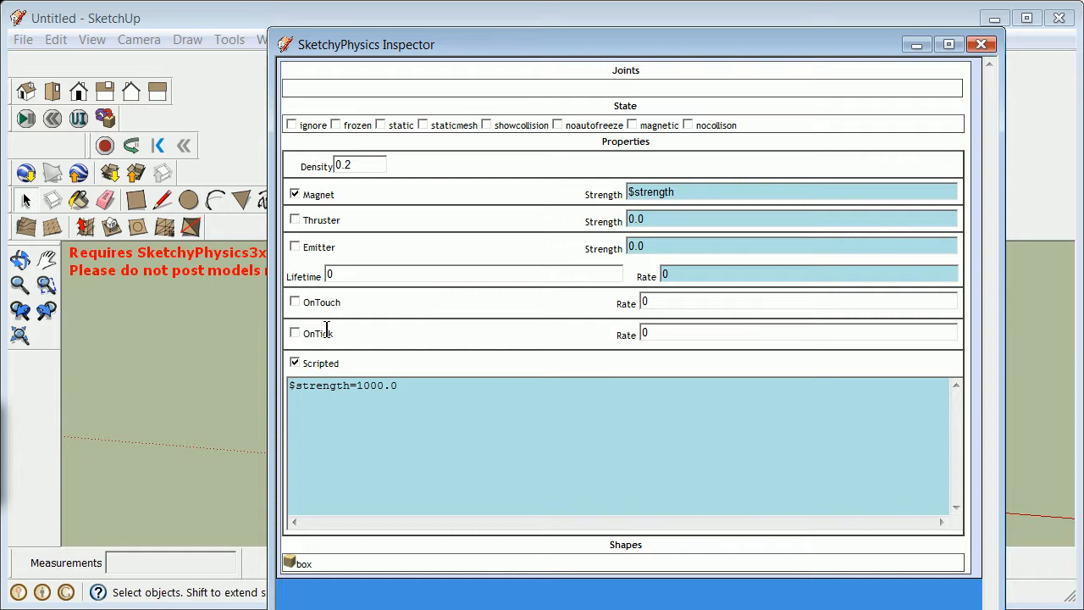
mouse_move(359, 307)
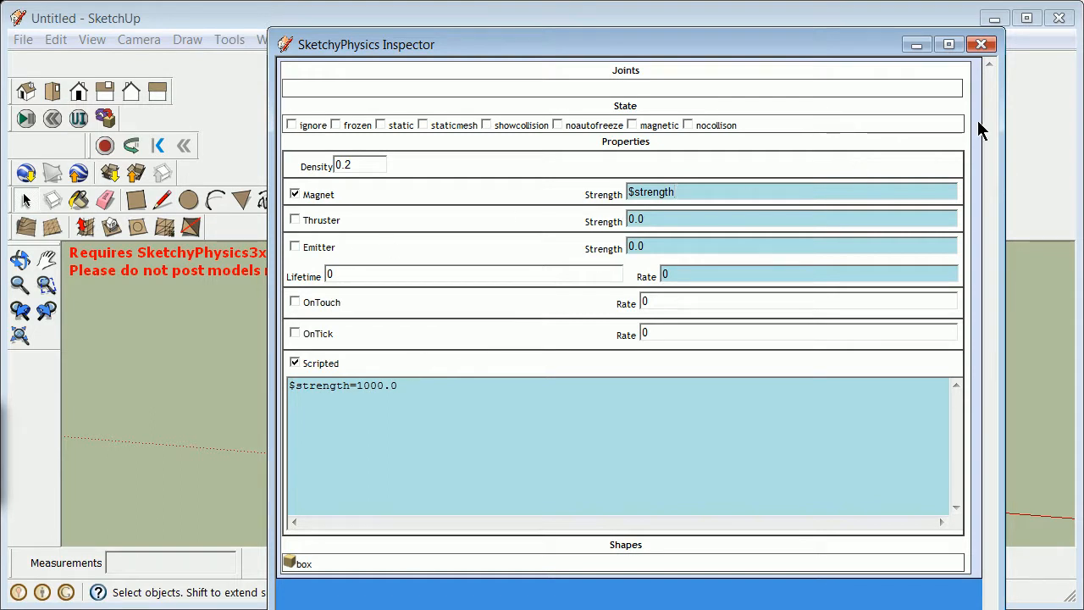
mouse_move(521, 214)
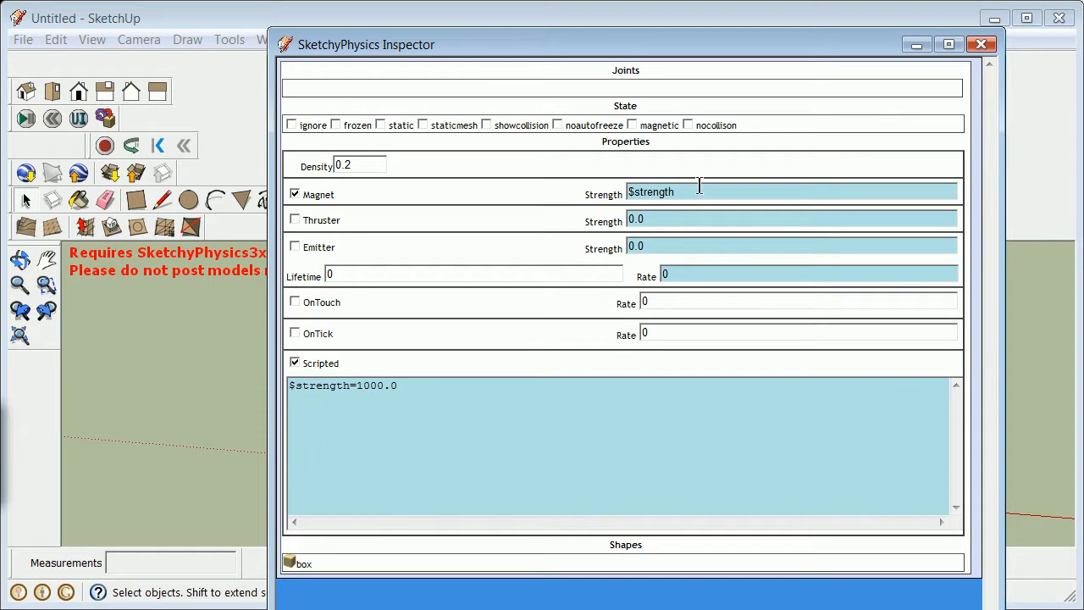
mouse_move(267, 234)
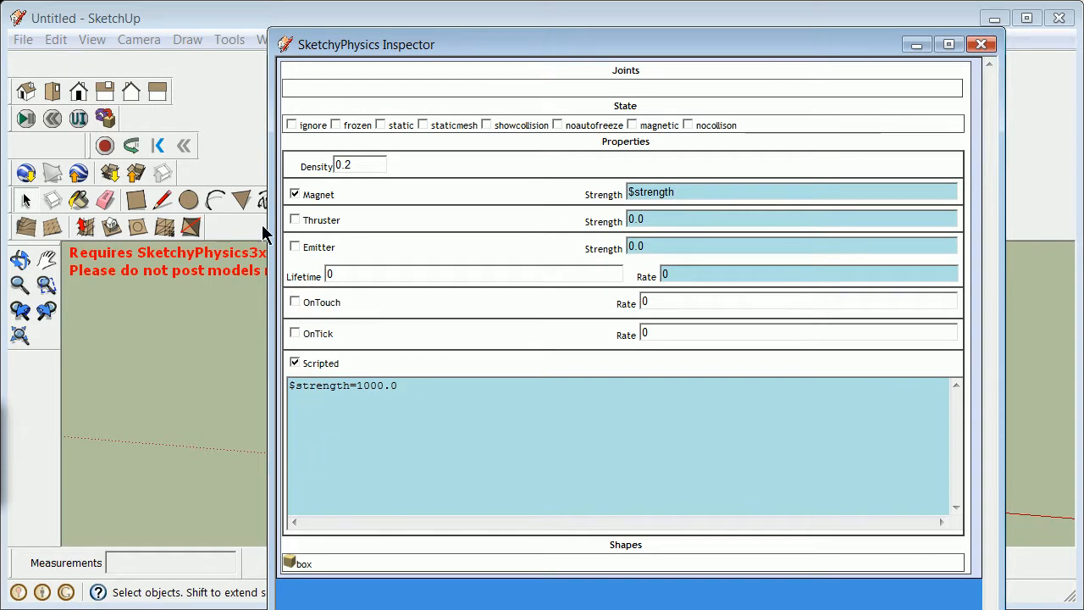
left_click(983, 44)
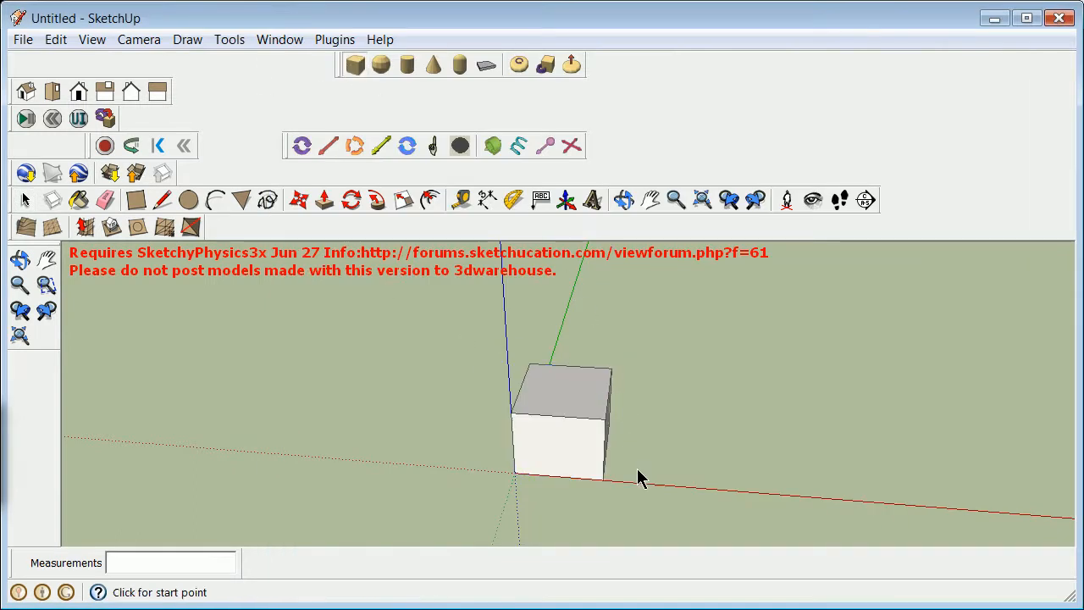
Copy the box to a second one beside it and mark its physics state magnetic
left_click(640, 479)
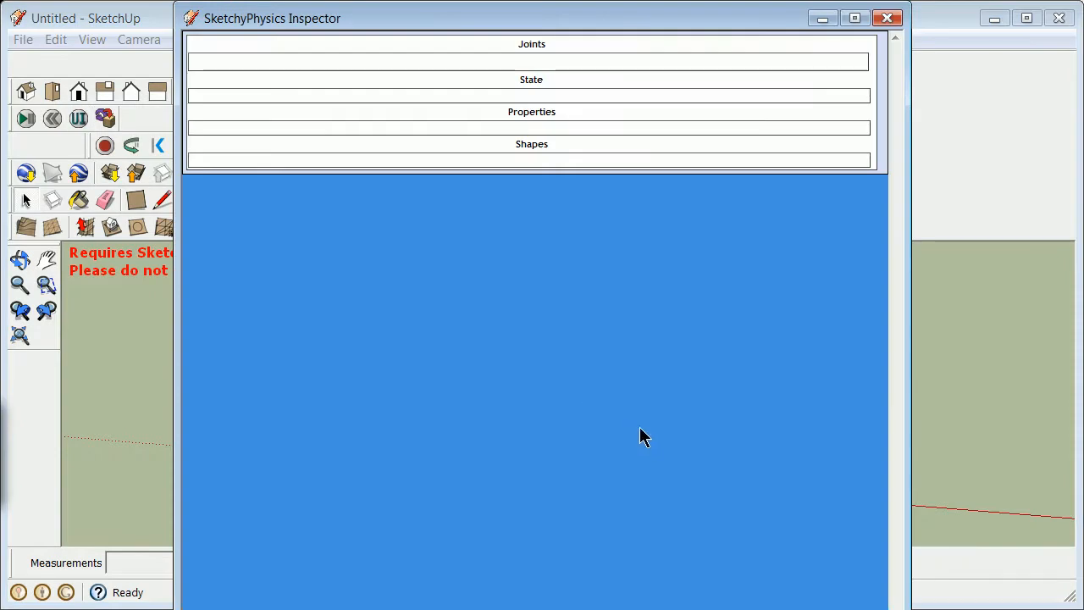
left_click(885, 19)
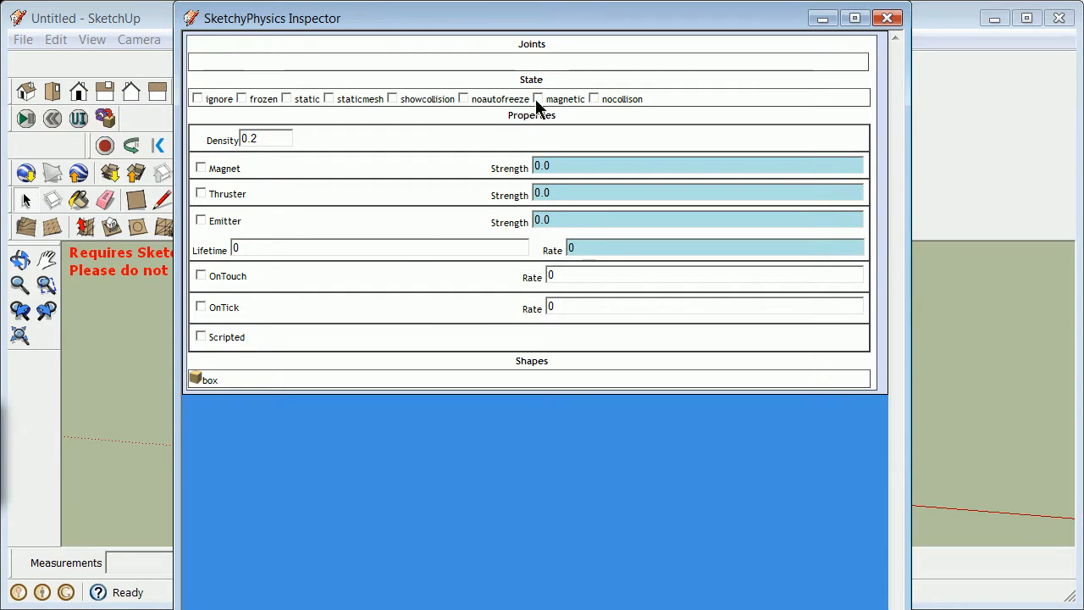
left_click(548, 99)
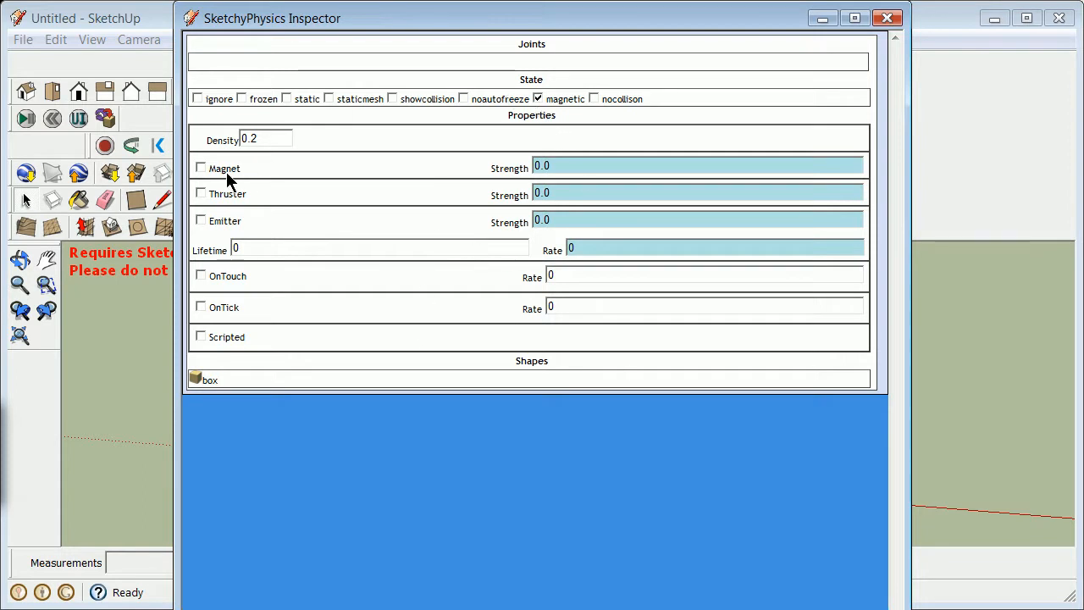
left_click(885, 19)
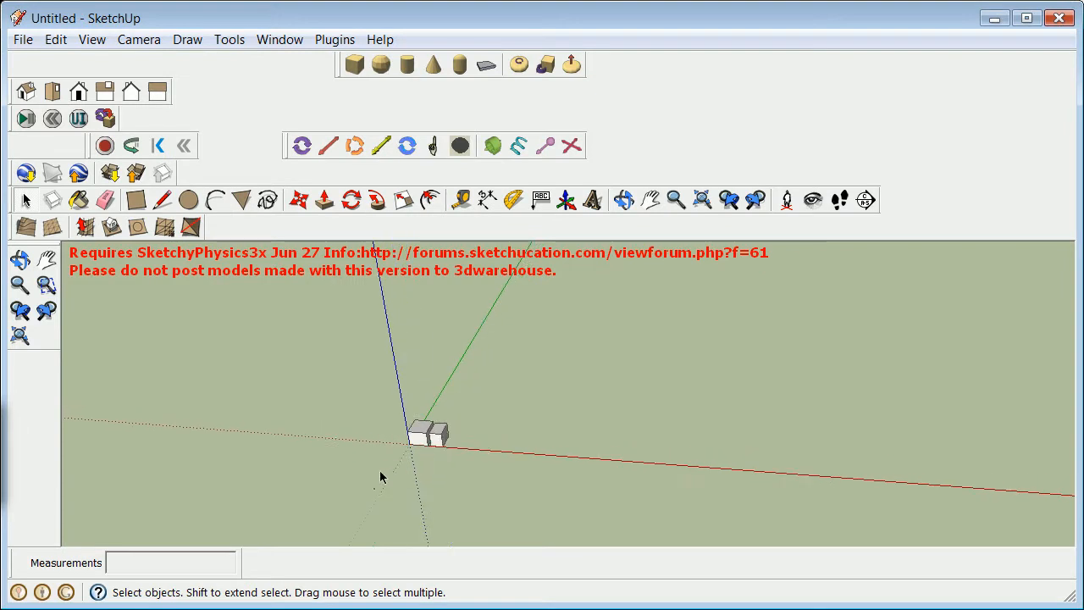
left_click(622, 200)
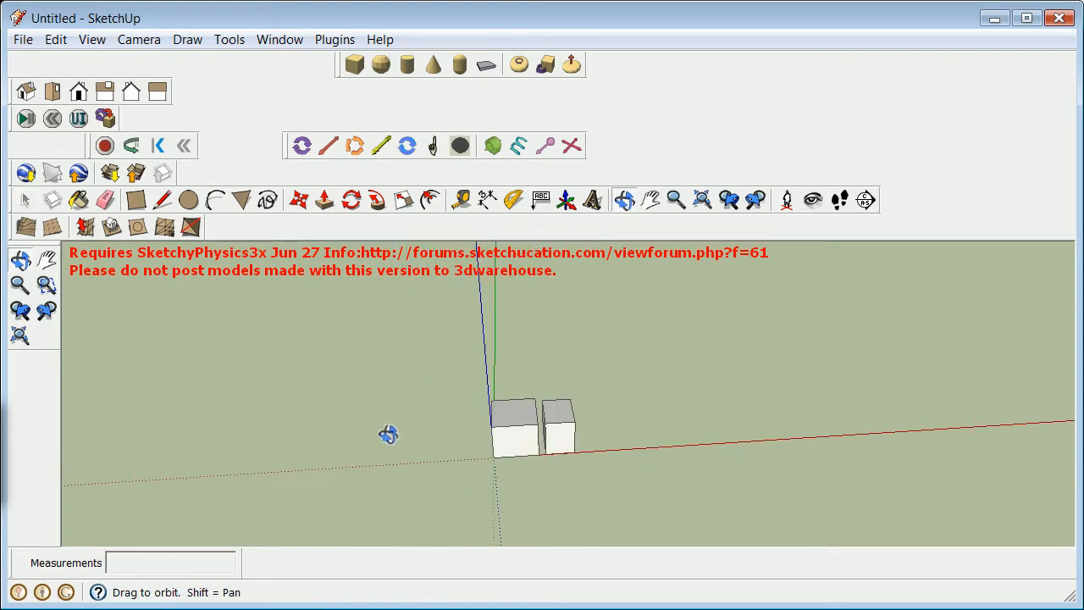
mouse_move(194, 232)
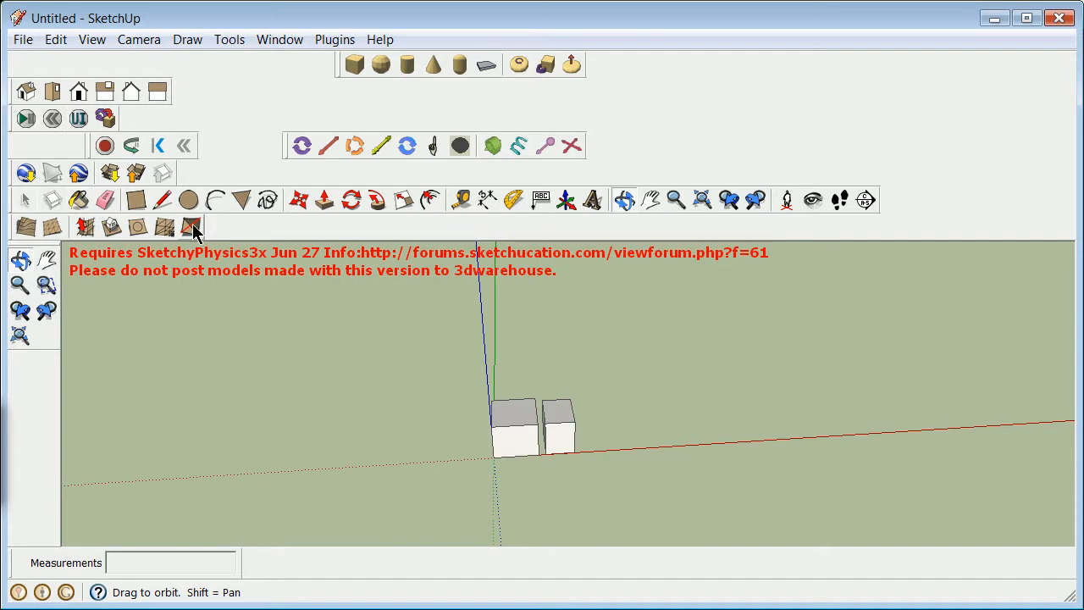
Run and reset the simulation three times, watching the two boxes attract
left_click(25, 117)
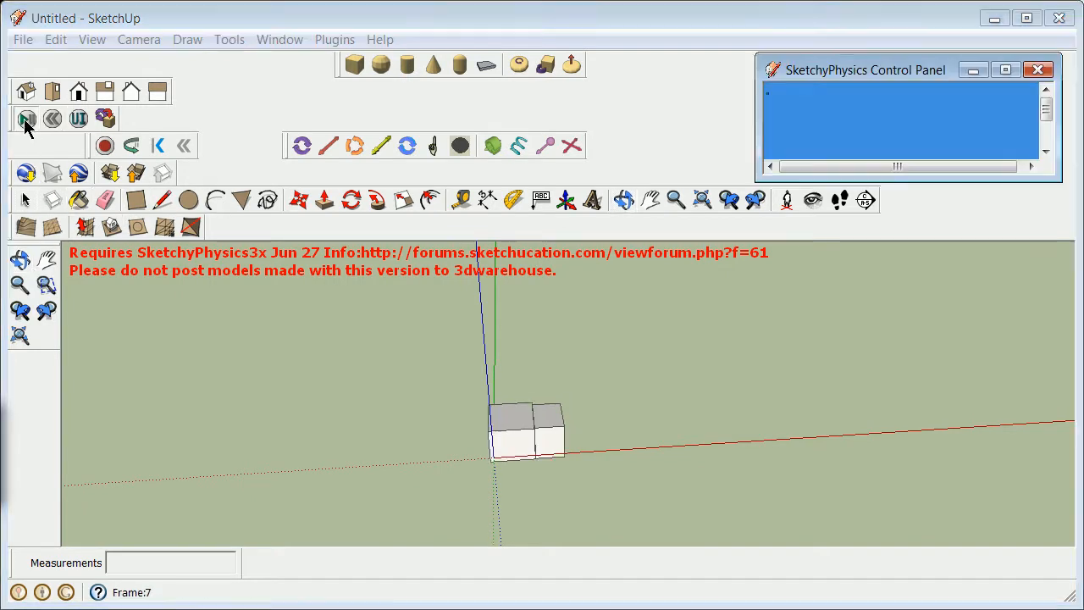
left_click(21, 123)
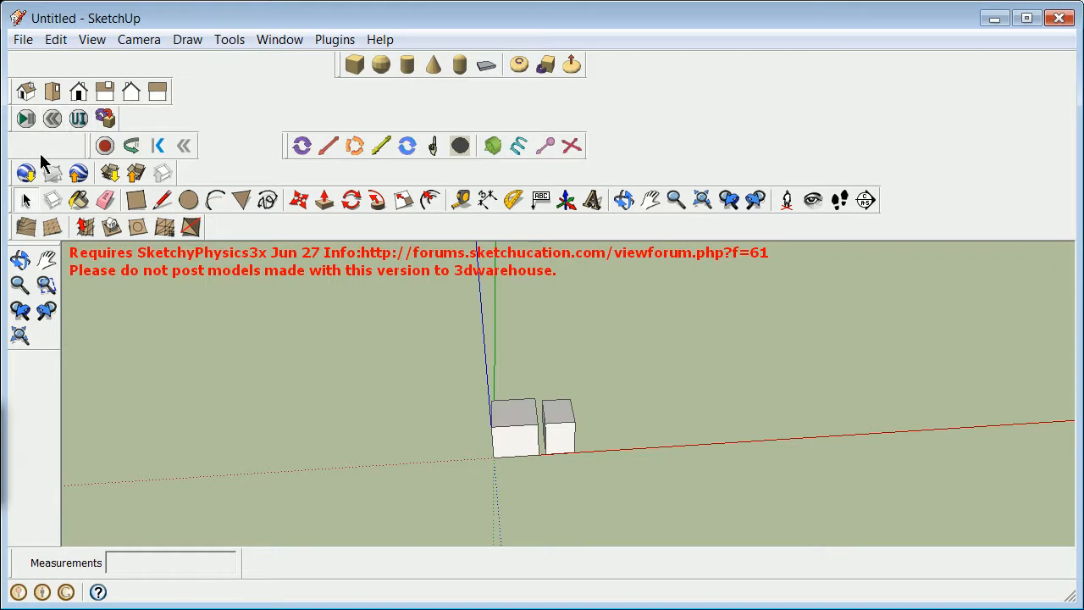
left_click(25, 119)
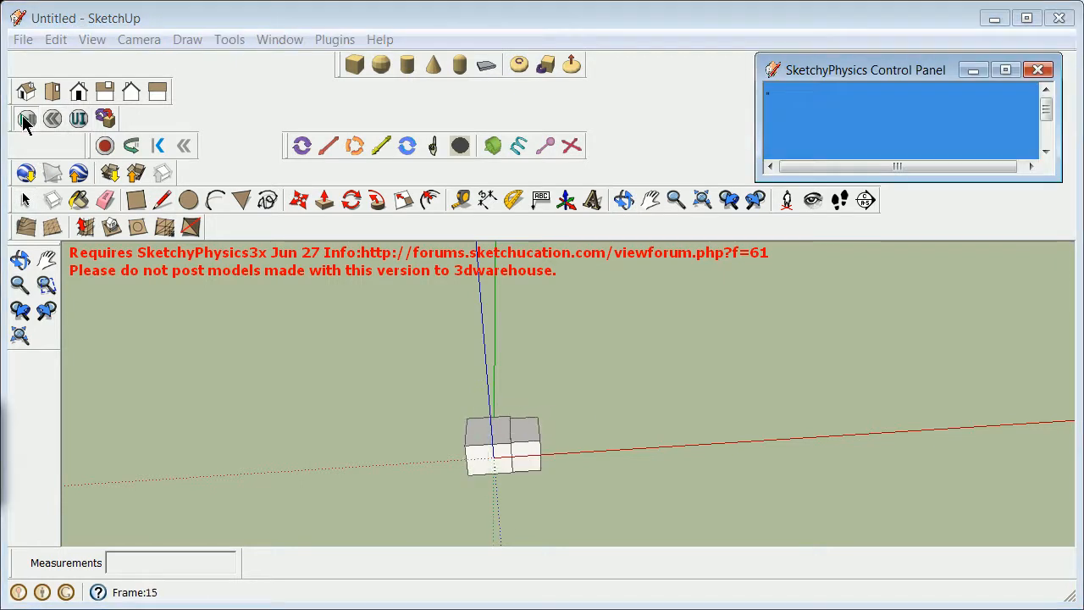
left_click(25, 119)
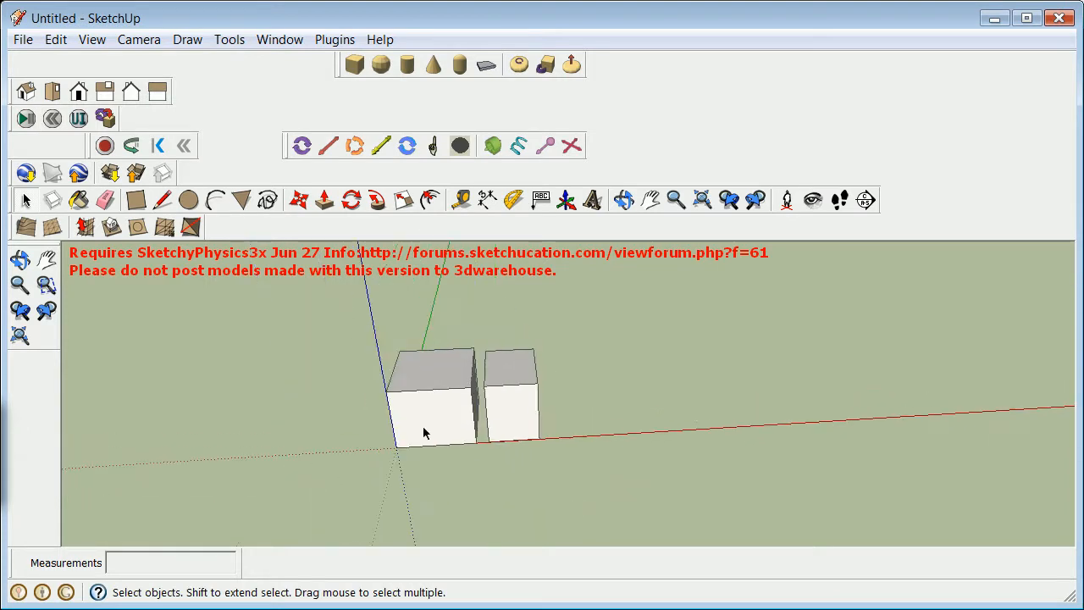
left_click(24, 118)
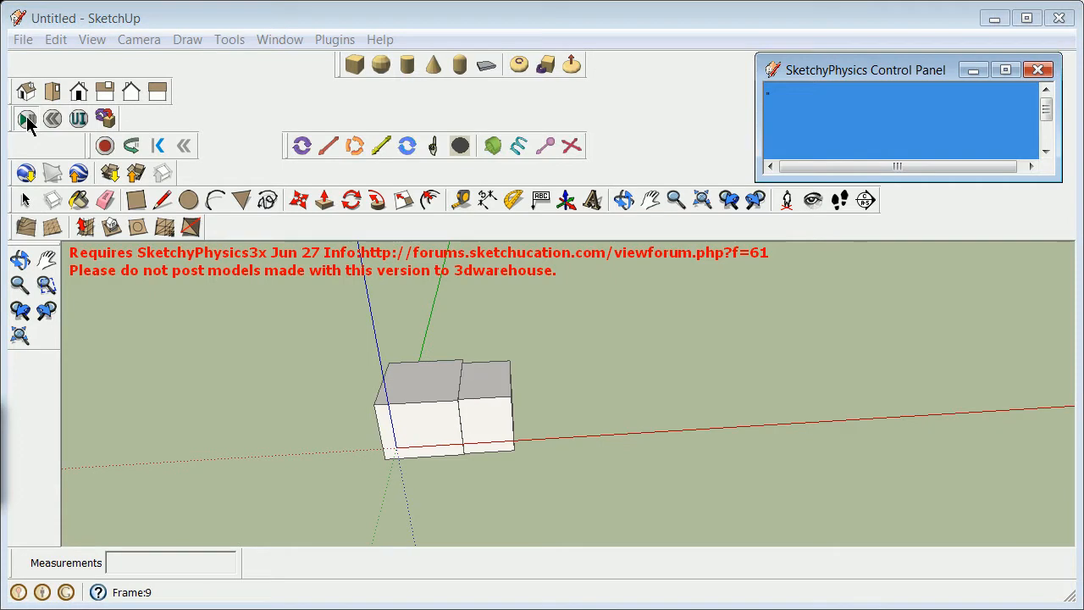
left_click(21, 119)
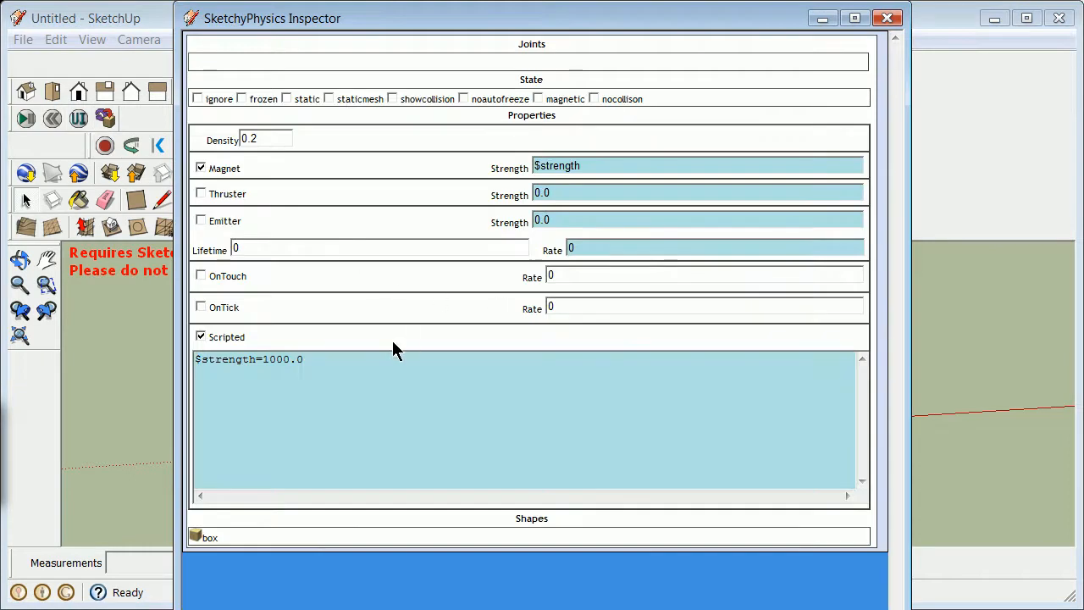
Change the script to $strength=-1000.0, then rerun and reset the simulation
double_click(282, 359)
type("-")
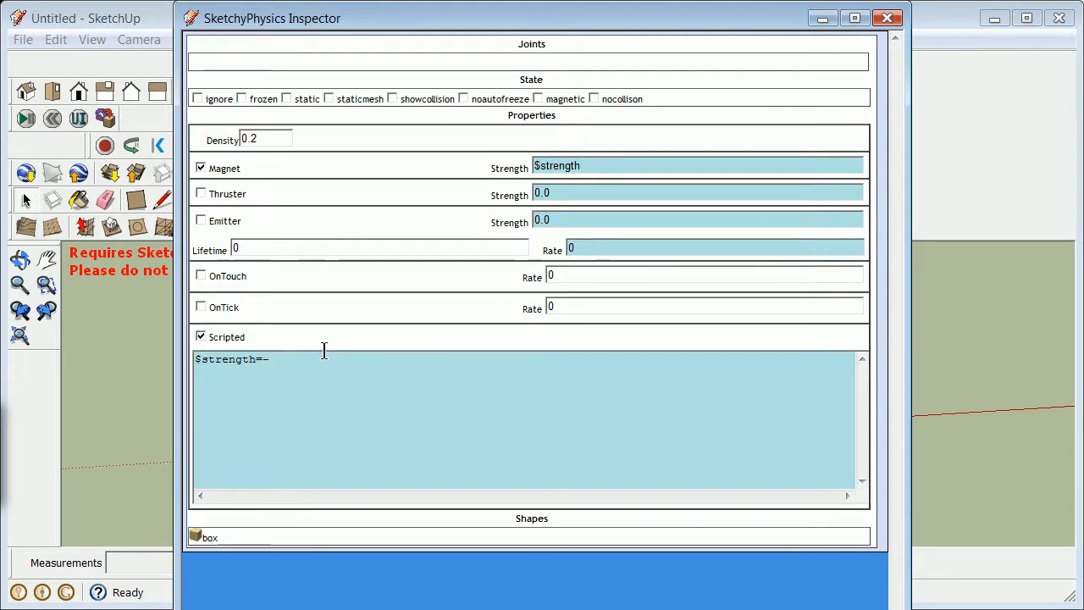
type("1000.0")
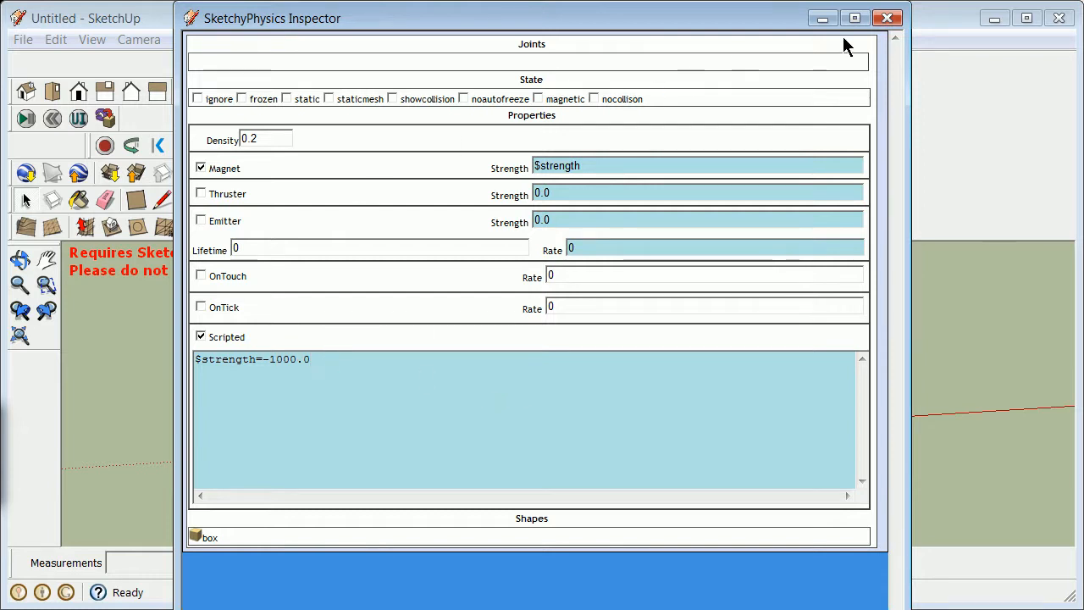
left_click(887, 18)
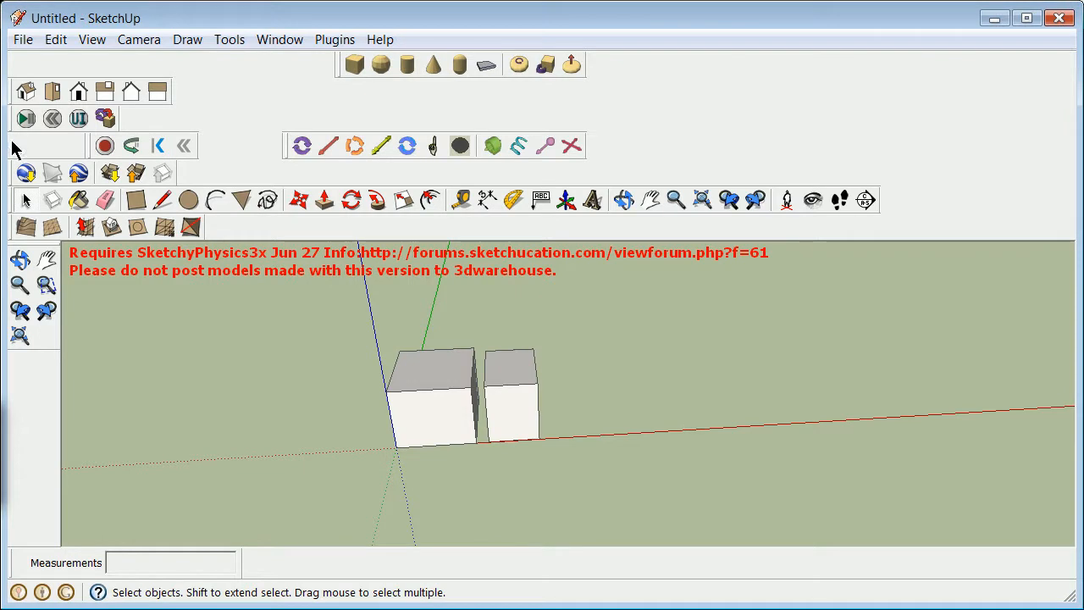
left_click(23, 135)
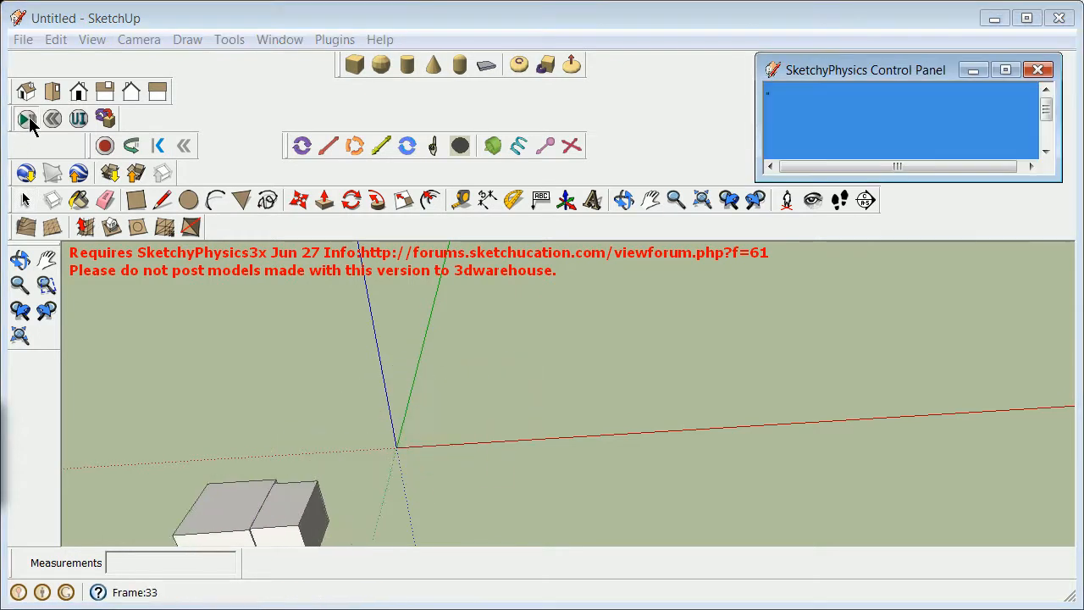
left_click(23, 116)
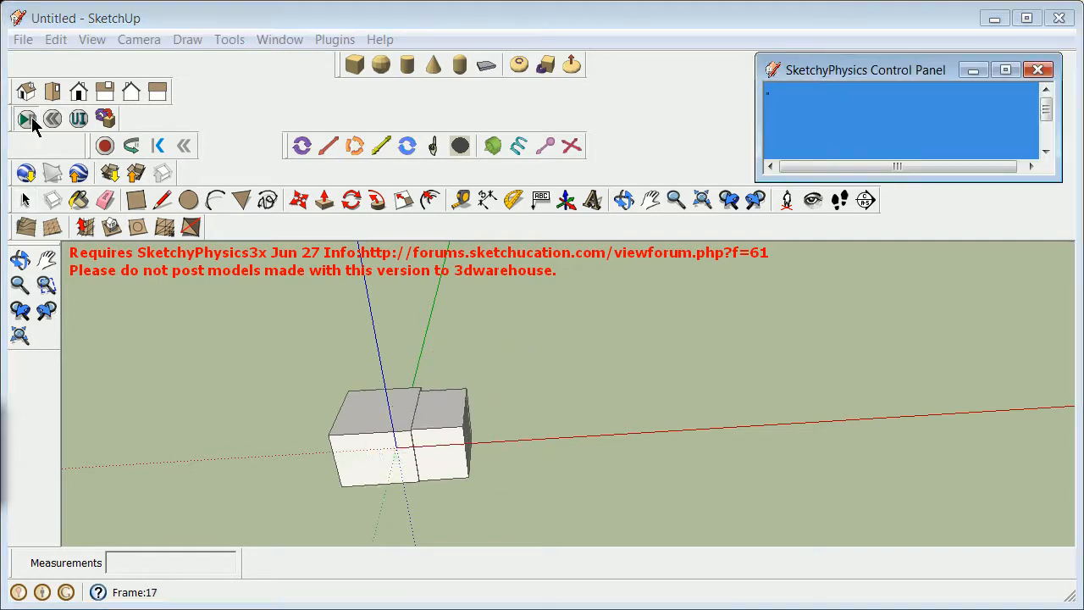
left_click(24, 118)
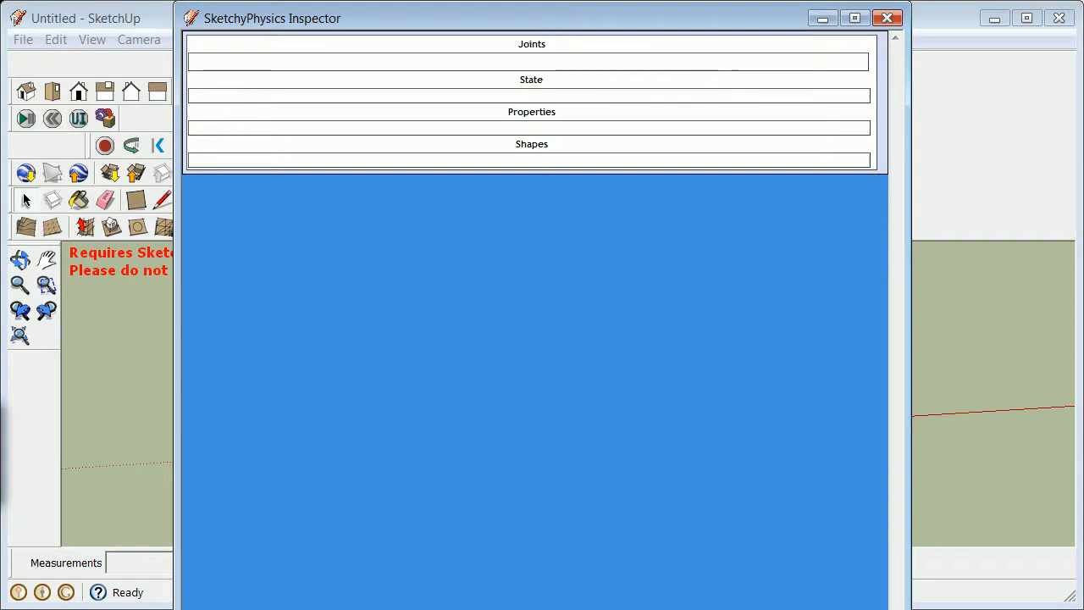
mouse_move(856, 56)
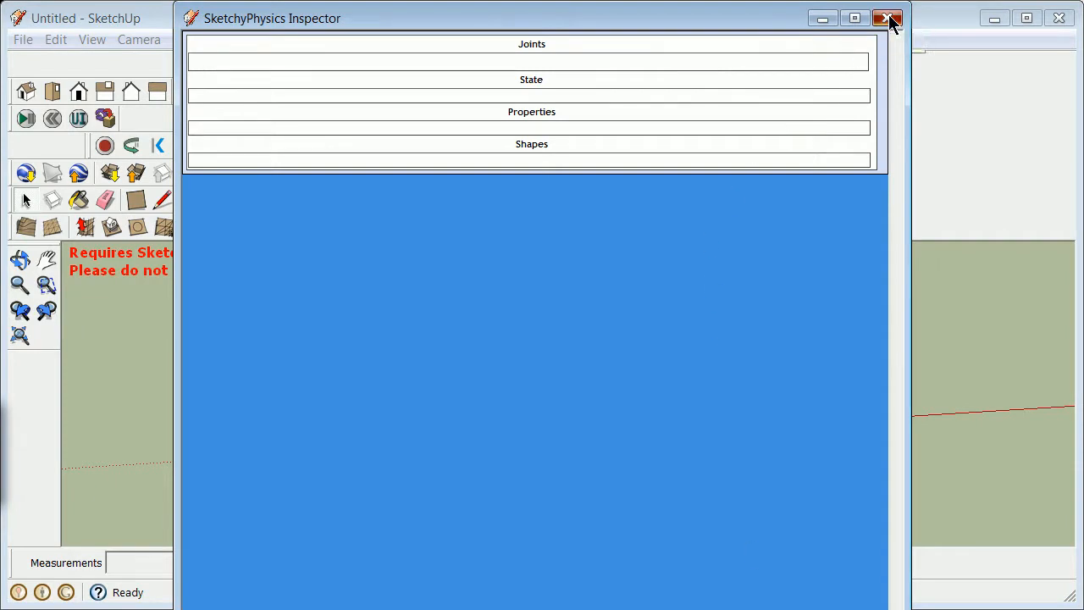
Save the two-box model as jun4a.skp and exit SketchUp
left_click(885, 18)
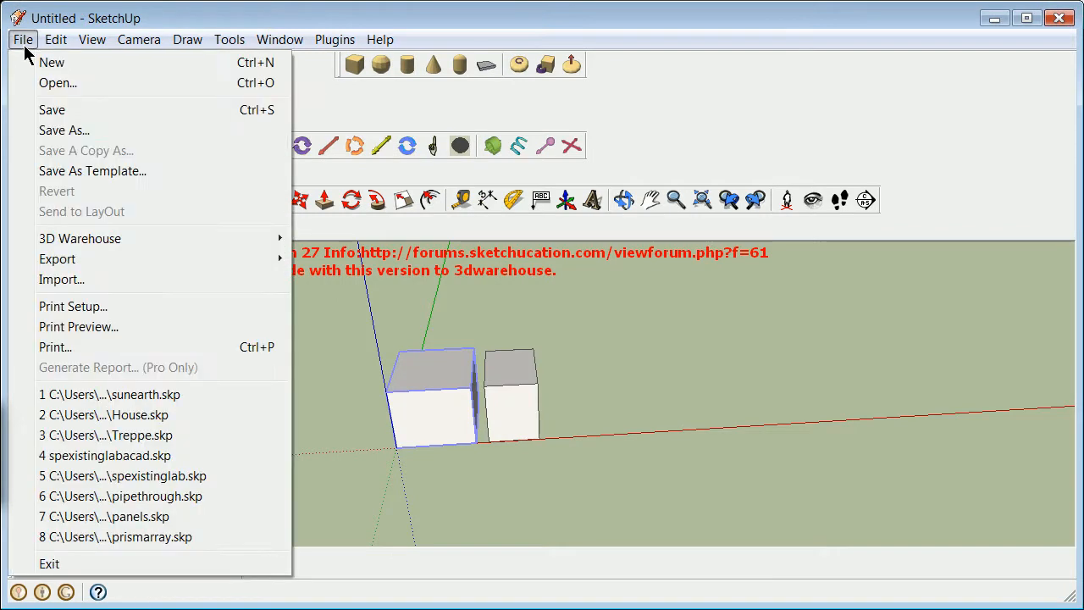
left_click(64, 130)
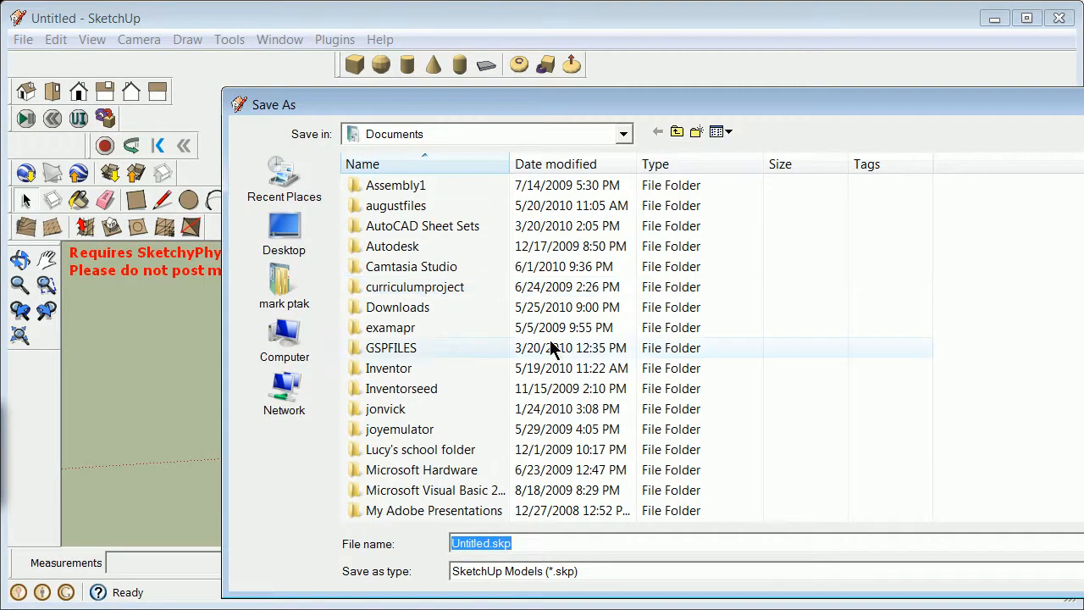
mouse_move(409, 491)
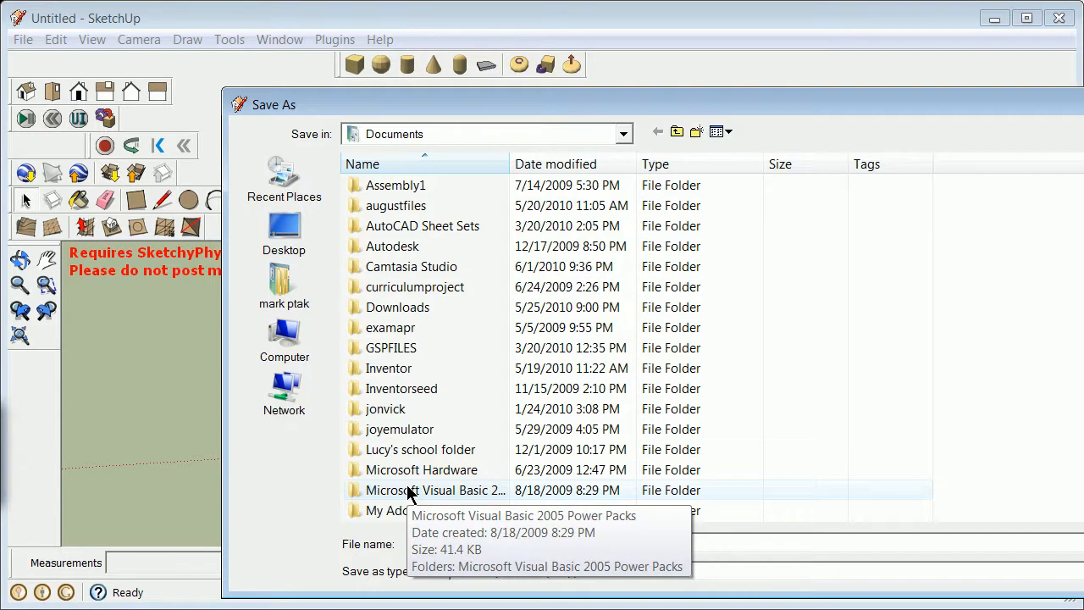
type("jun4")
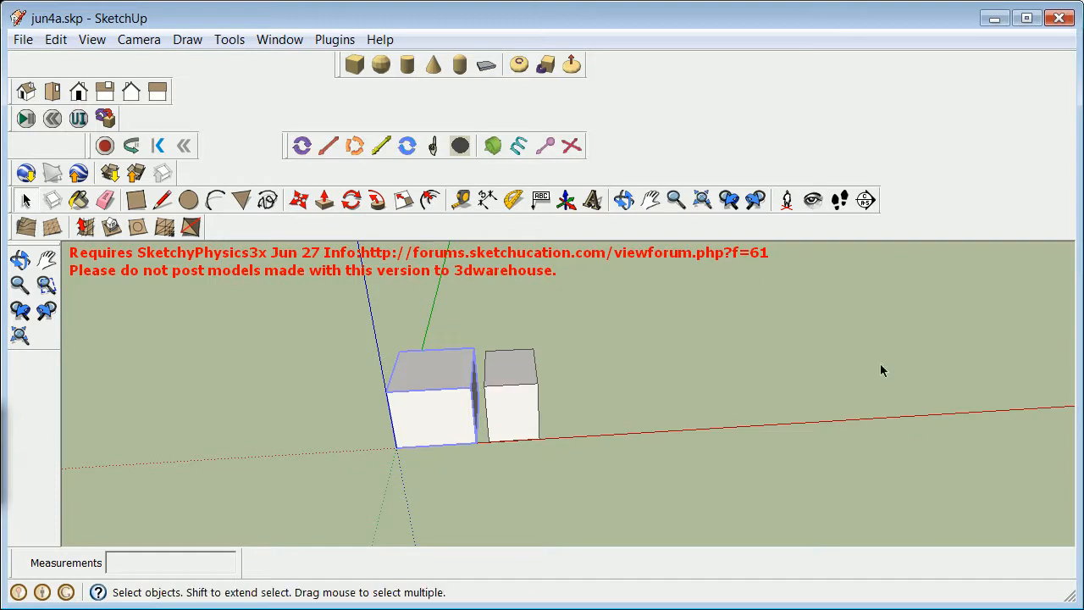
mouse_move(164, 78)
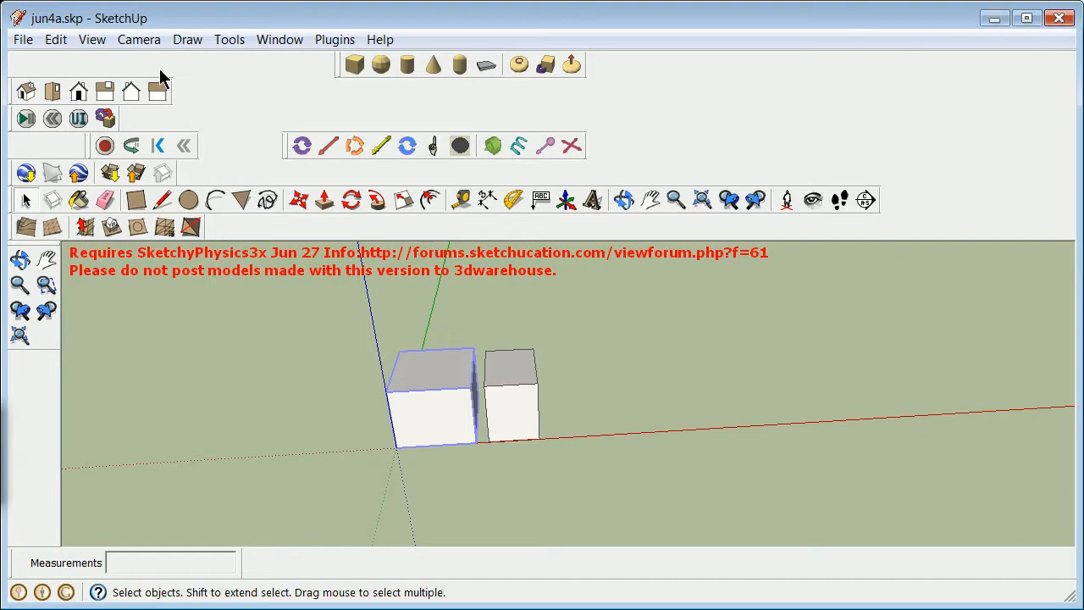
left_click(32, 39)
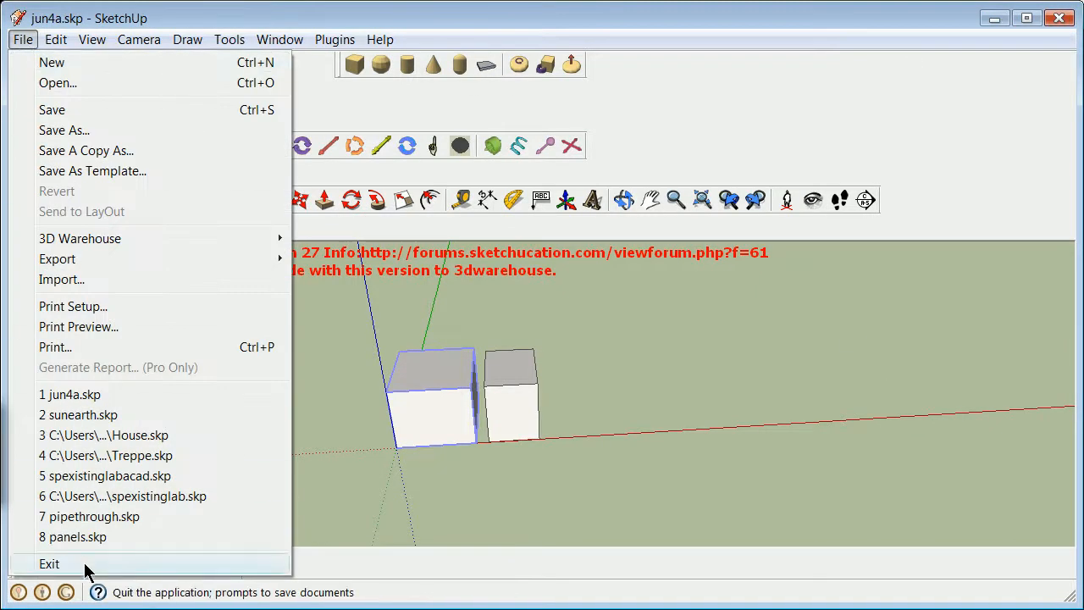
left_click(49, 563)
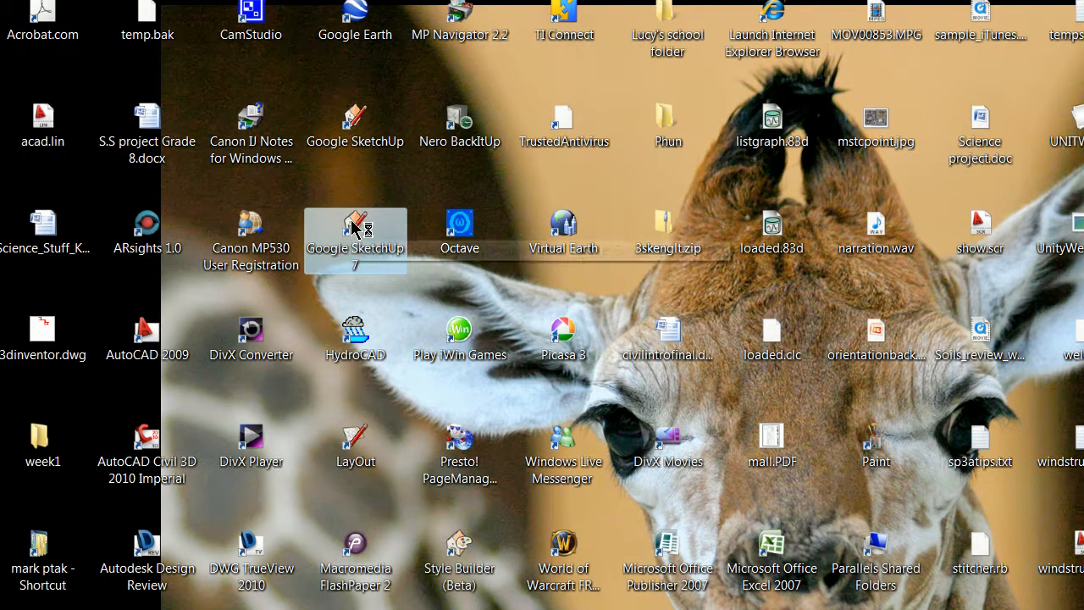
Relaunch SketchUp from the desktop and reopen jun4a.skp
double_click(355, 221)
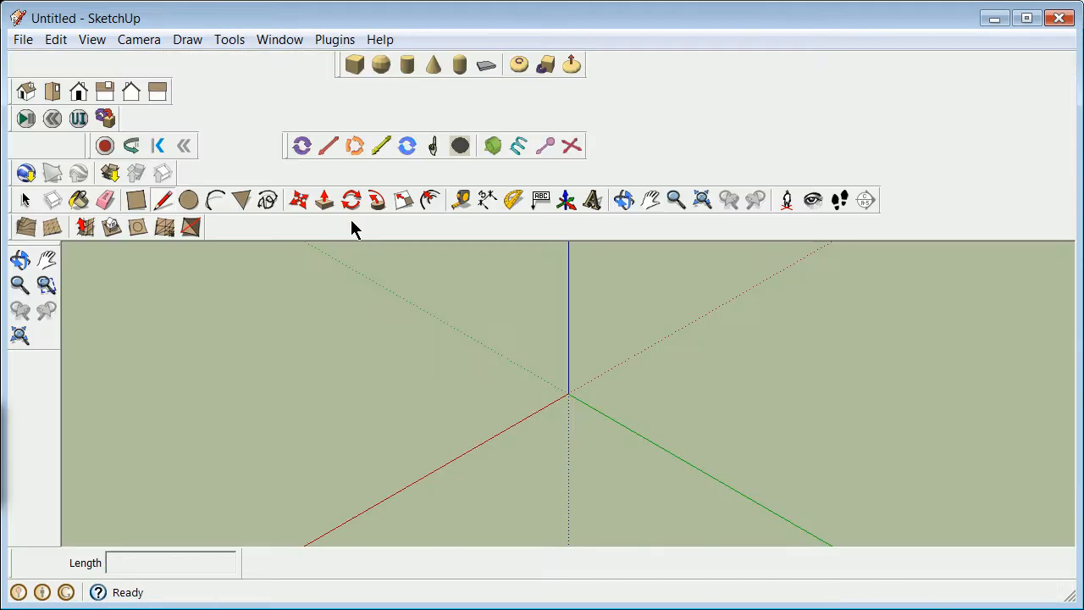
mouse_move(322, 233)
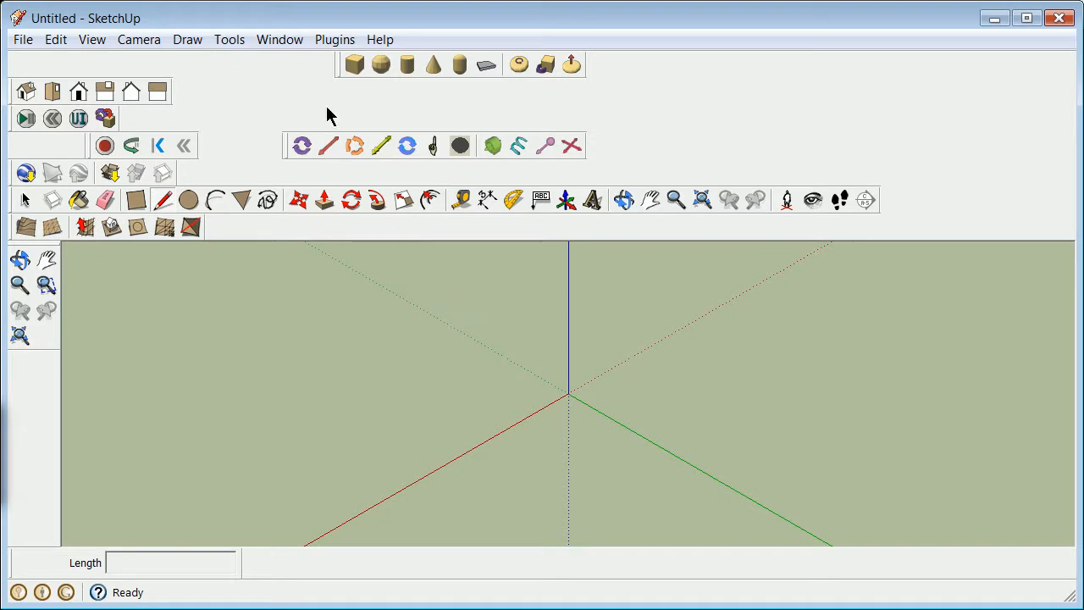
left_click(34, 39)
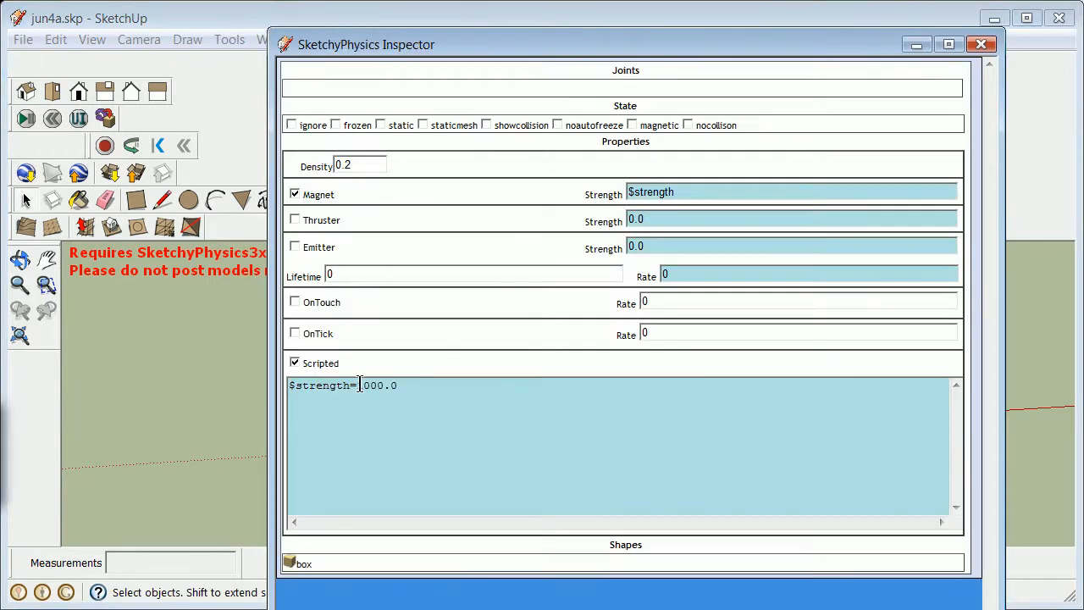
Make the script read $strength=-1000.0, then run the simulation so the boxes push apart and reset
type("-")
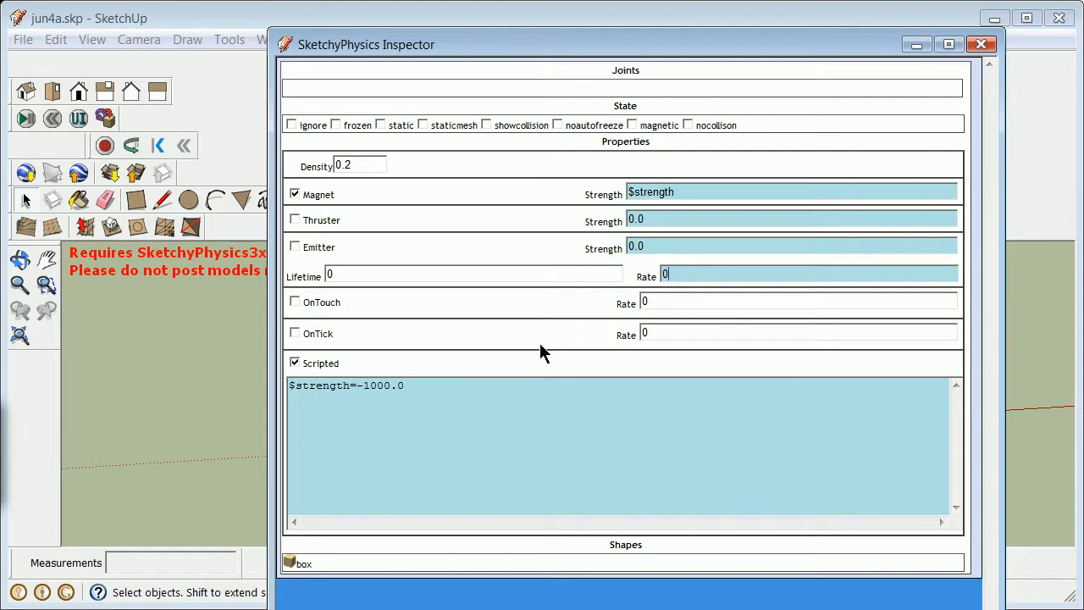
left_click(979, 49)
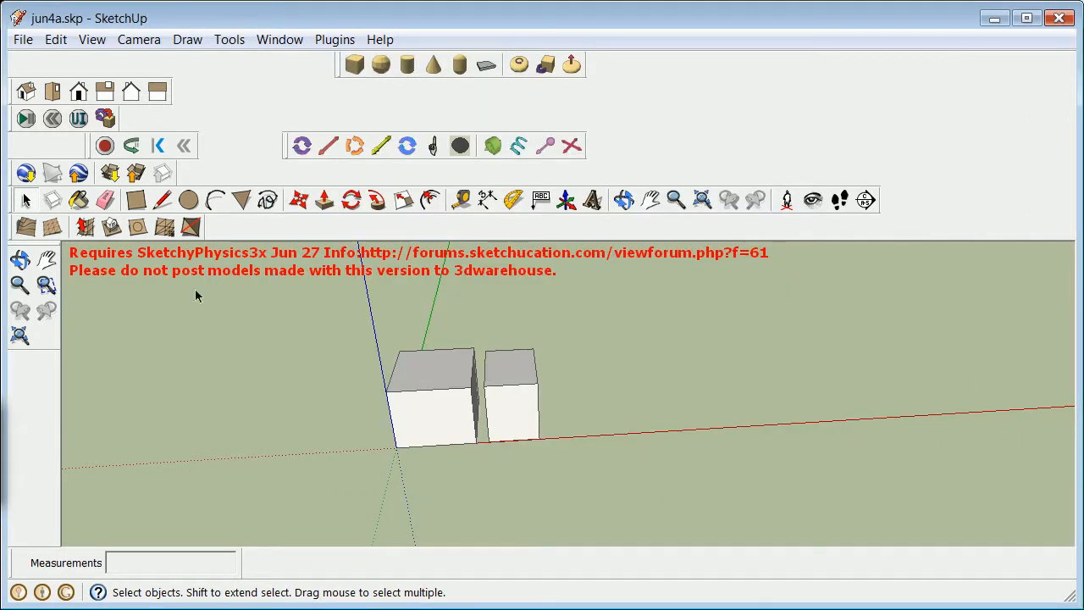
left_click(23, 116)
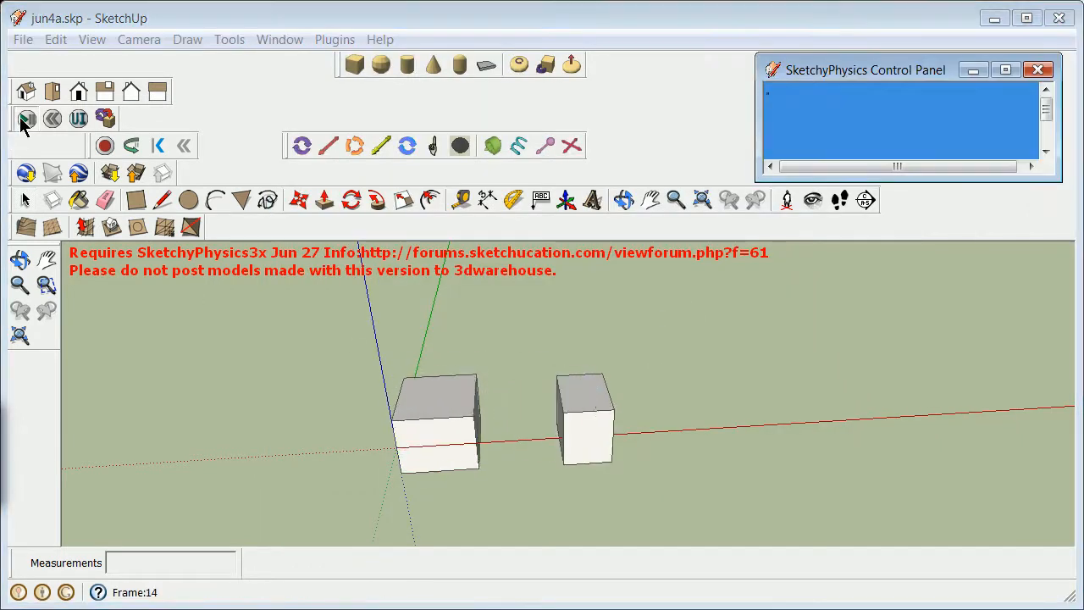
left_click(52, 117)
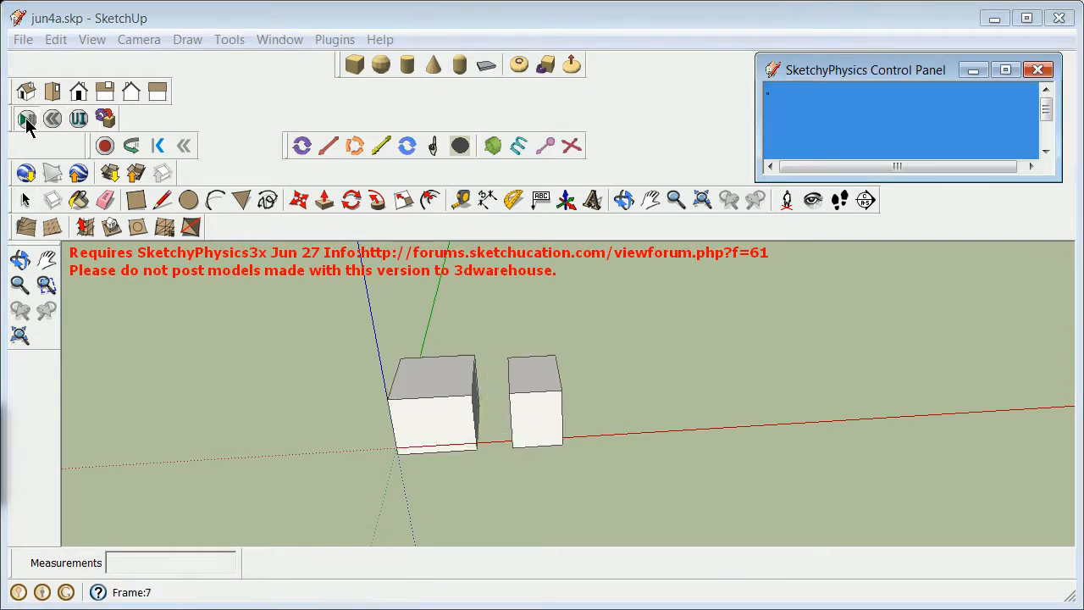
left_click(20, 118)
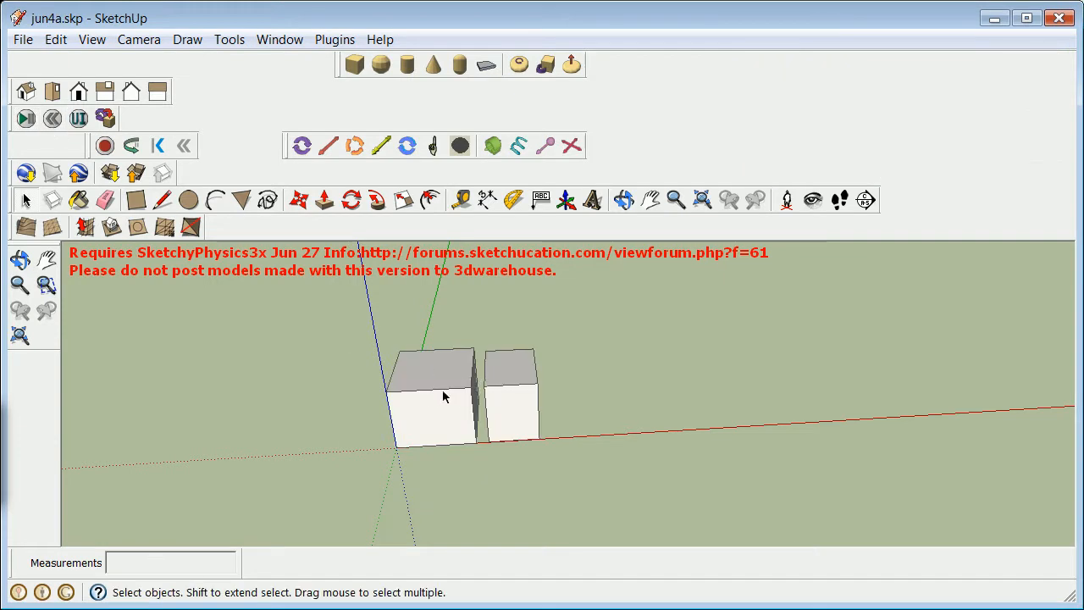
Flag the first box as magnetic in its physics inspector
left_click(444, 398)
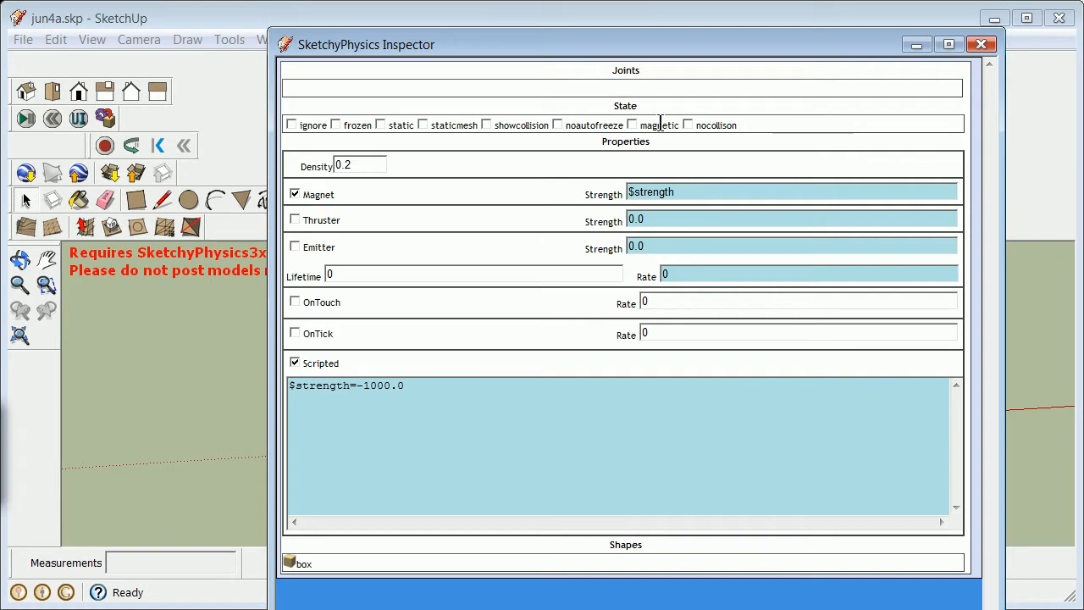
left_click(633, 125)
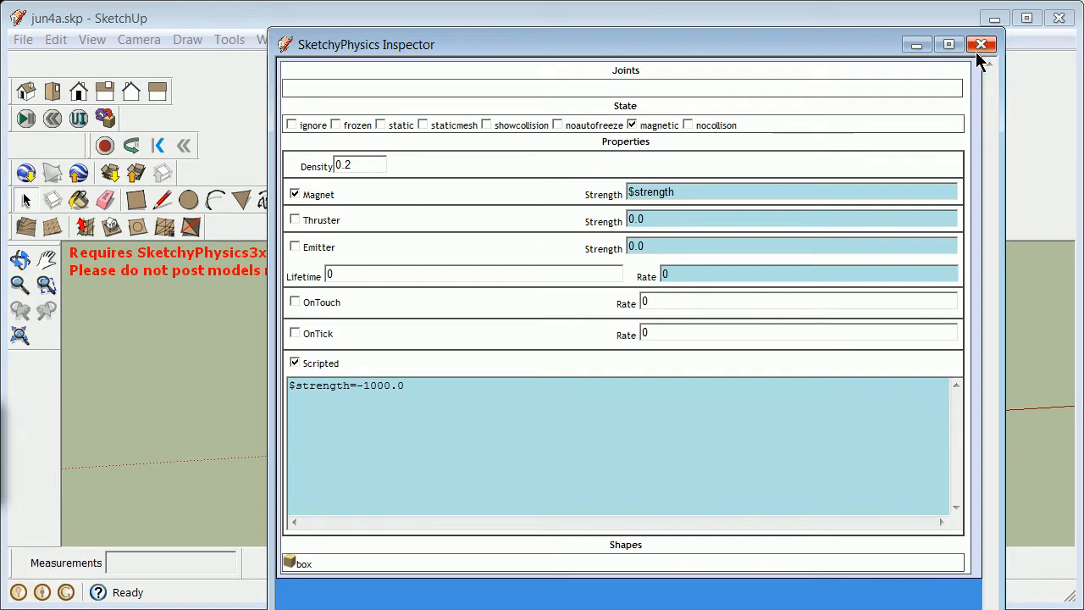
left_click(978, 45)
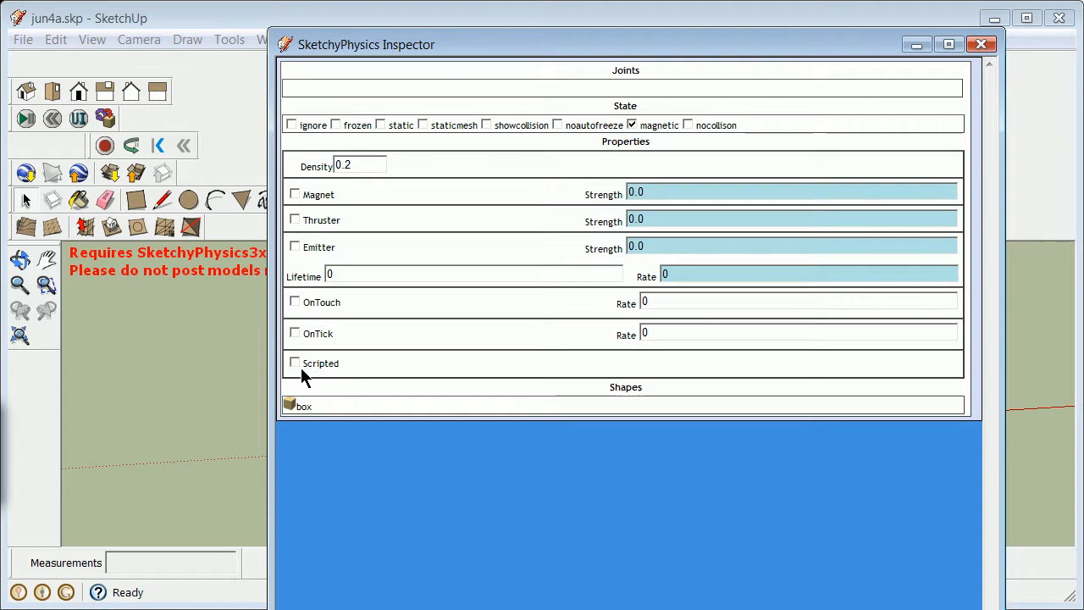
Enter $strength as the other box's Magnet Strength and close its inspector
left_click(295, 363)
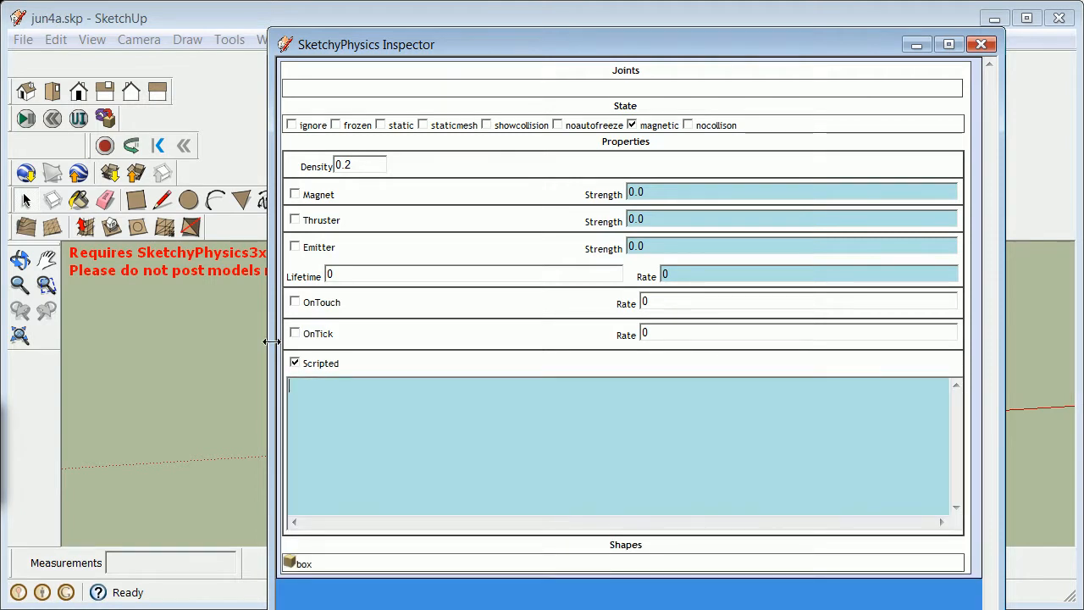
left_click(294, 362)
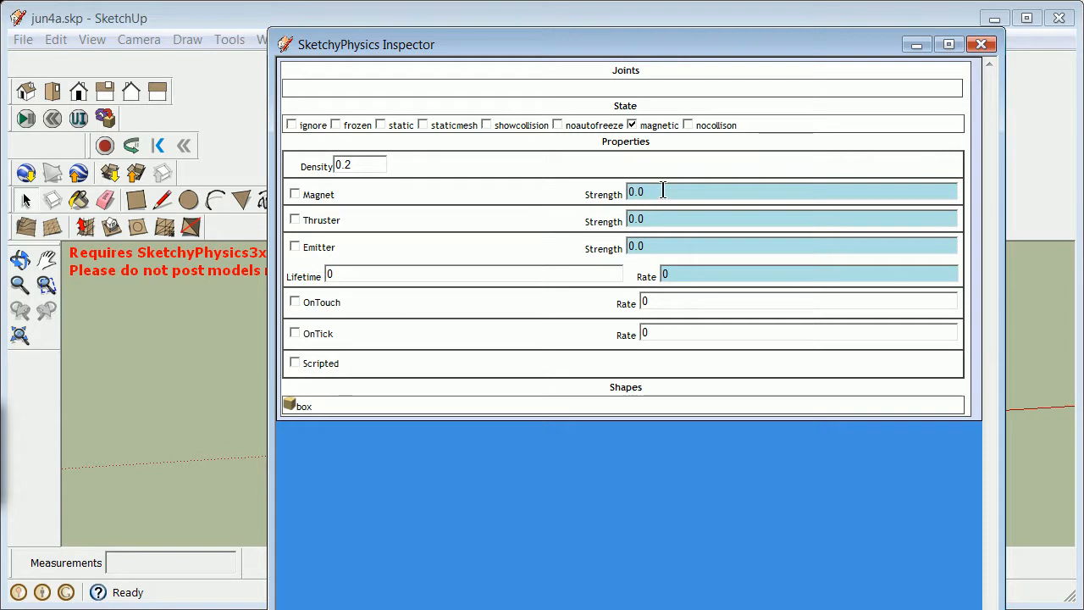
type("str")
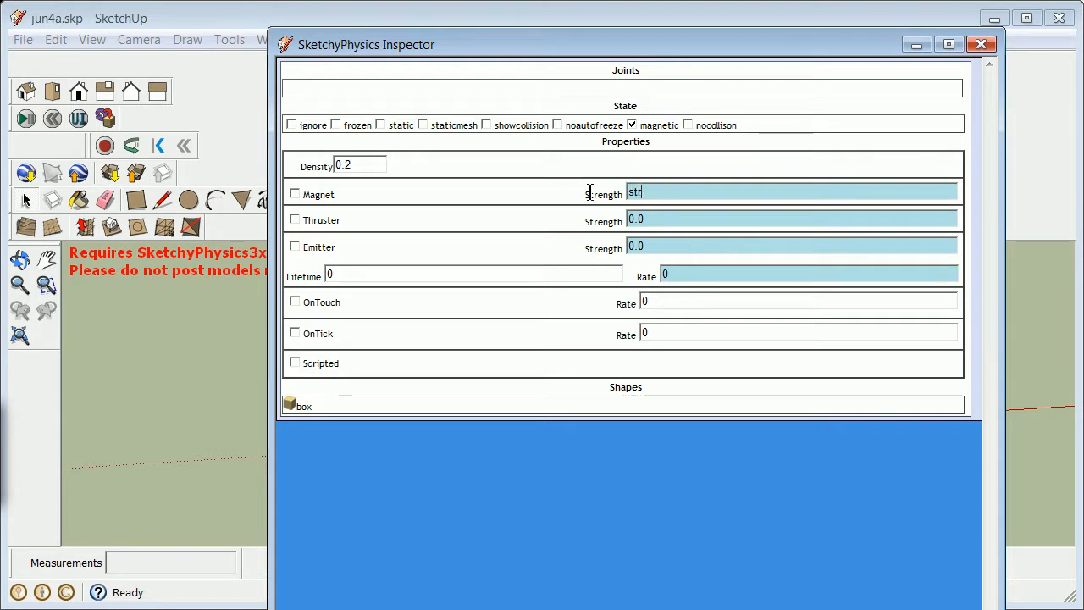
key("BackSpace")
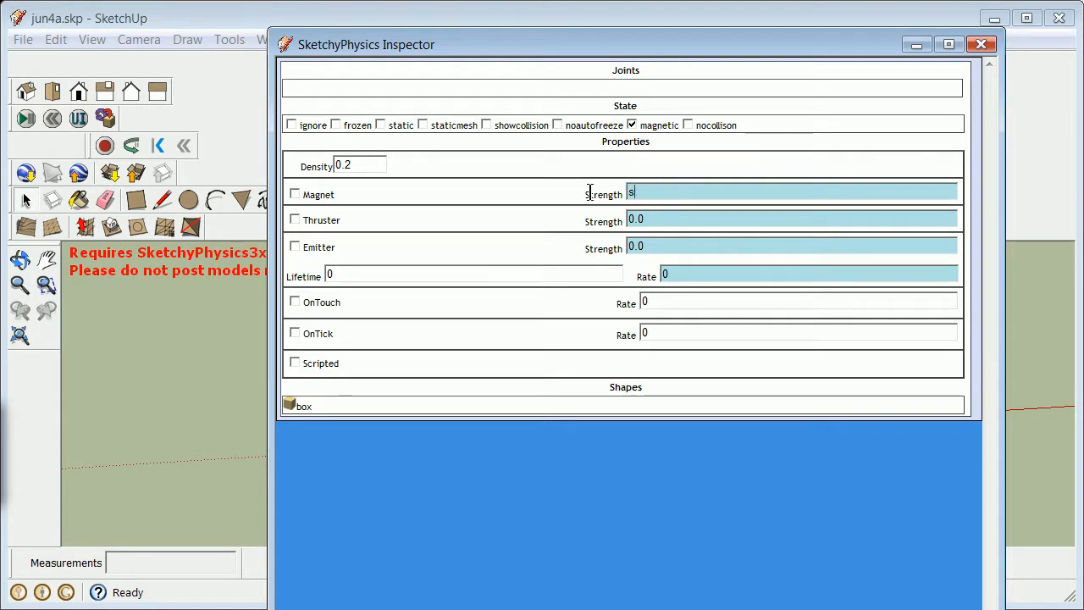
type("$shtrength")
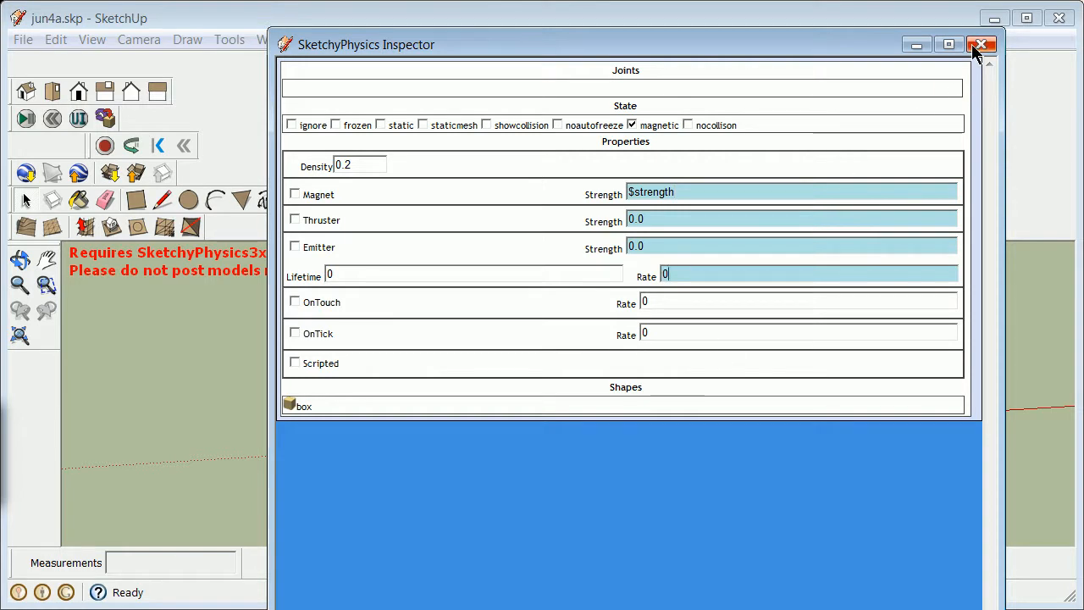
left_click(981, 45)
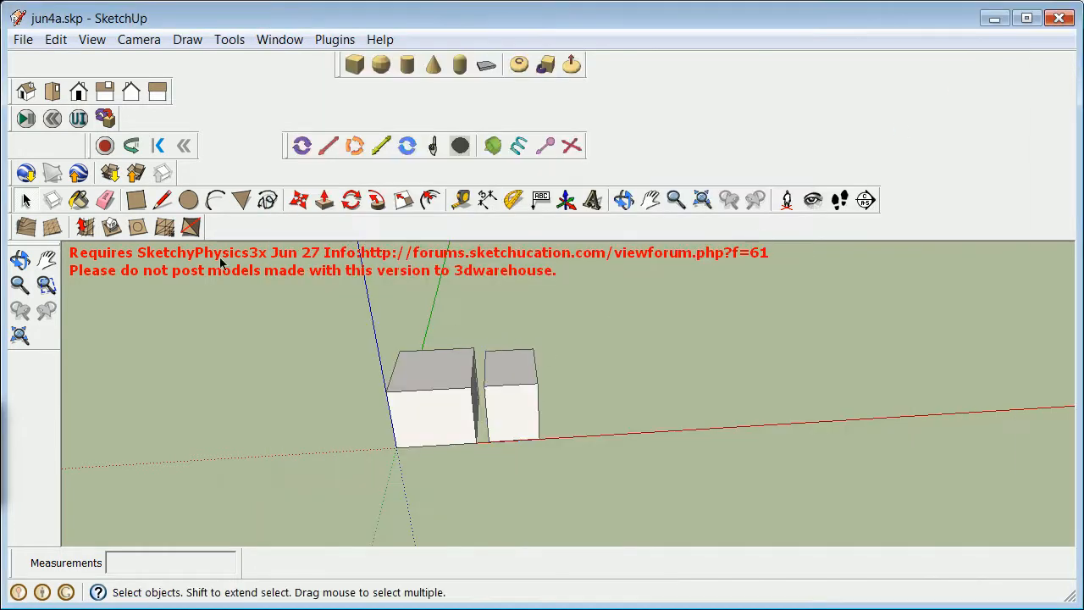
Give the second box a Scripted code $strength=-1000.00
left_click(25, 119)
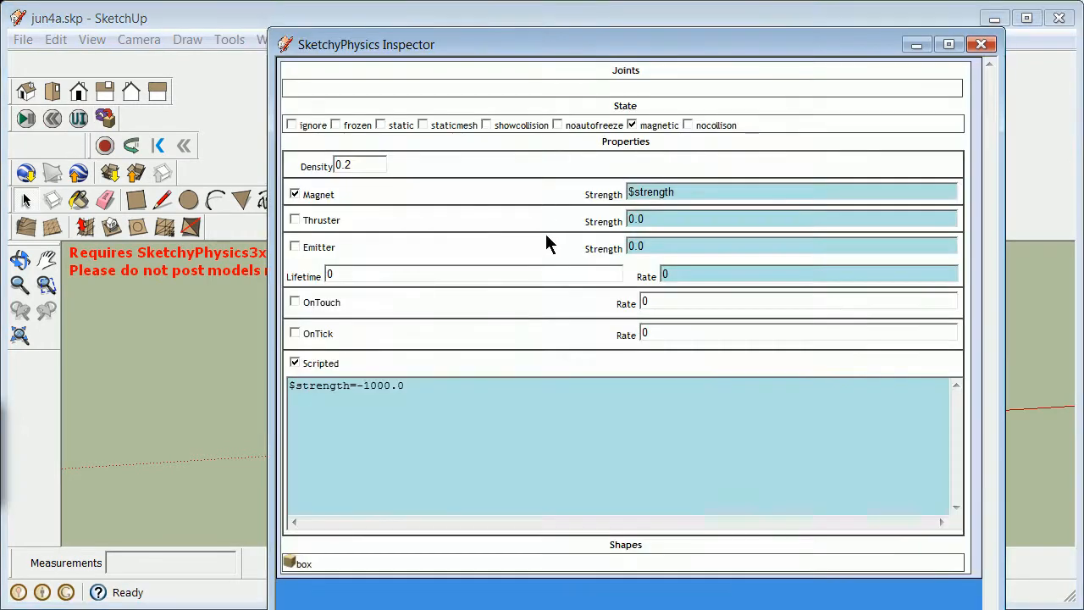
mouse_move(298, 222)
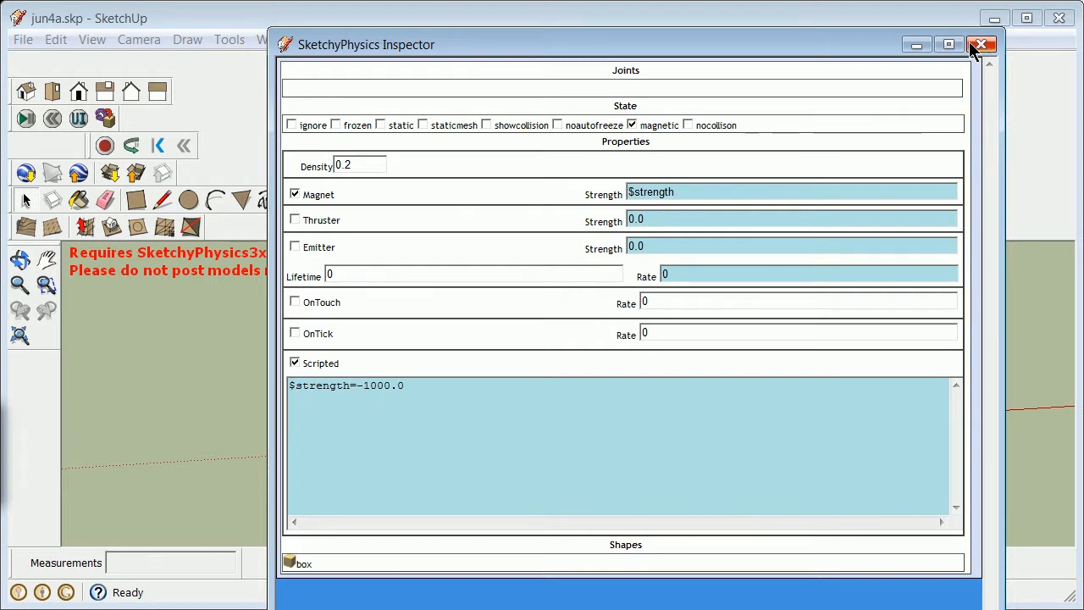
left_click(982, 45)
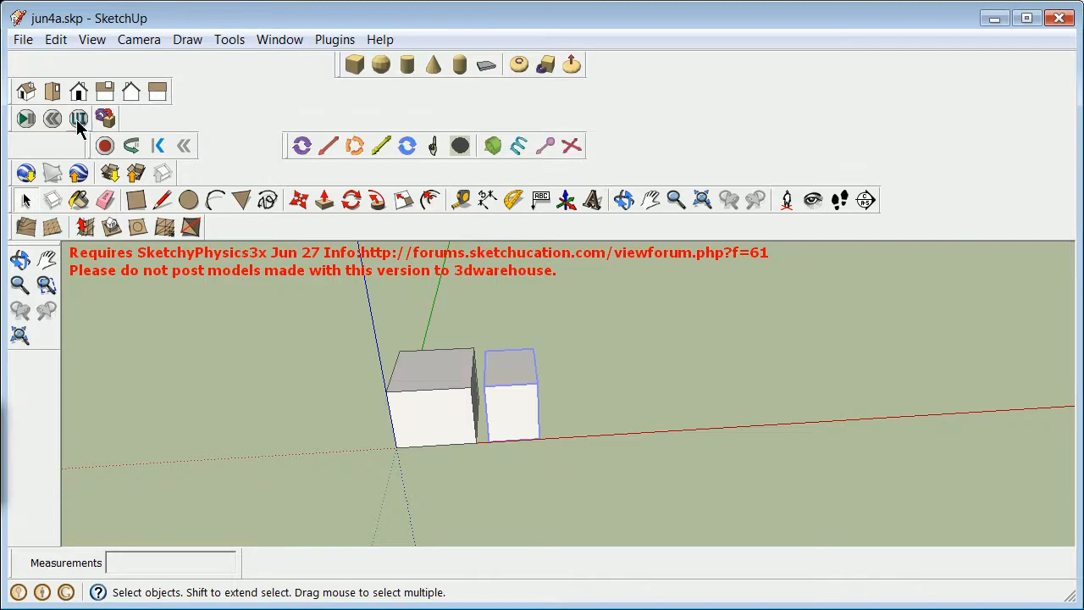
left_click(78, 119)
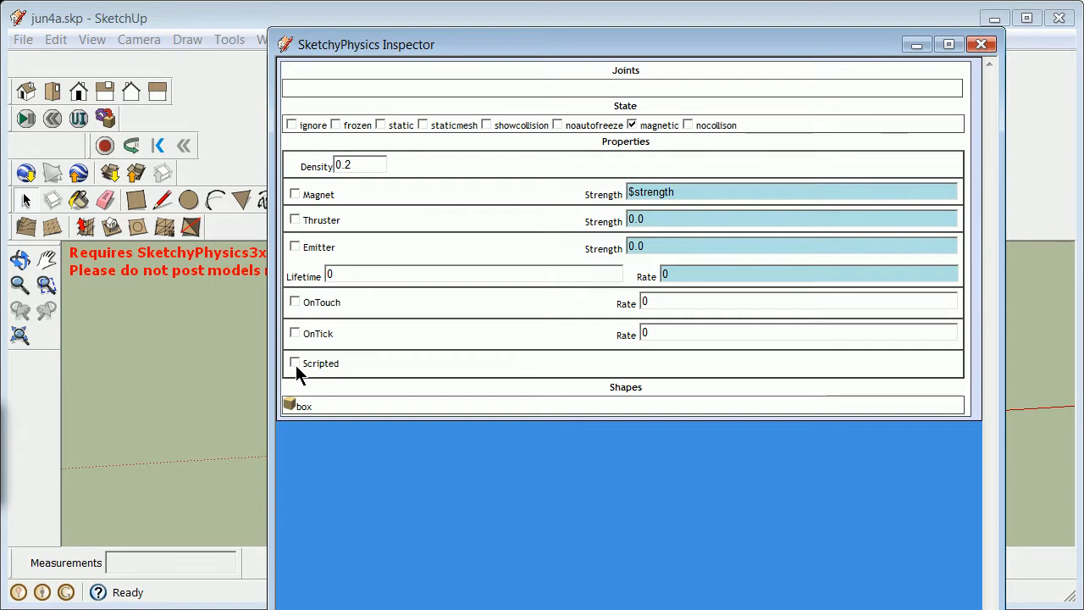
left_click(295, 362)
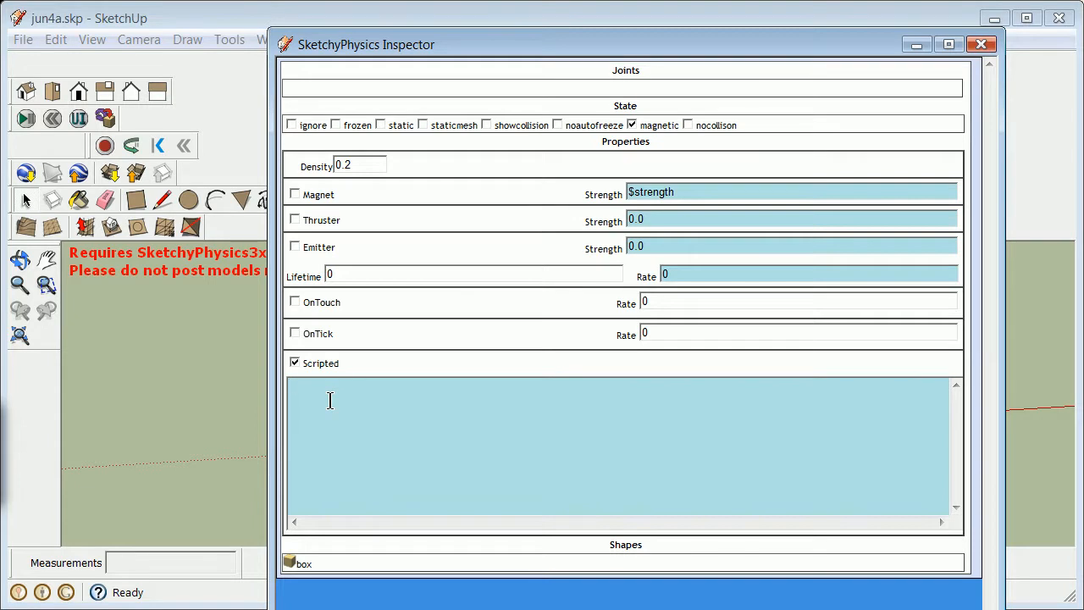
type("$stren")
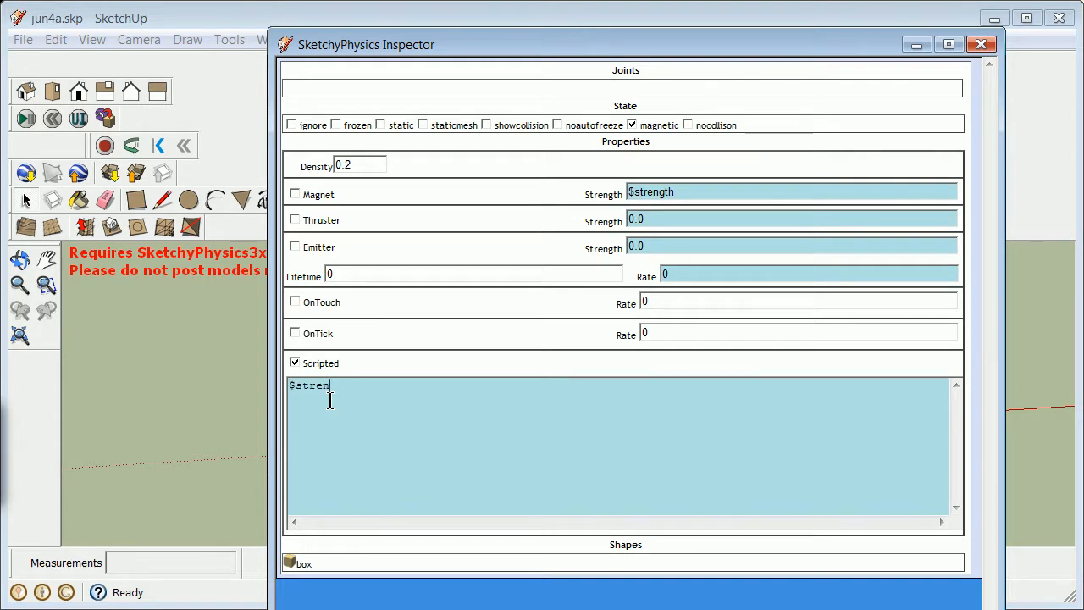
type("gth=")
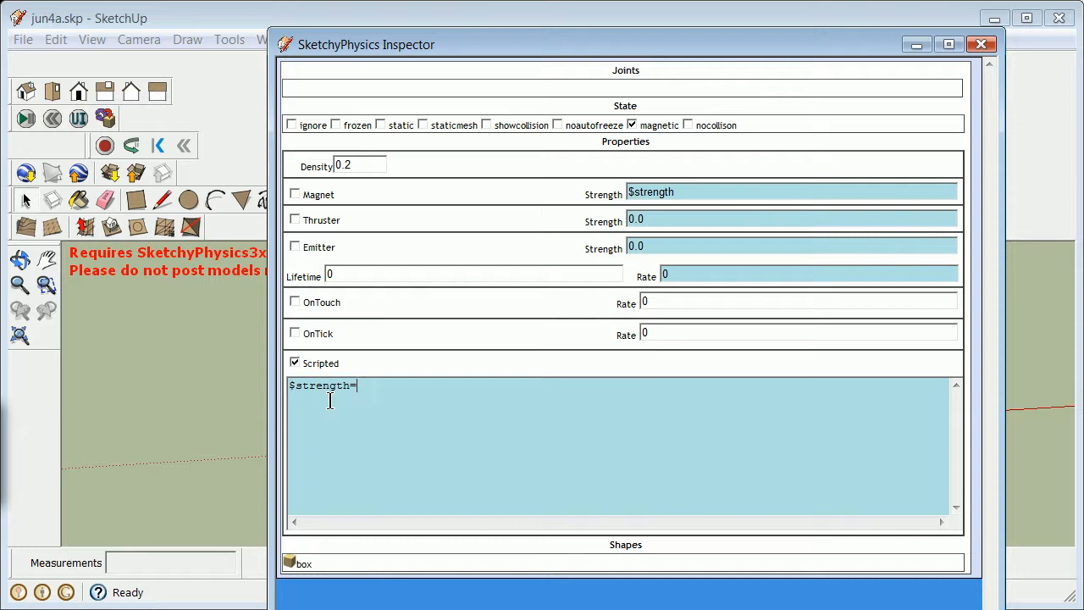
type("=-1000.00")
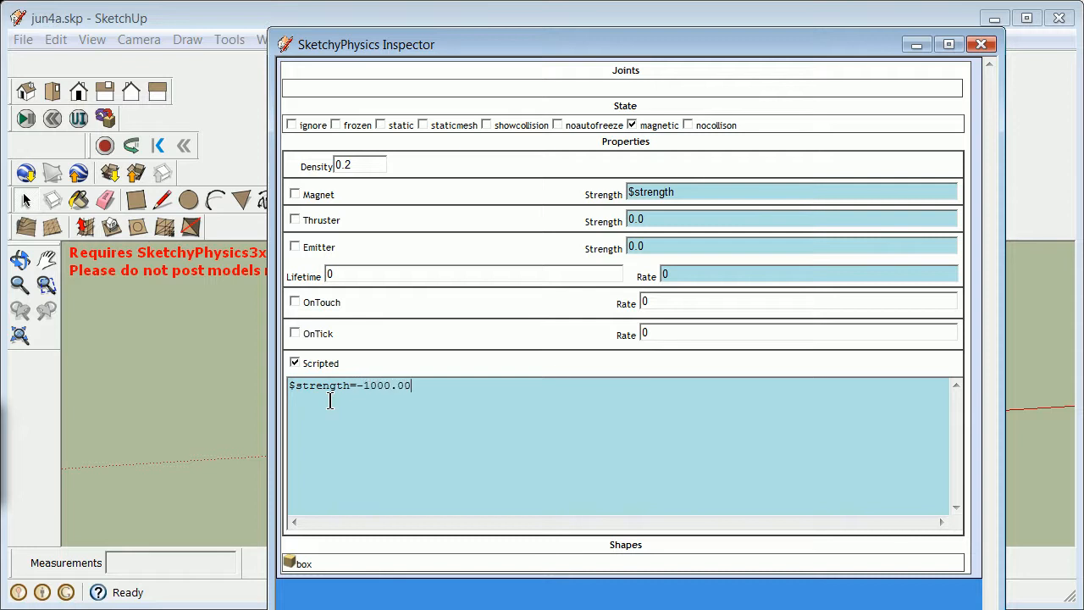
mouse_move(442, 202)
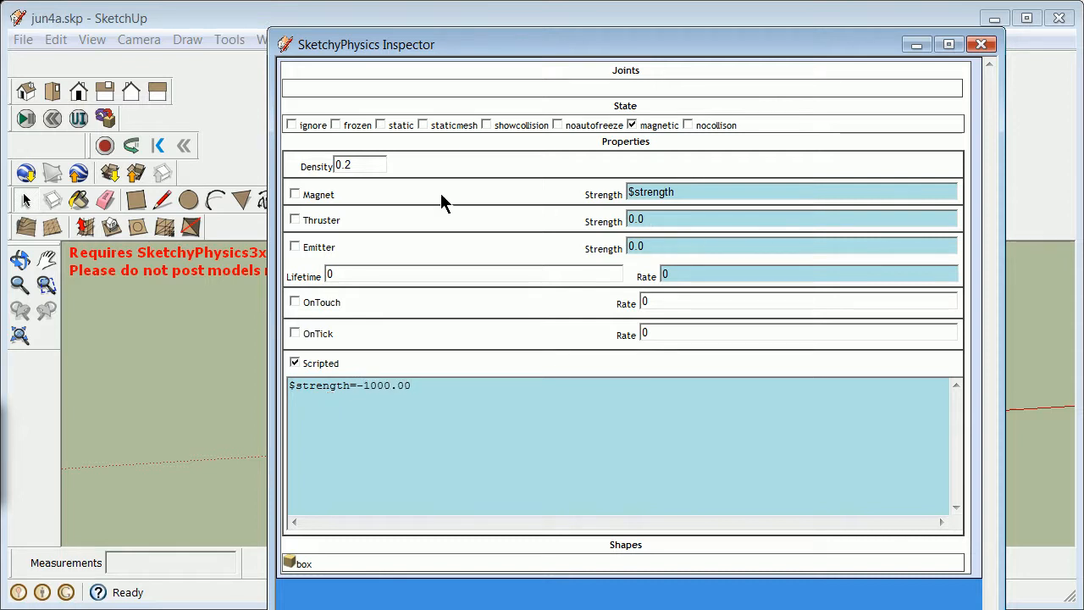
Enable the box's Magnet property, switch its Scripted code off, and close the inspector
left_click(294, 194)
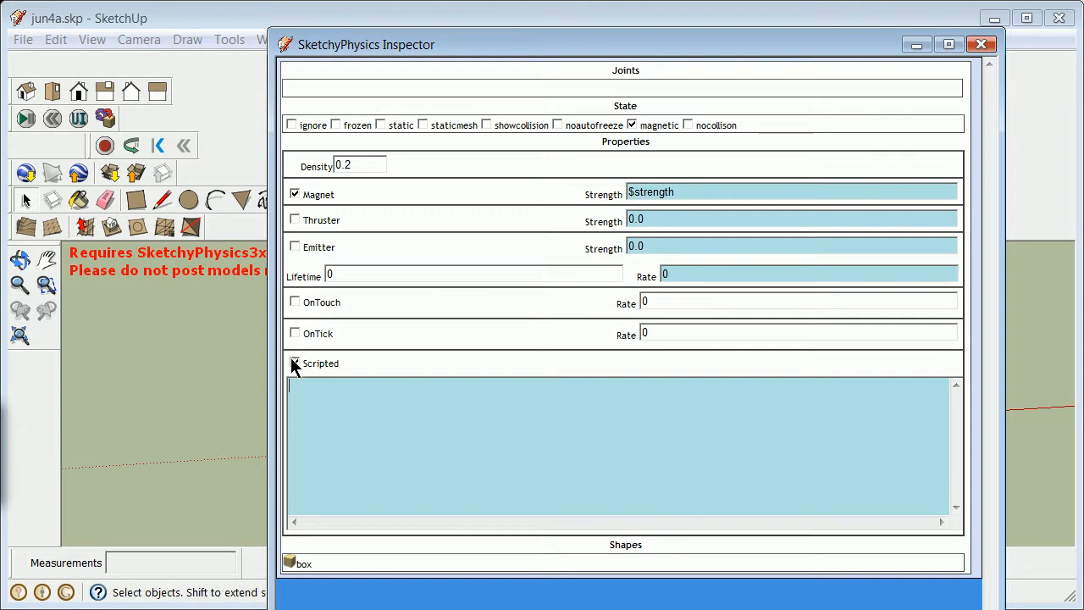
left_click(295, 364)
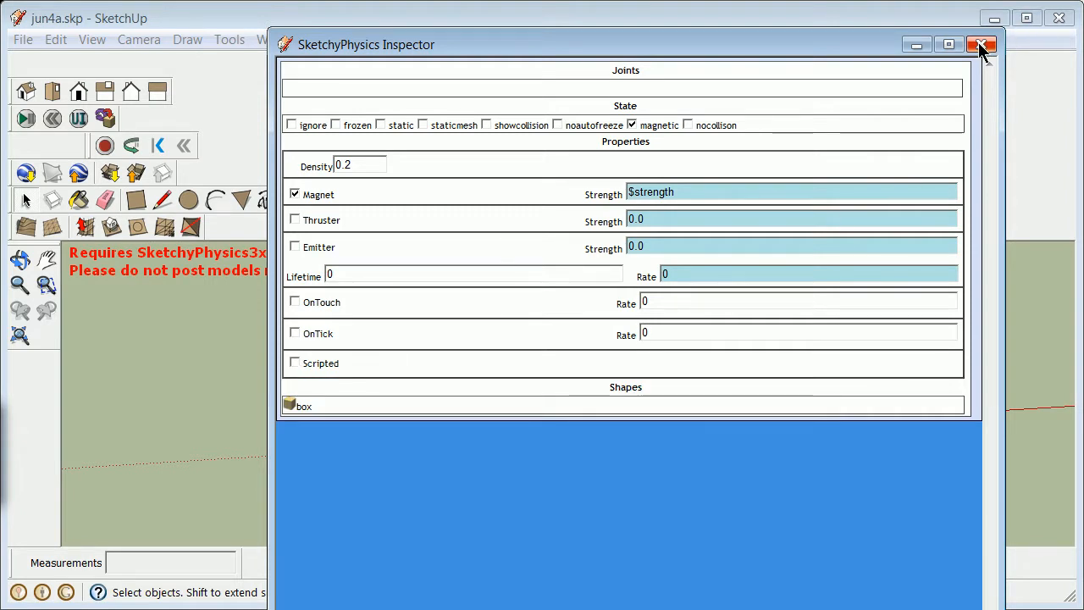
left_click(975, 45)
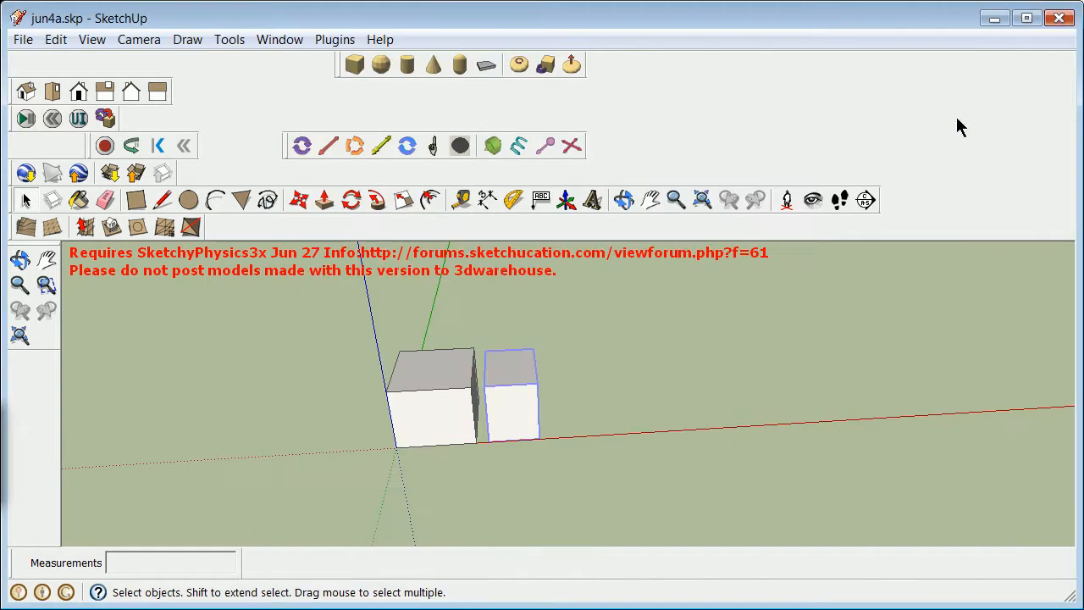
left_click(25, 121)
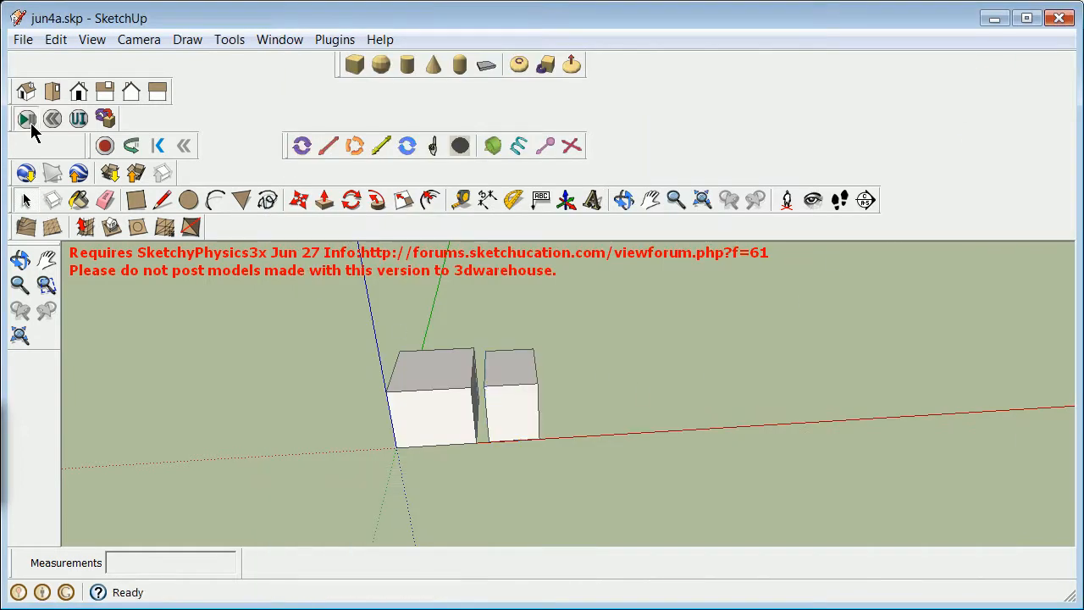
left_click(20, 121)
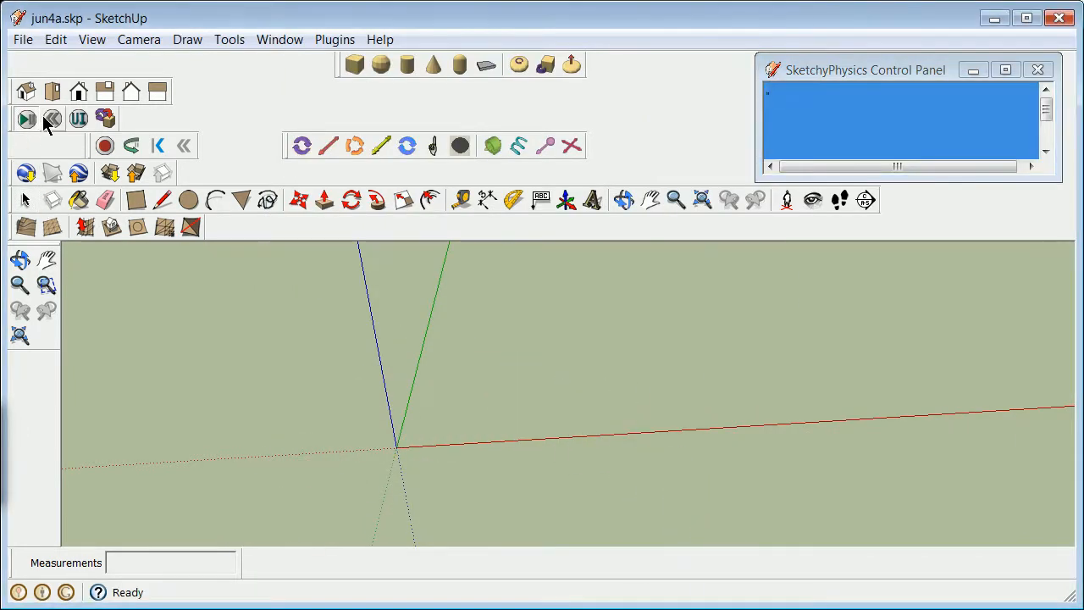
left_click(21, 118)
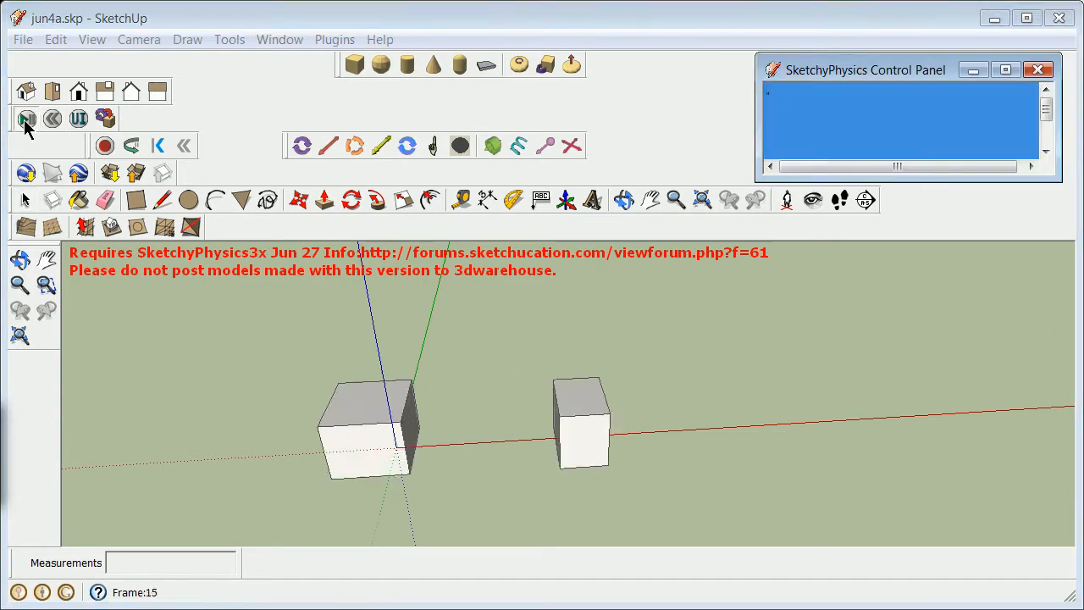
left_click(23, 117)
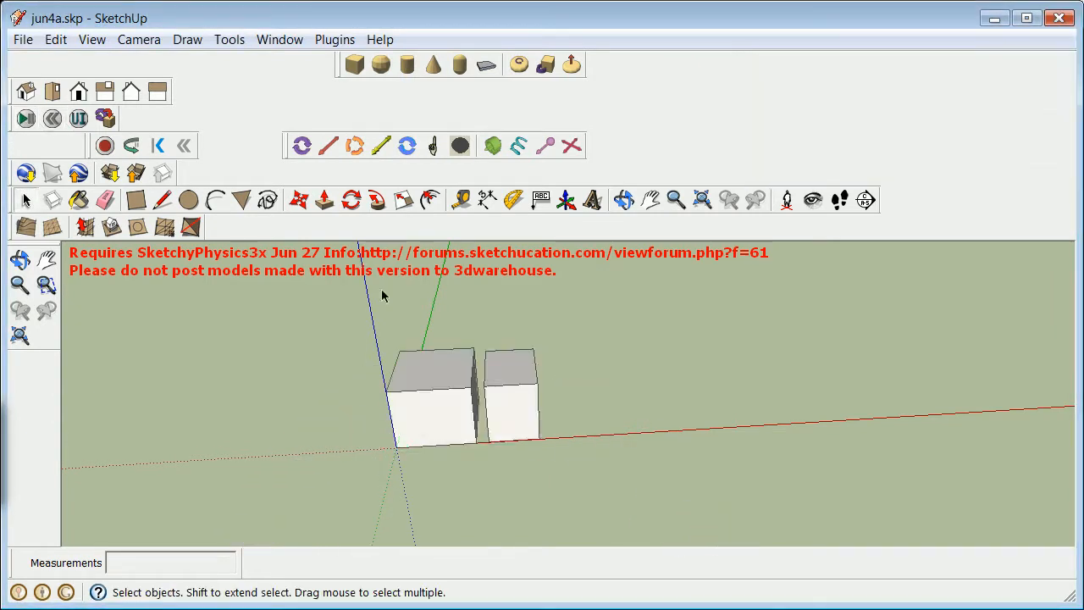
left_click(80, 117)
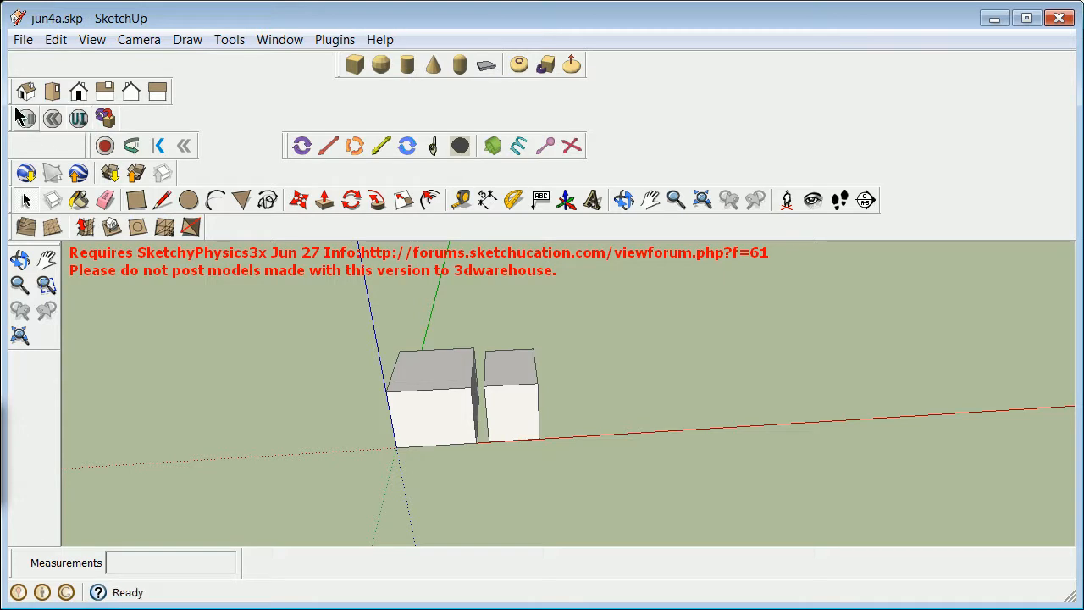
Give the box an OnTick script $strength=frame in place of 0.0 and close the inspector
left_click(432, 386)
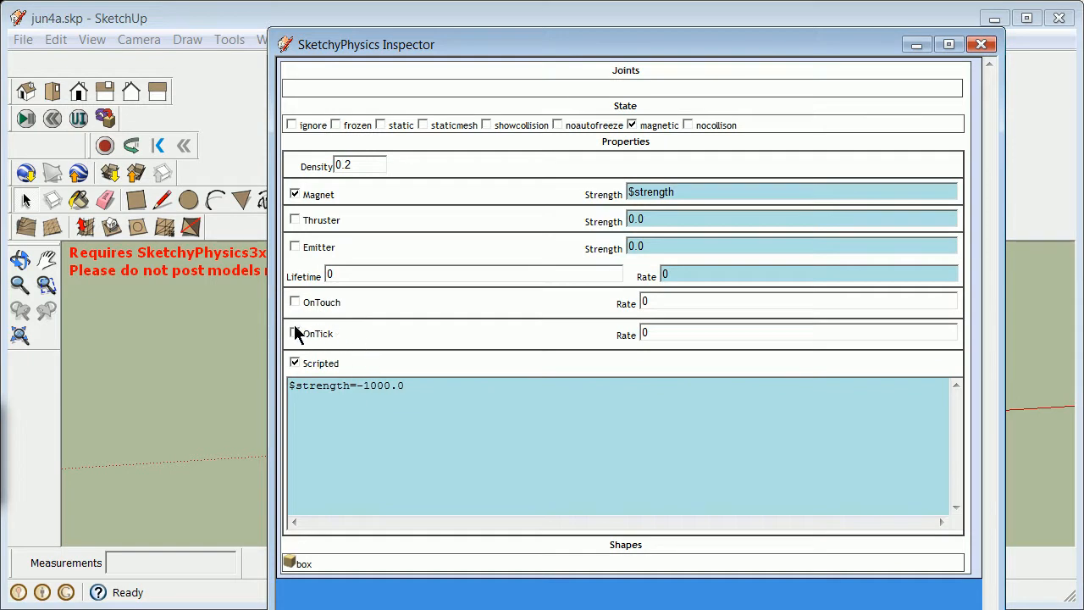
mouse_move(298, 341)
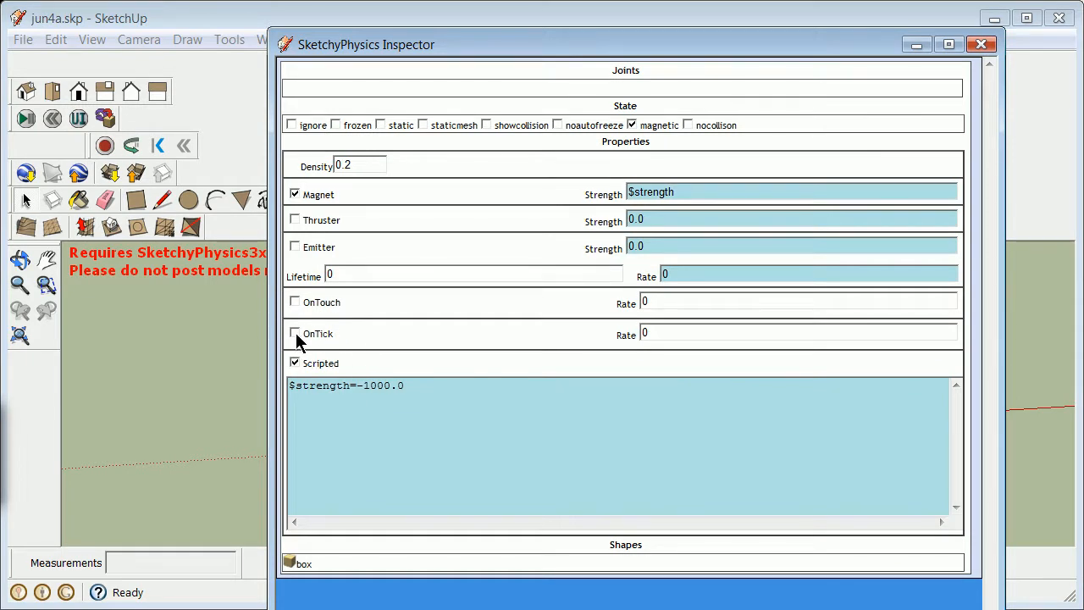
left_click(294, 333)
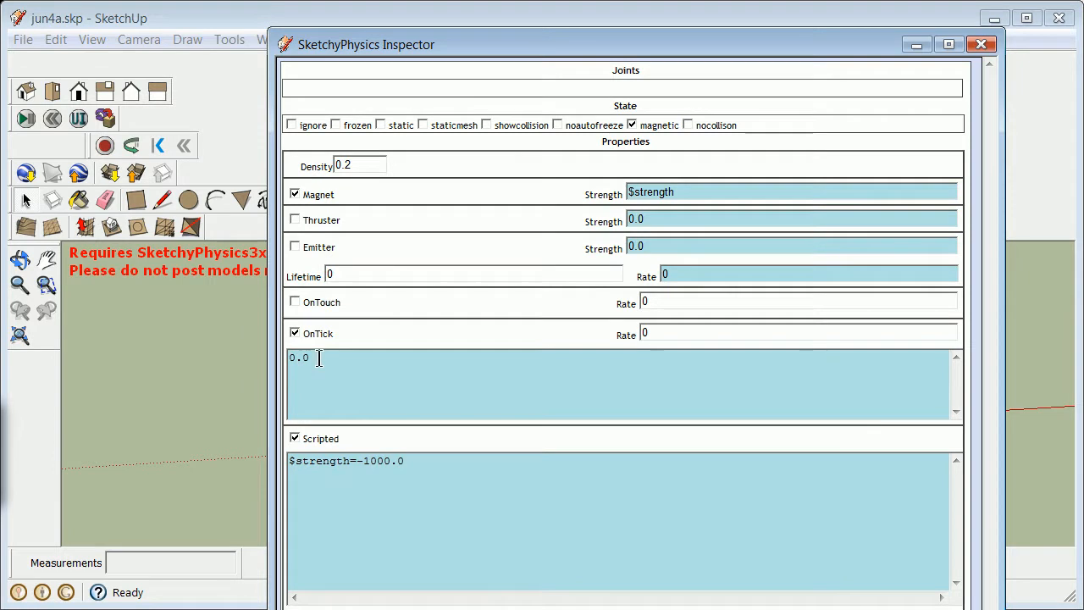
double_click(298, 357)
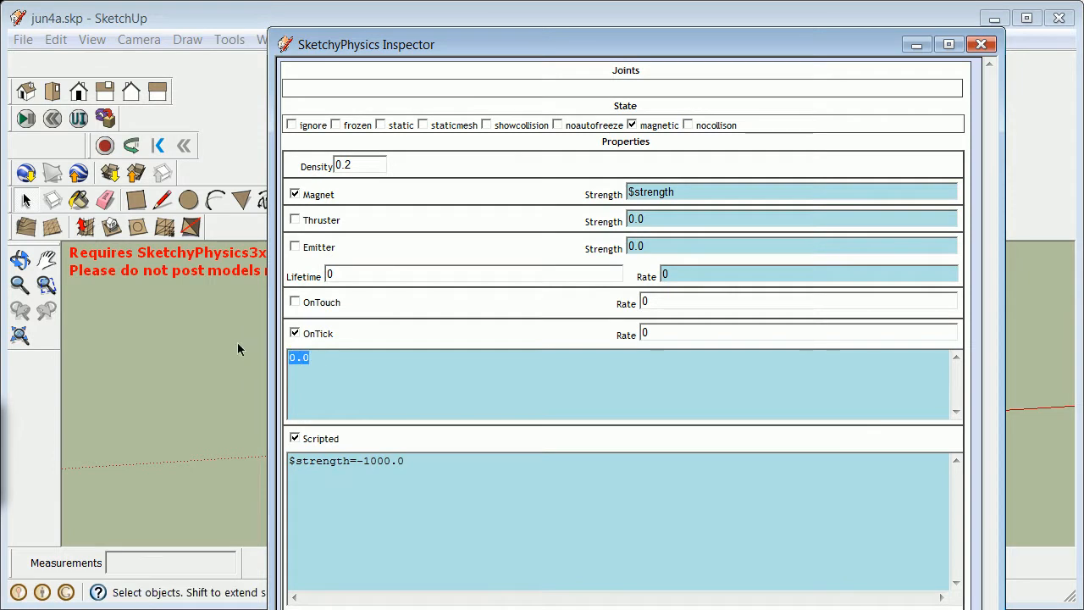
type("$stre")
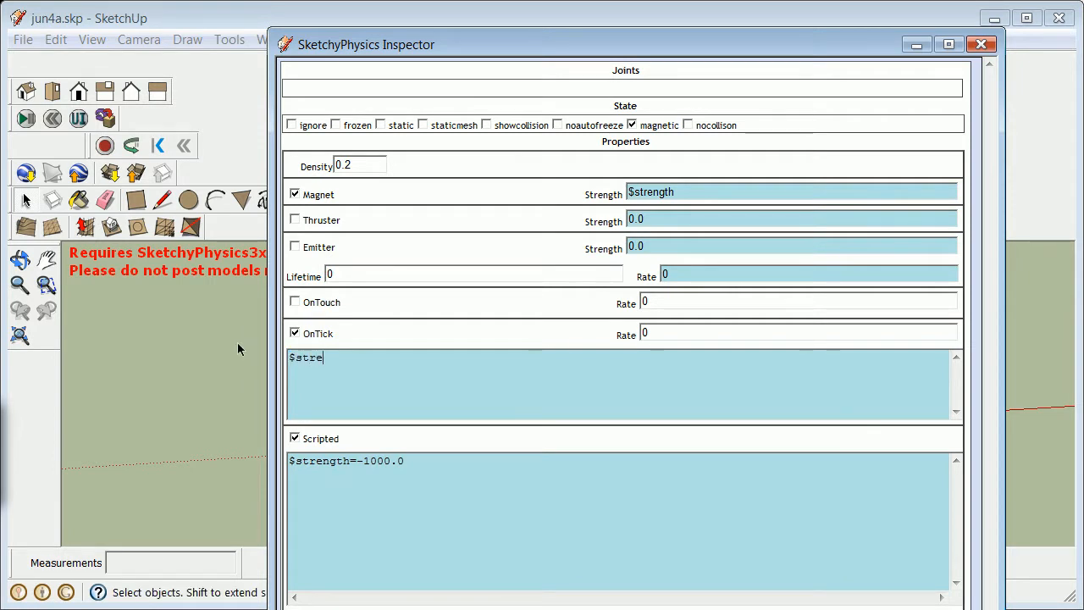
type("ngth=f")
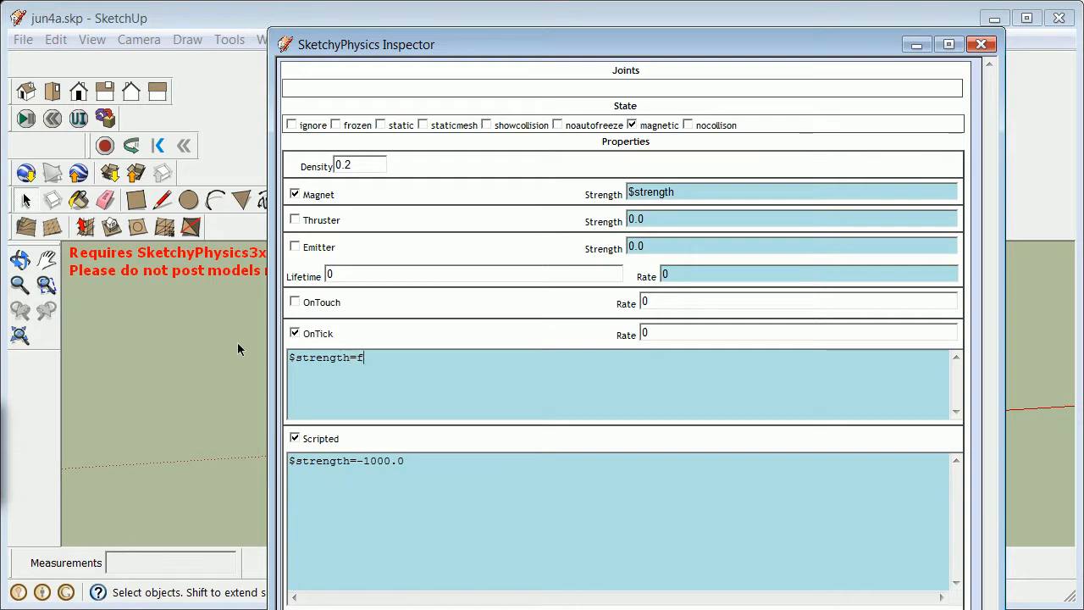
type("rame")
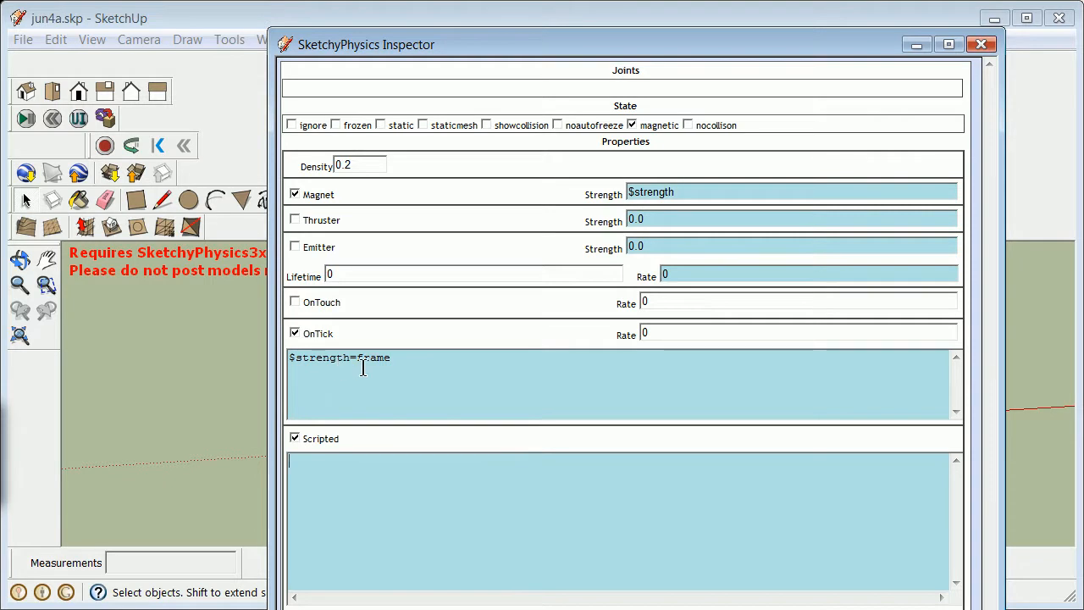
mouse_move(705, 209)
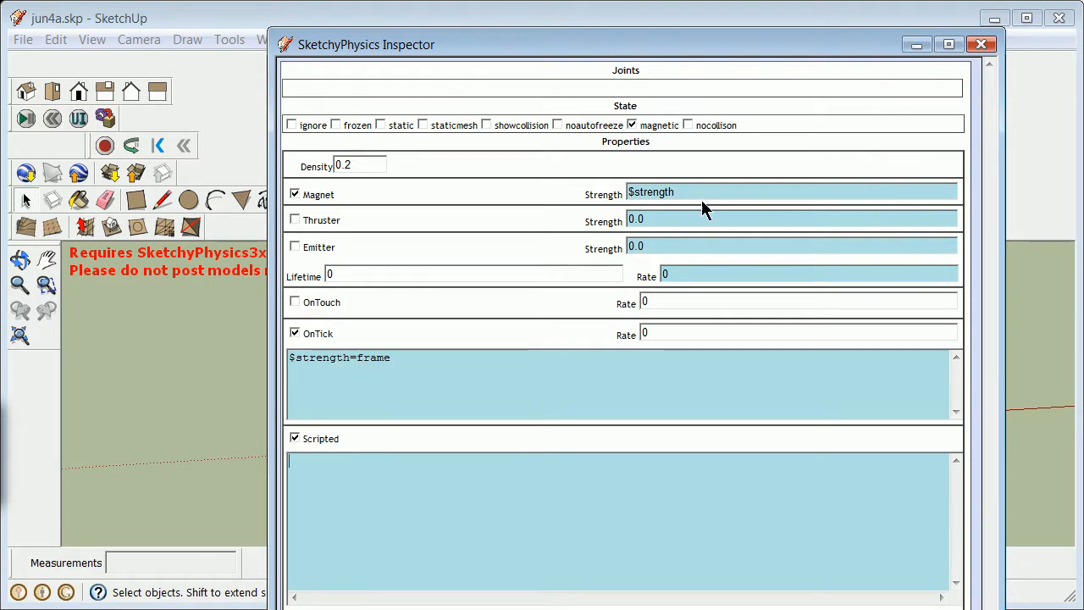
left_click(981, 45)
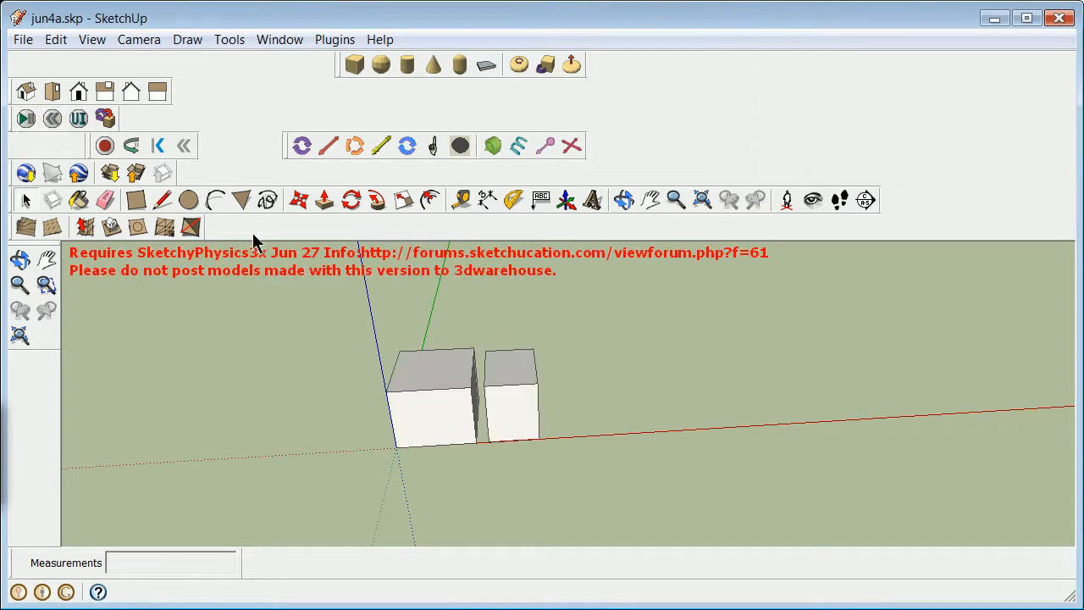
Test-run and stop the simulation, then bring the box's inspector back up
left_click(22, 117)
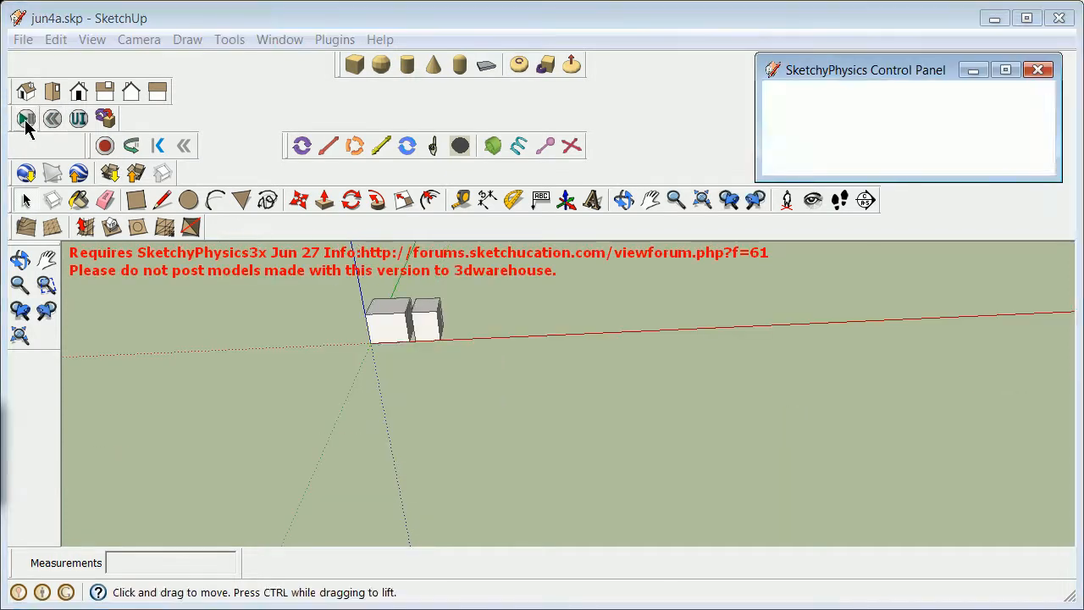
left_click(22, 119)
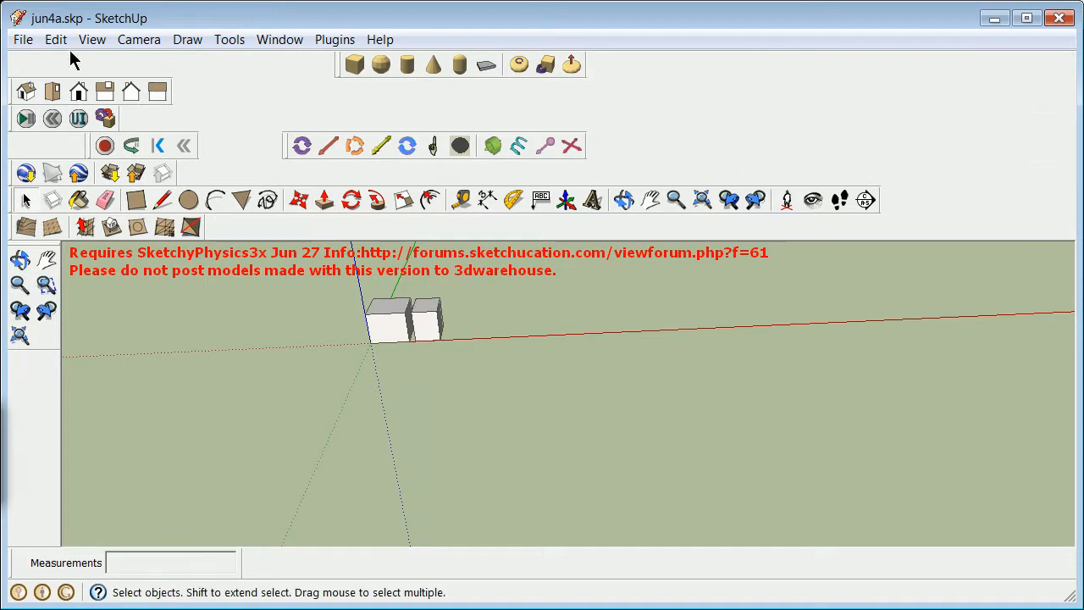
left_click(389, 326)
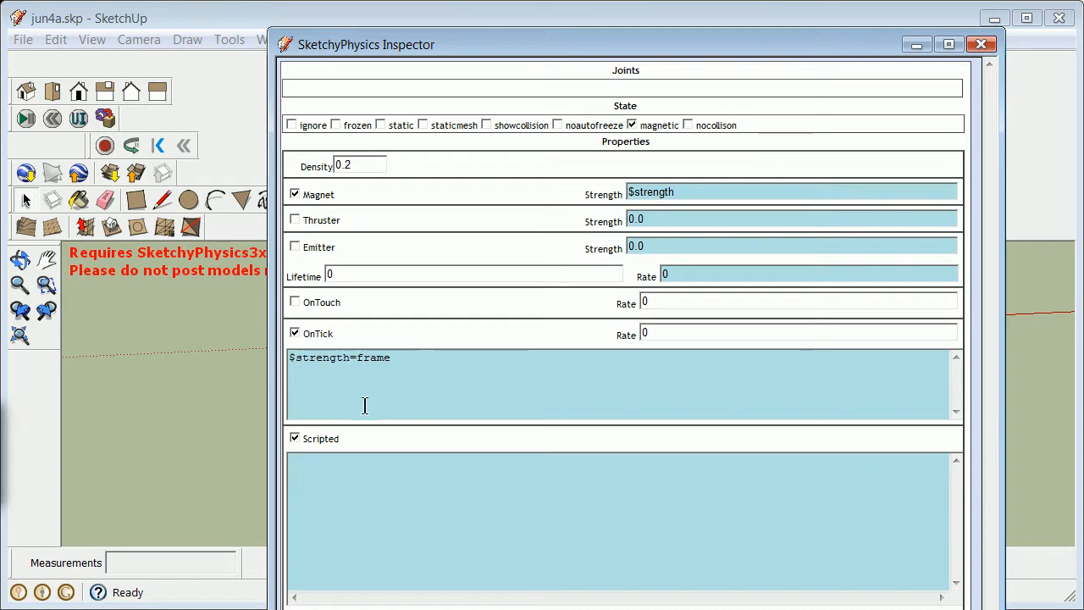
mouse_move(345, 387)
type("-")
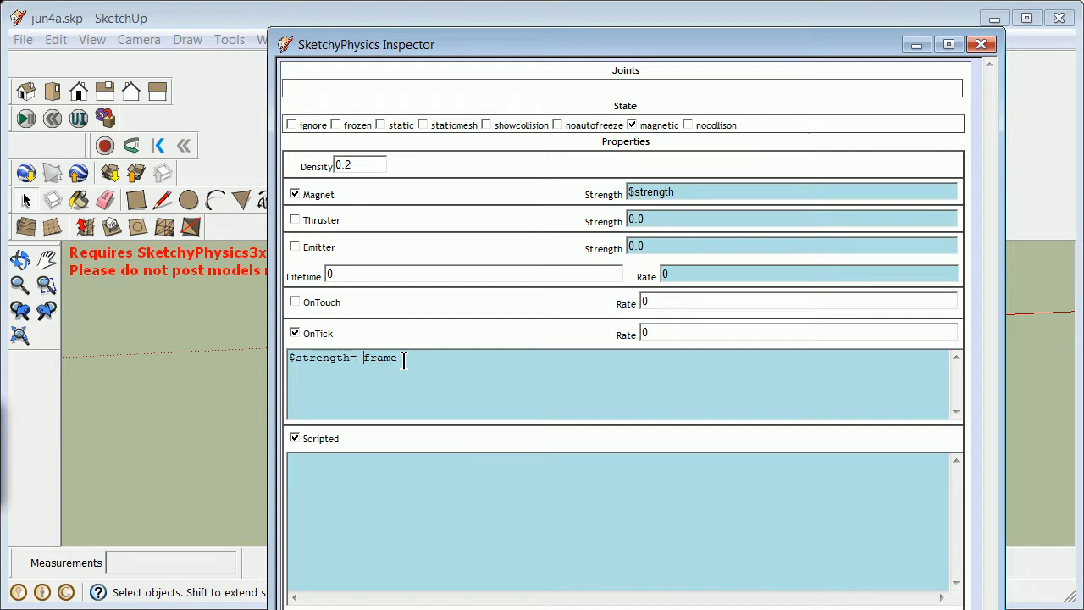
Change the OnTick script to $strength=-frame, run the simulation, and rewind to the first frame
left_click(741, 193)
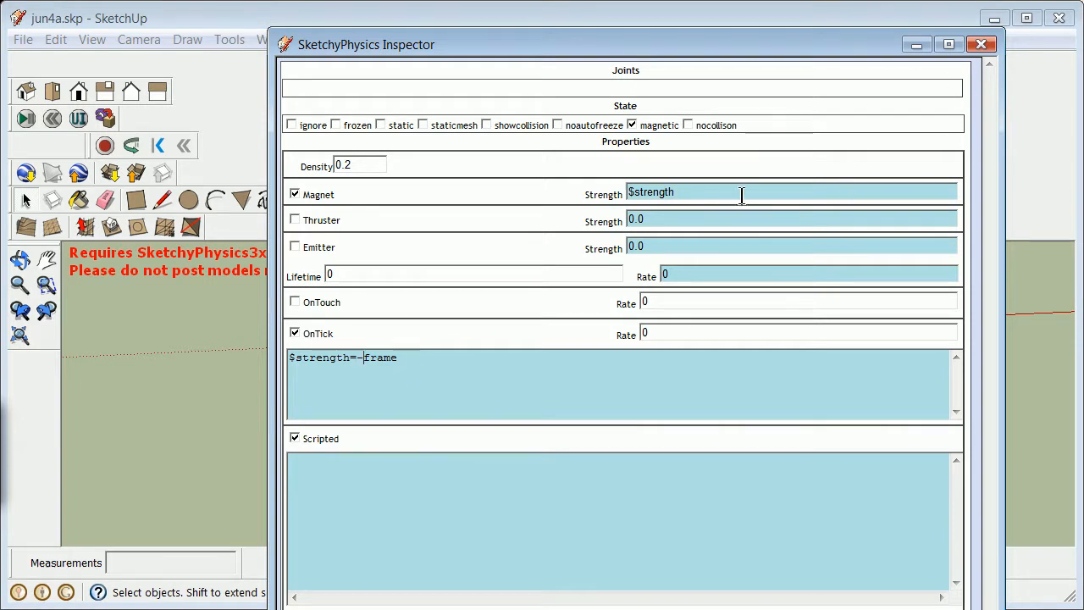
left_click(981, 46)
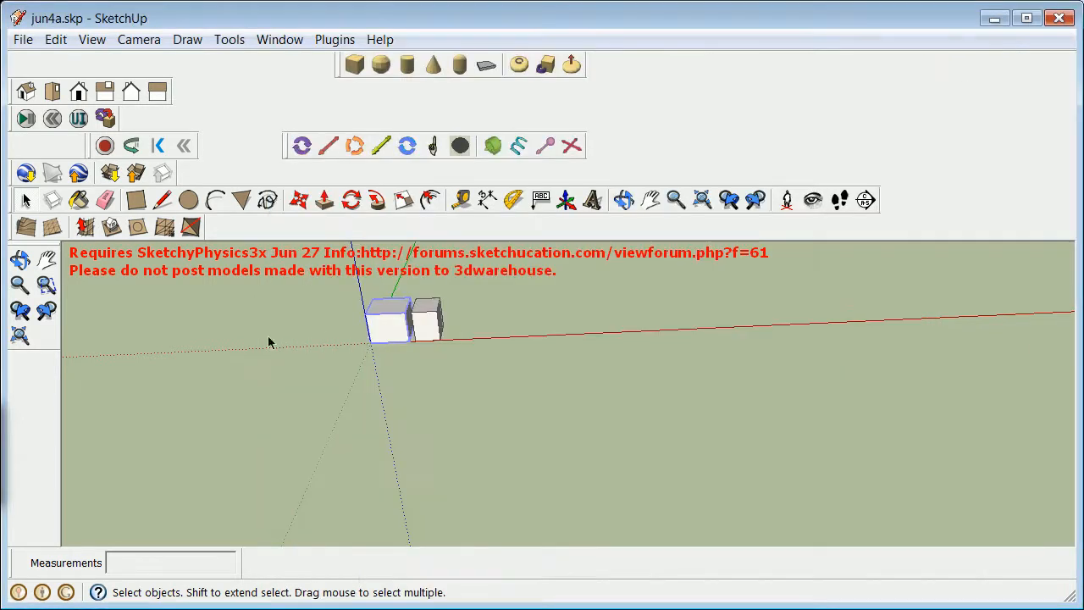
left_click(25, 116)
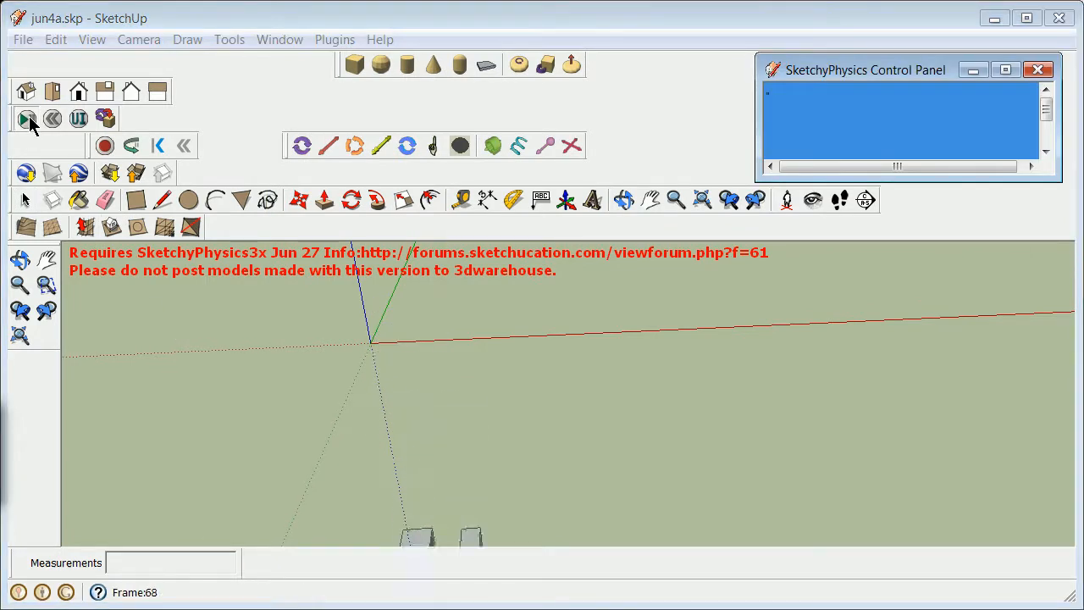
left_click(183, 145)
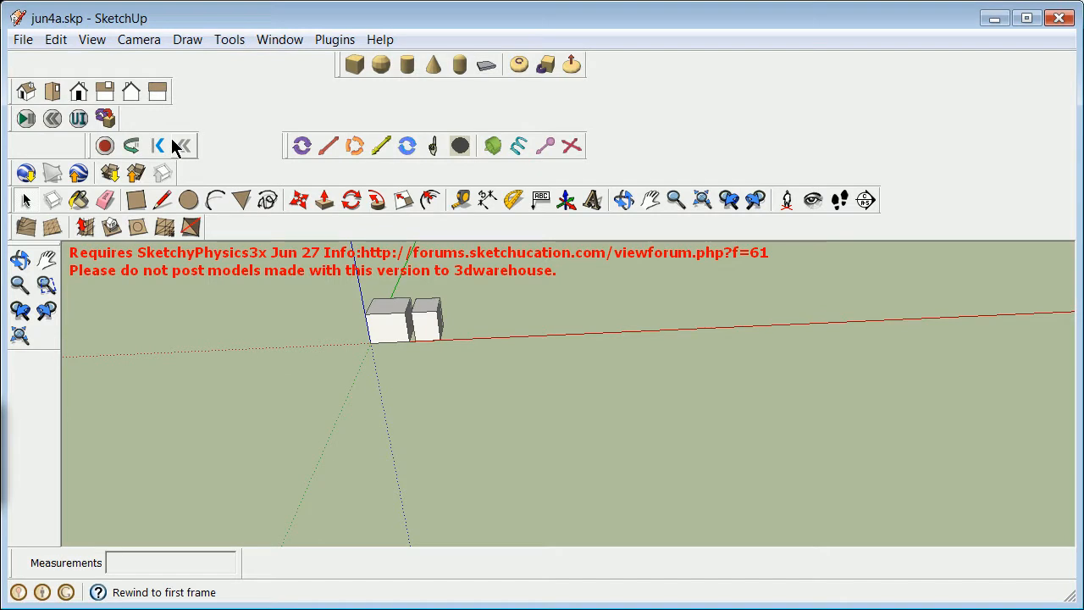